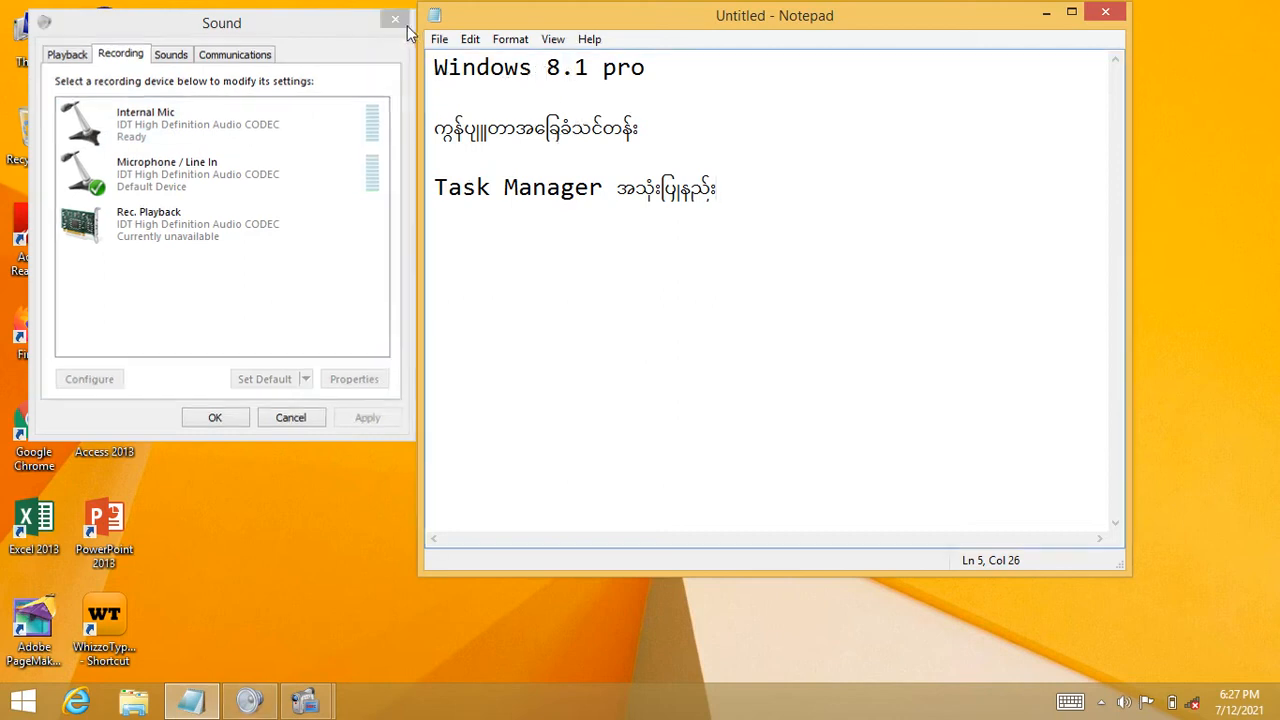
Step: Close the Sound settings window and highlight the words Task Manager in the Notepad note
left_click(394, 20)
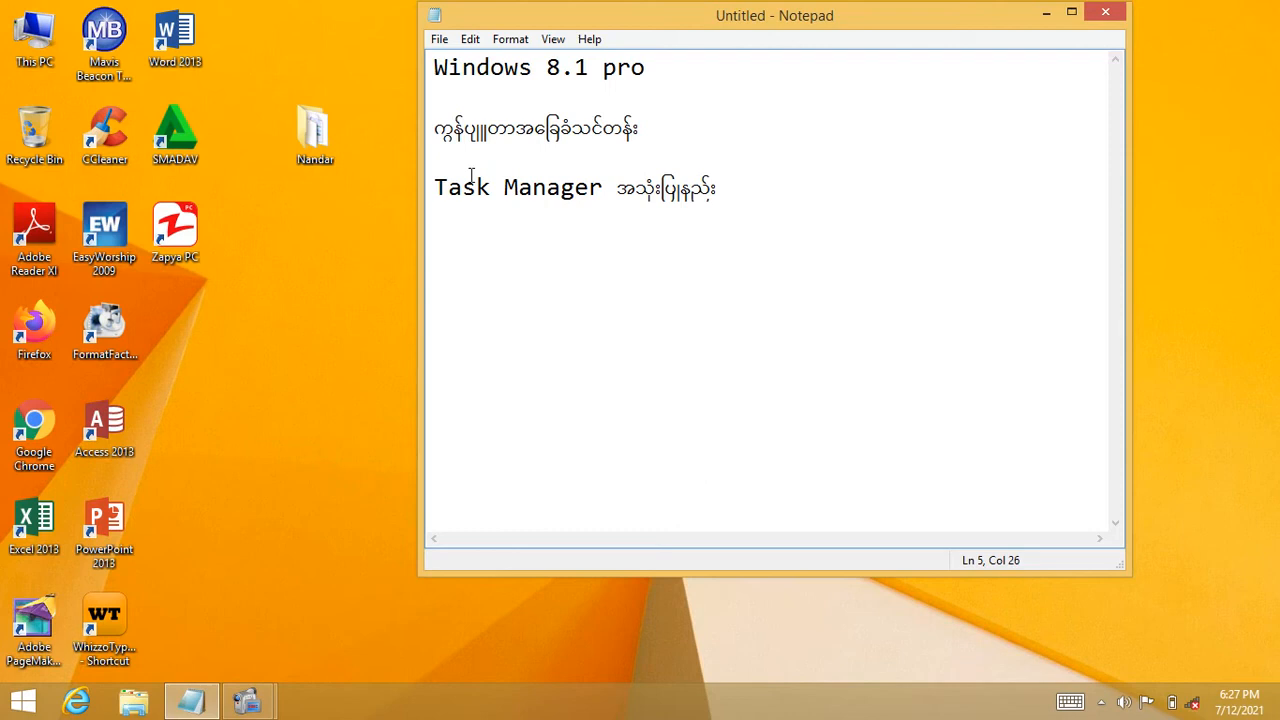
left_click_drag(434, 188, 604, 188)
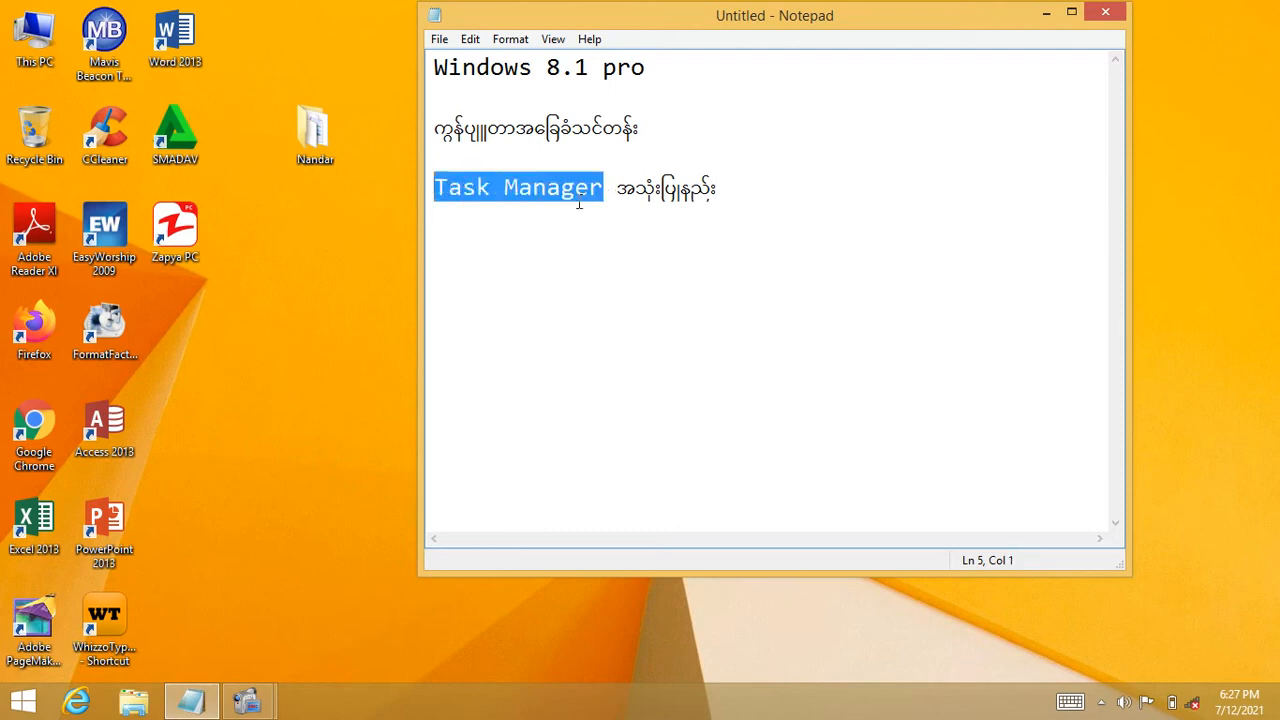
left_click(608, 188)
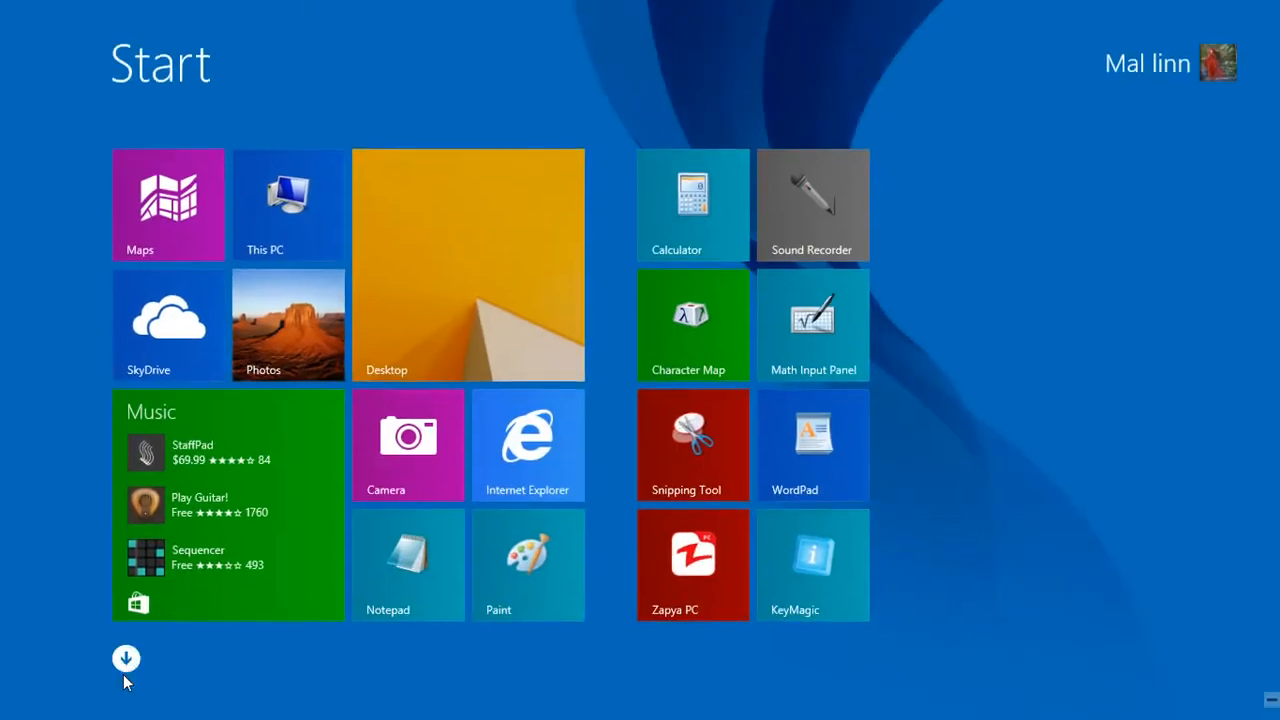
Step: Show all installed apps by name and launch Task Manager from the Windows System group
left_click(126, 658)
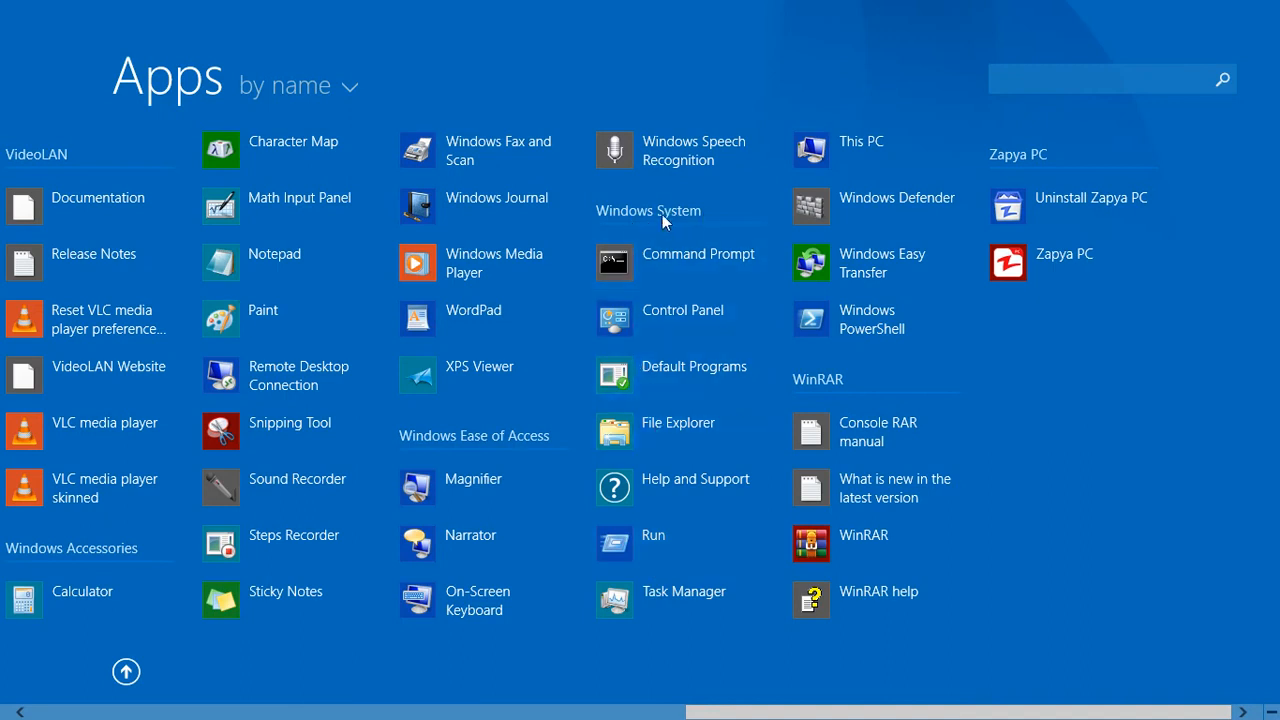
mouse_move(668, 210)
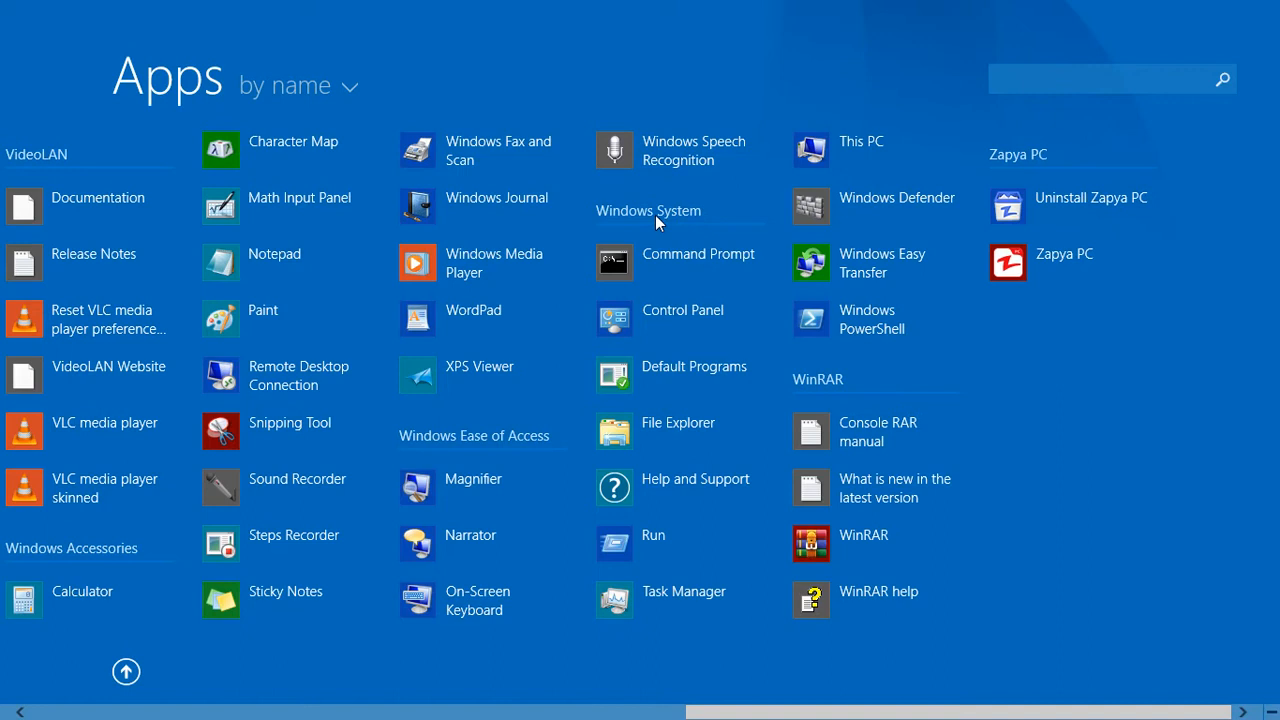
mouse_move(650, 600)
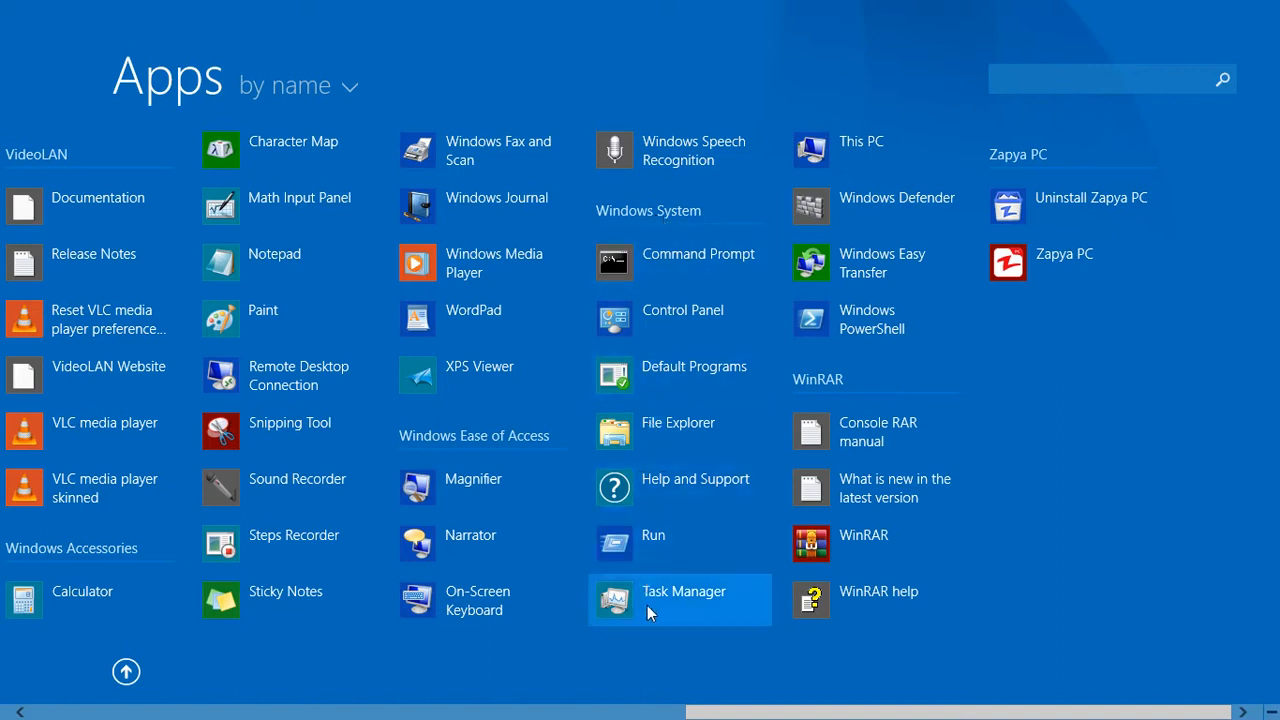
left_click(680, 600)
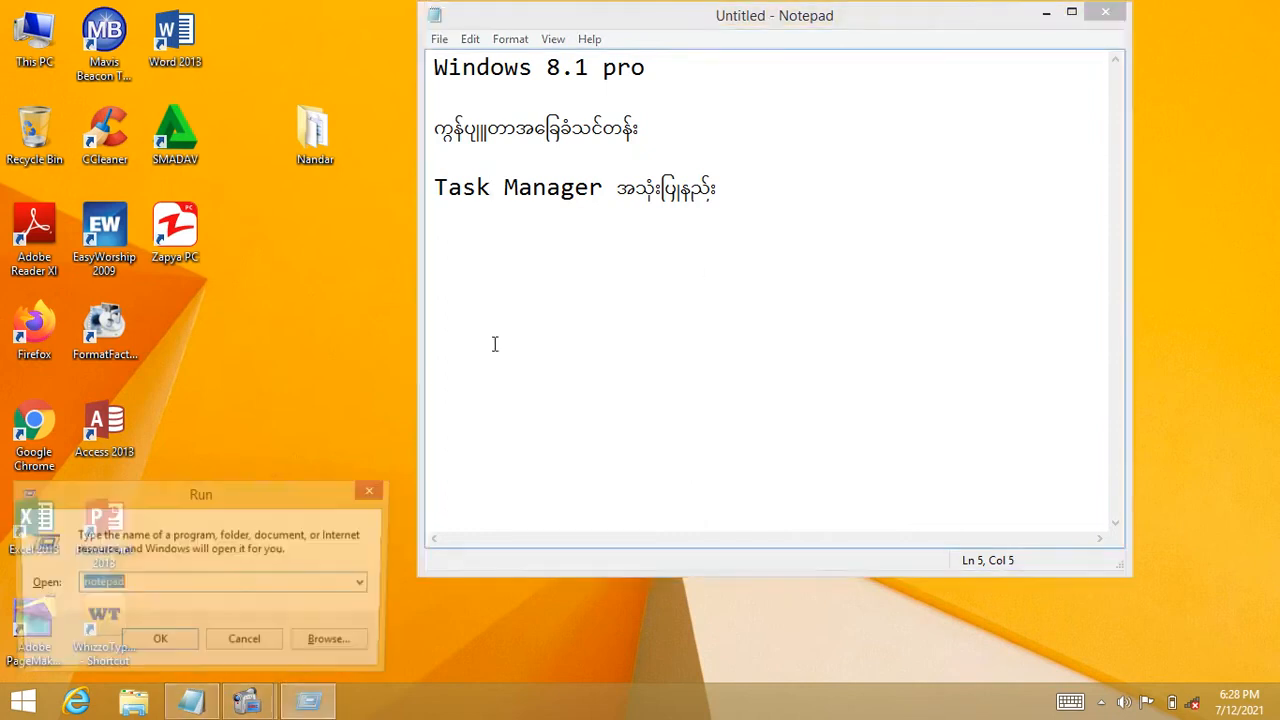
Step: Run the taskmgr command from the Run box to bring up Task Manager
type("taskmgr")
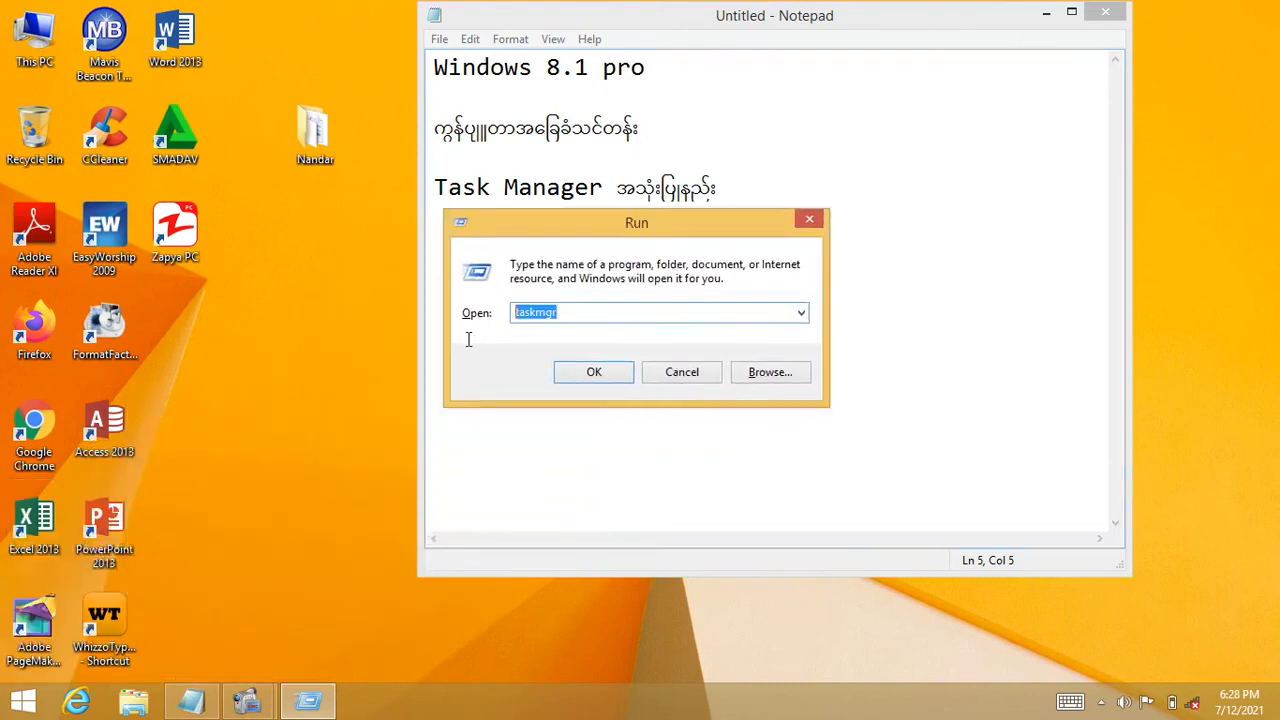
left_click(594, 370)
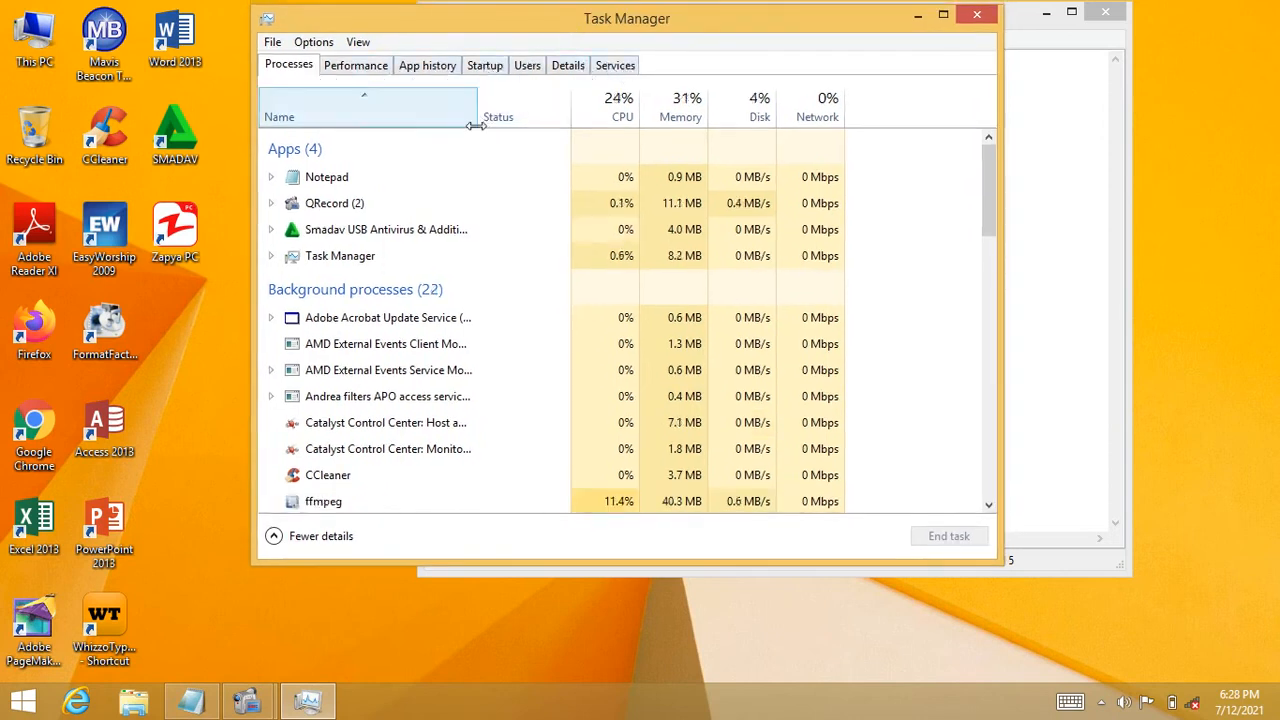
Step: Narrow the Name column, then launch Paint with the mspaint Run command
left_click_drag(628, 18, 596, 30)
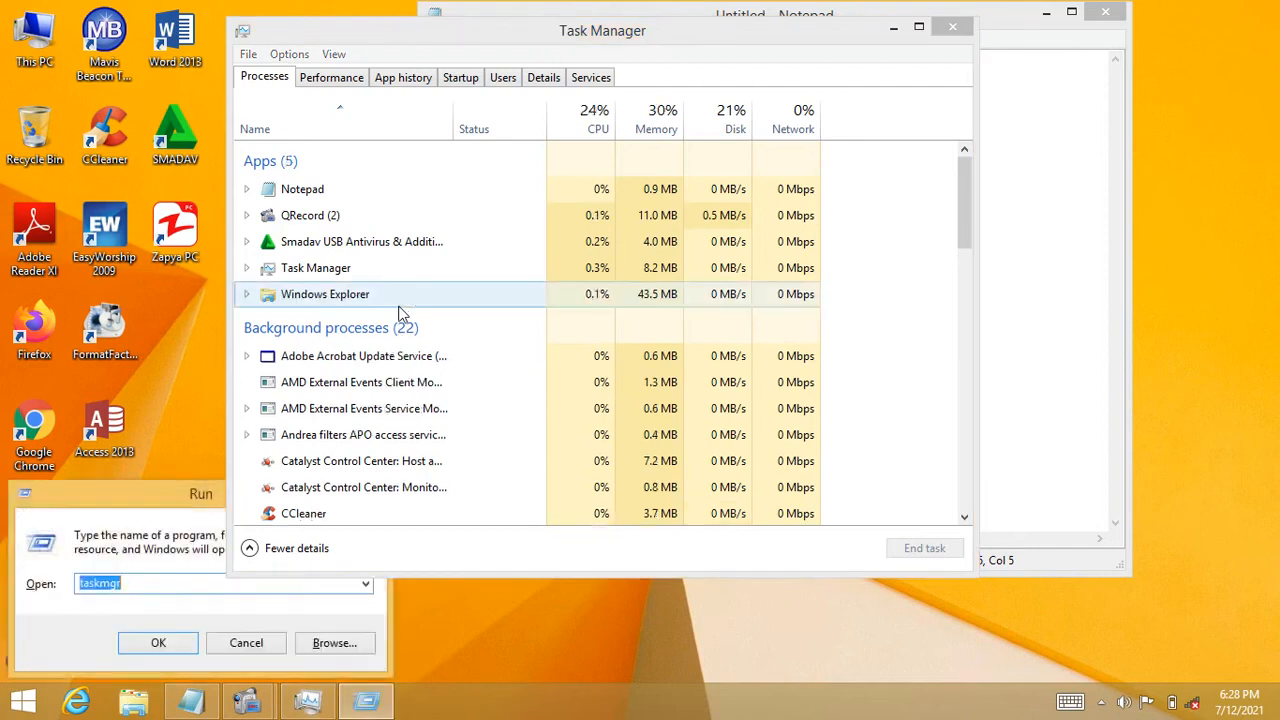
type("mspaint")
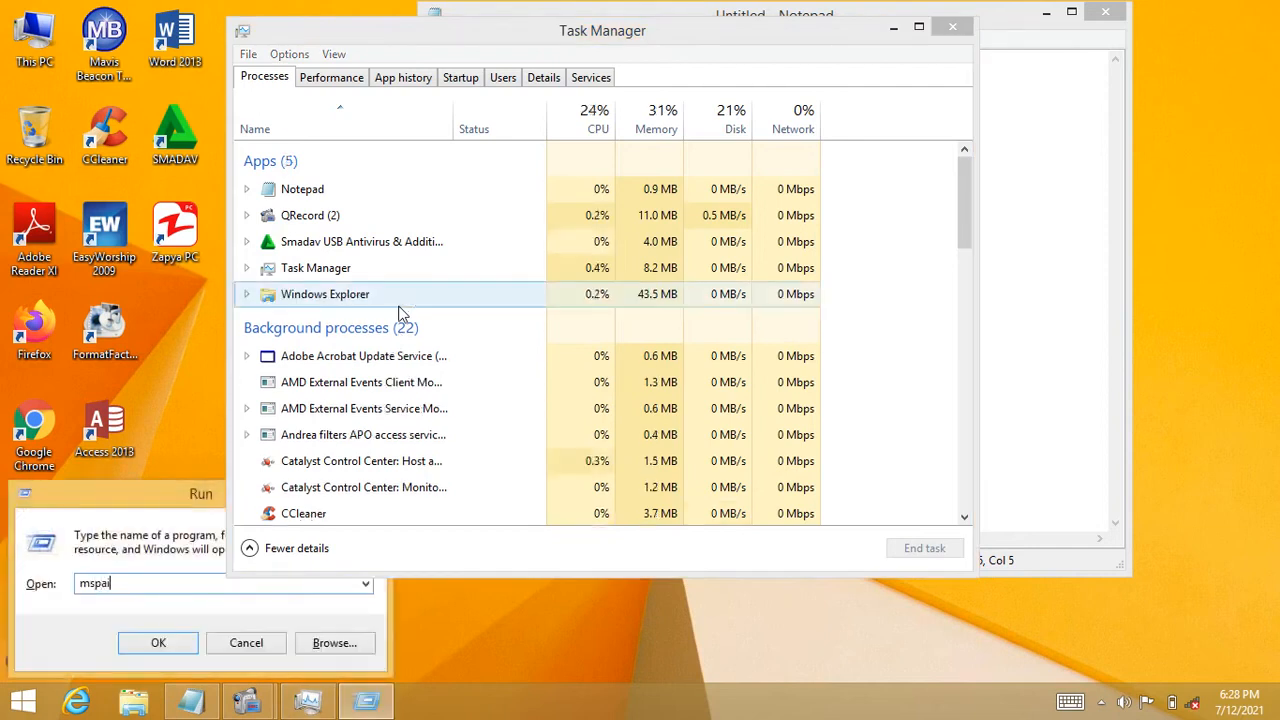
left_click(158, 642)
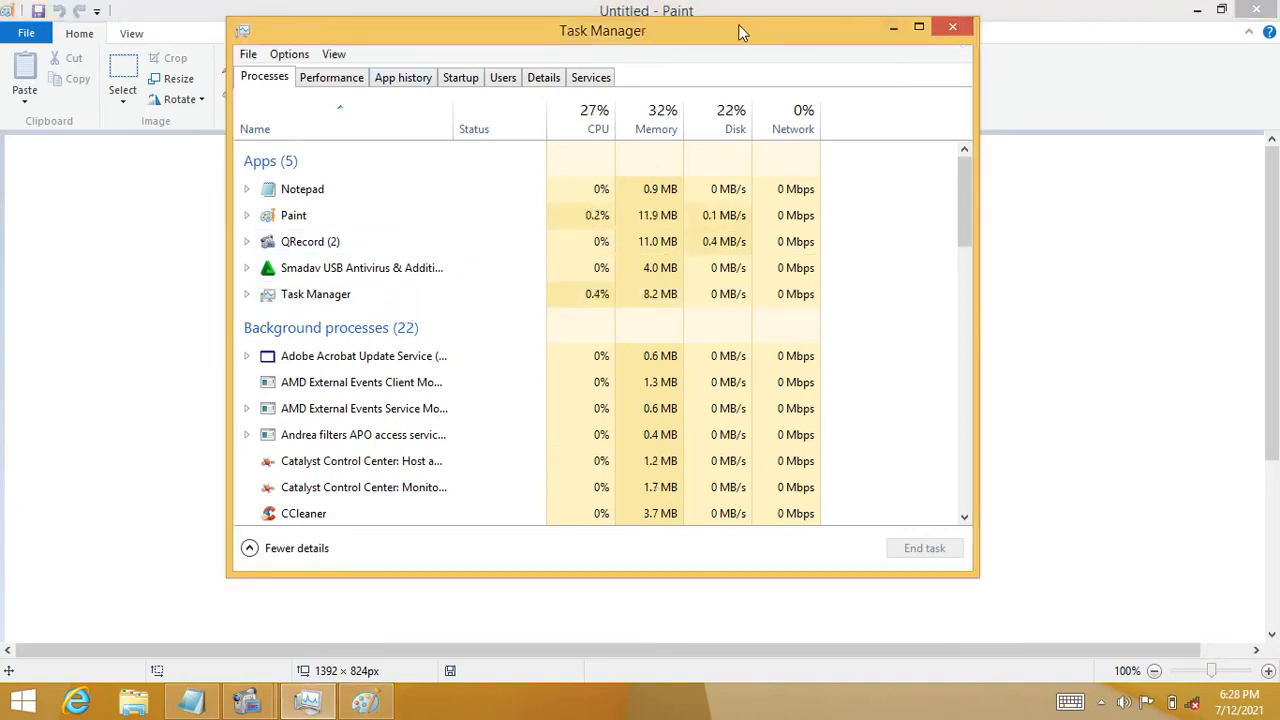
Step: Move Task Manager aside, sketch the framed box with a top bar in Paint, and begin closing it
left_click_drag(740, 32, 860, 14)
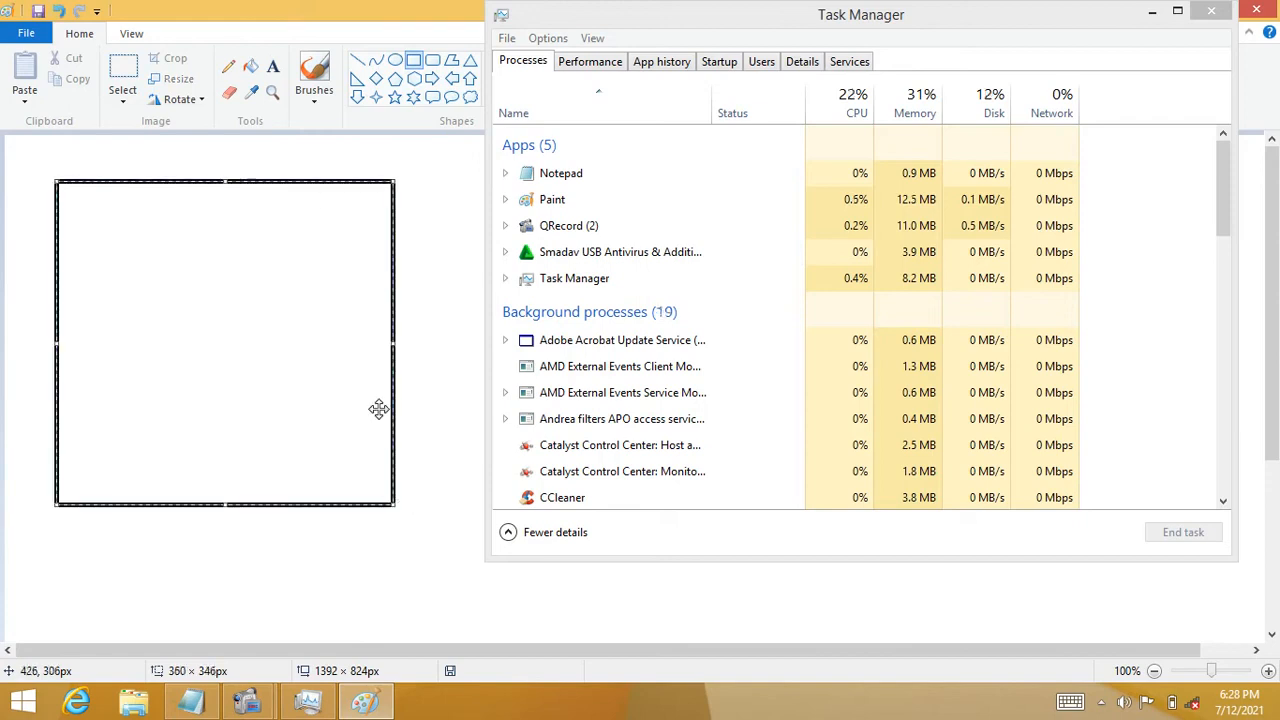
mouse_move(280, 328)
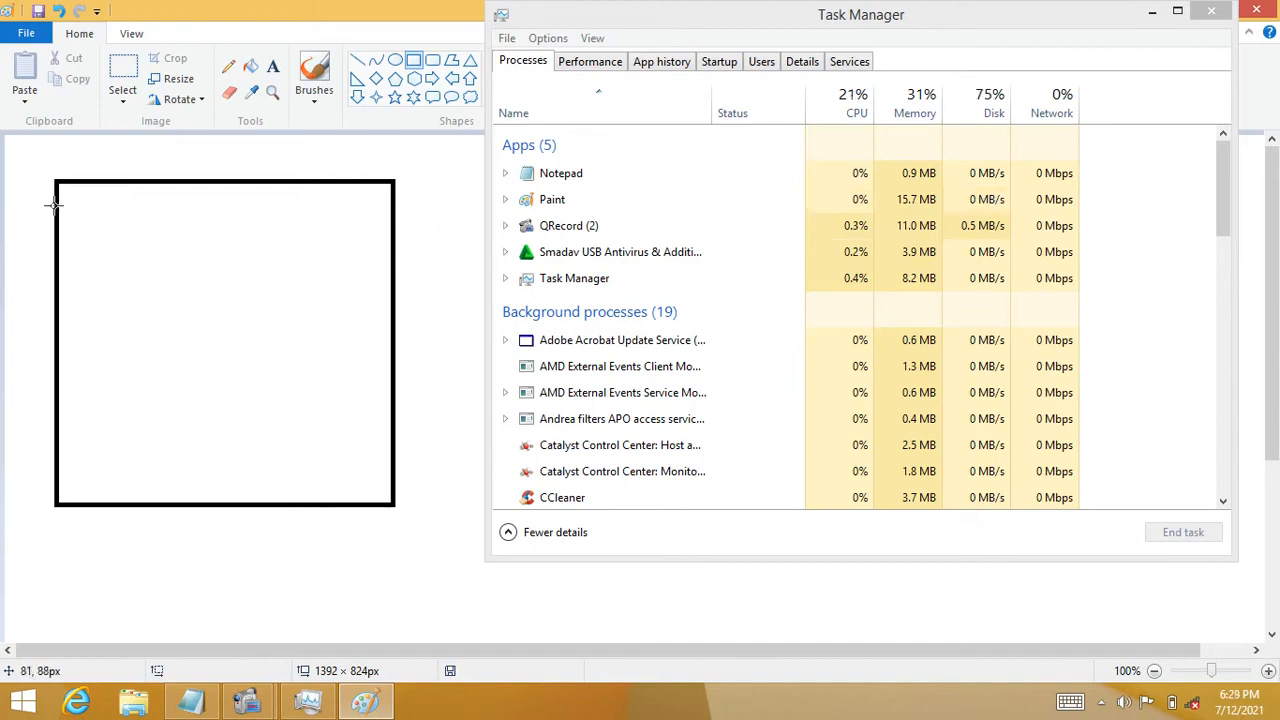
left_click_drag(56, 184, 324, 228)
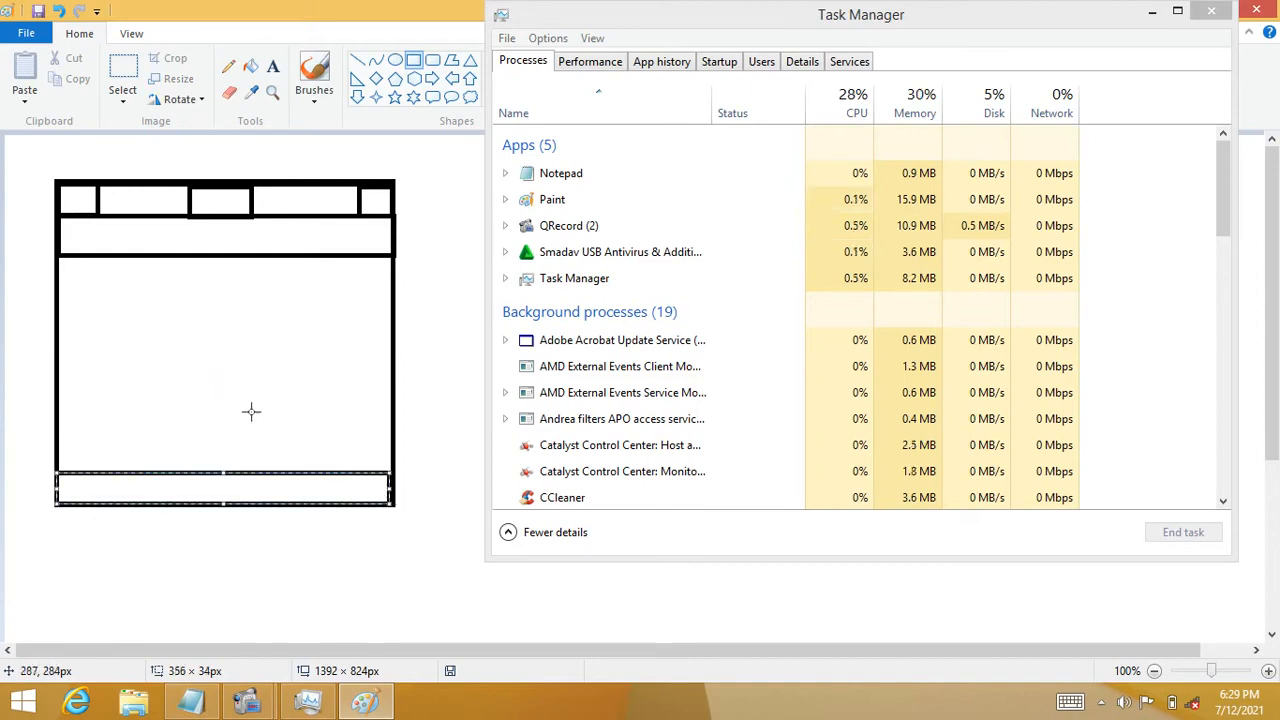
left_click(574, 278)
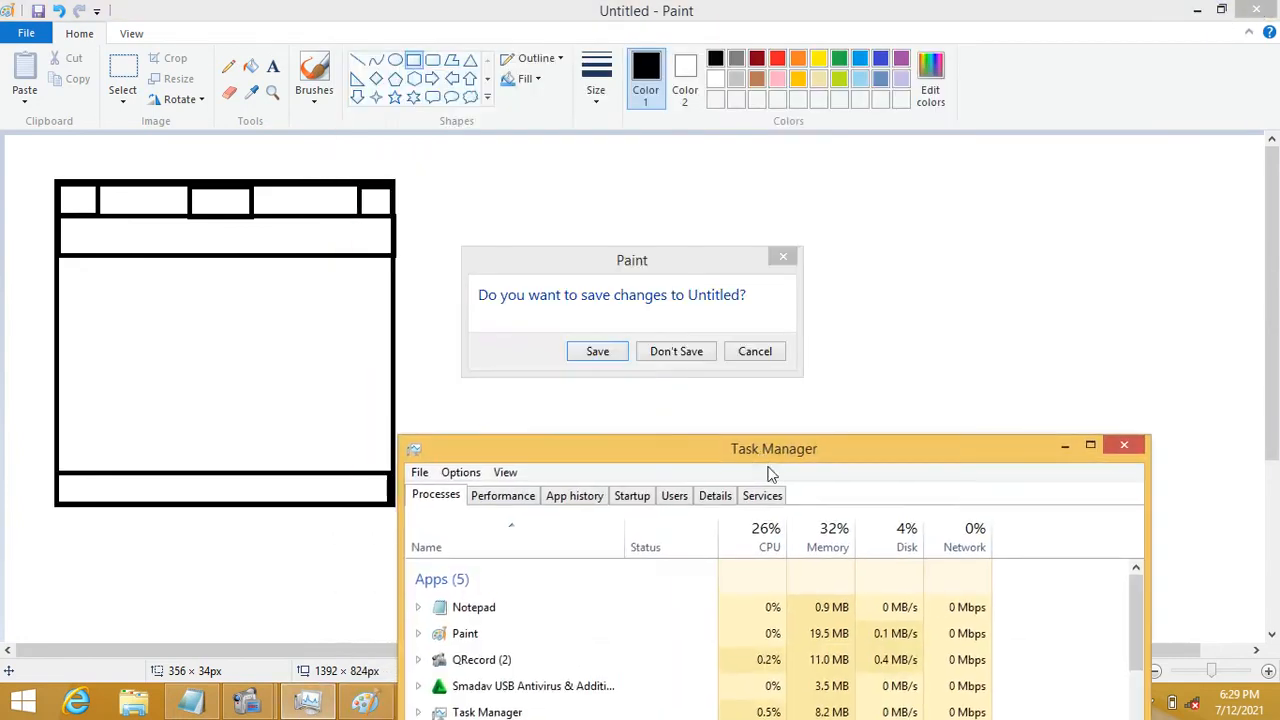
Step: Discard the Paint drawing and sort Task Manager's processes by name
left_click(676, 352)
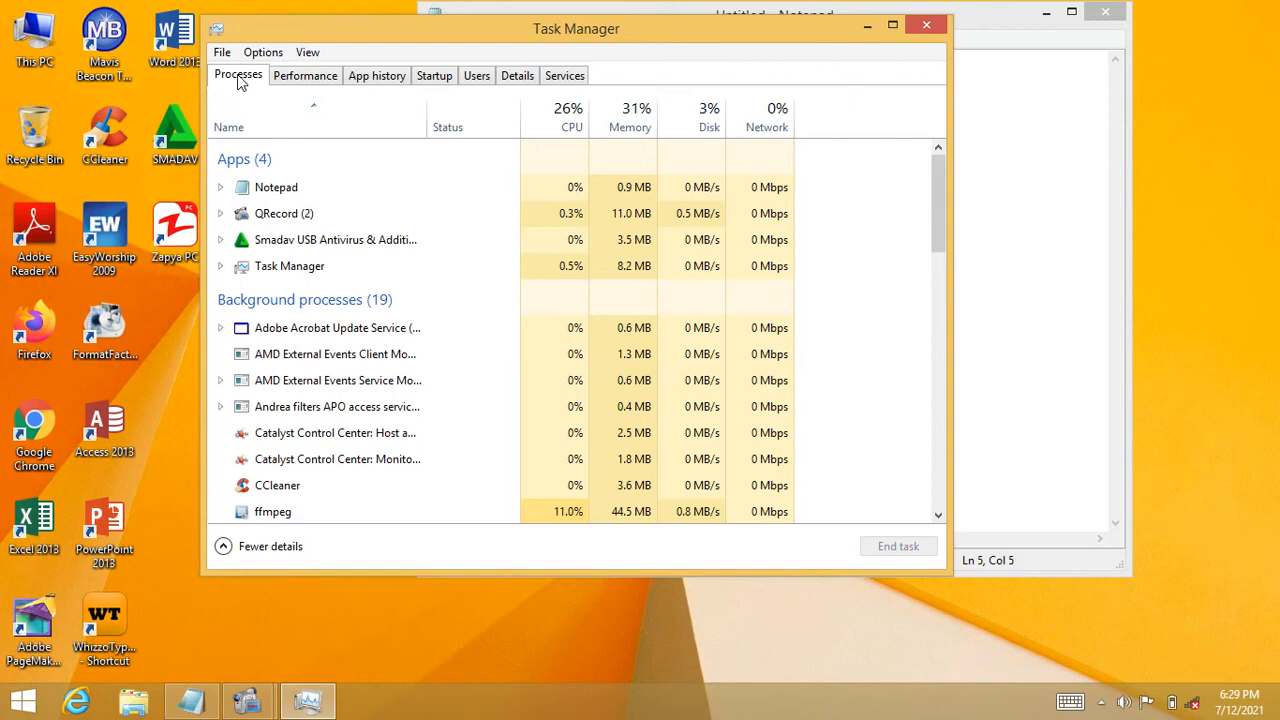
mouse_move(248, 100)
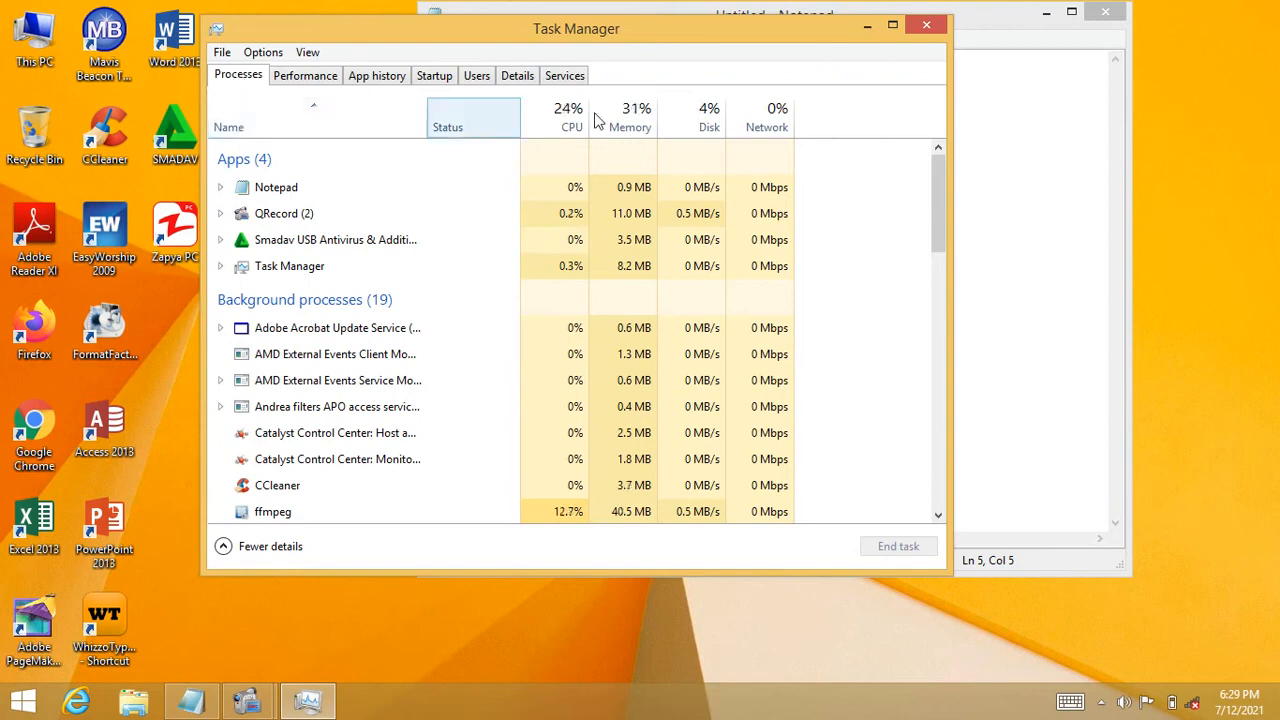
mouse_move(764, 120)
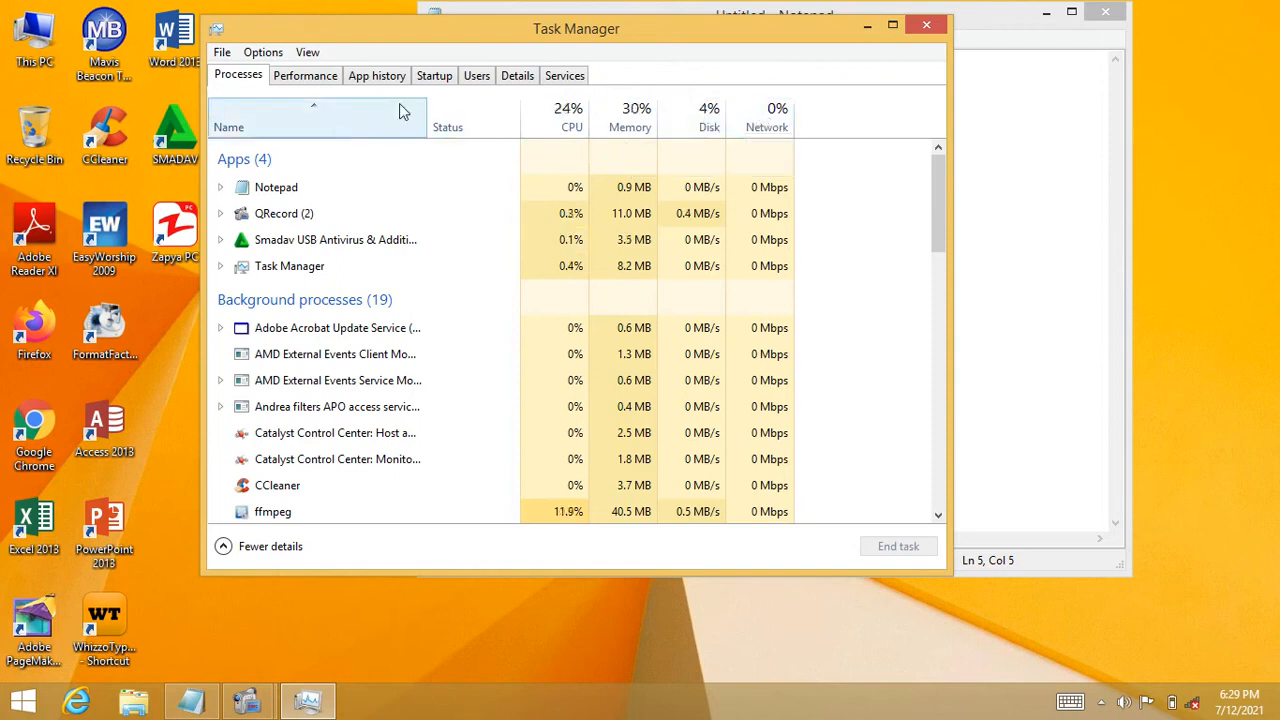
left_click(356, 240)
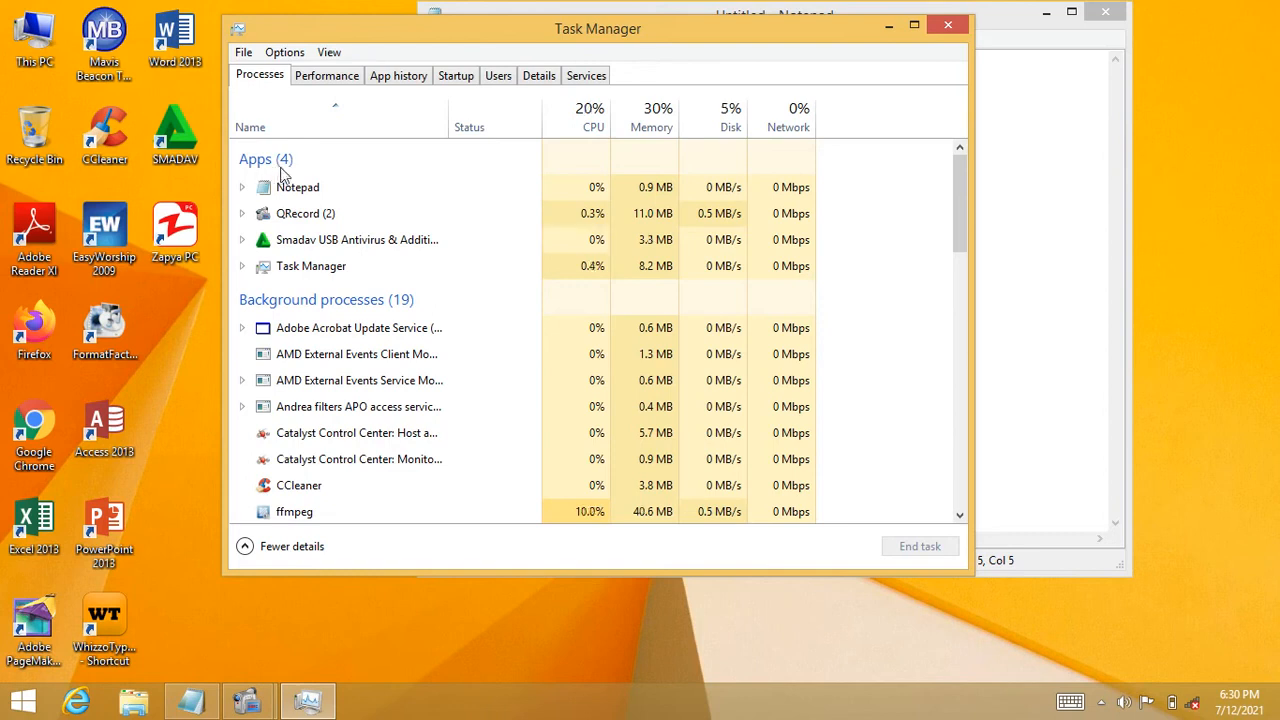
left_click(330, 212)
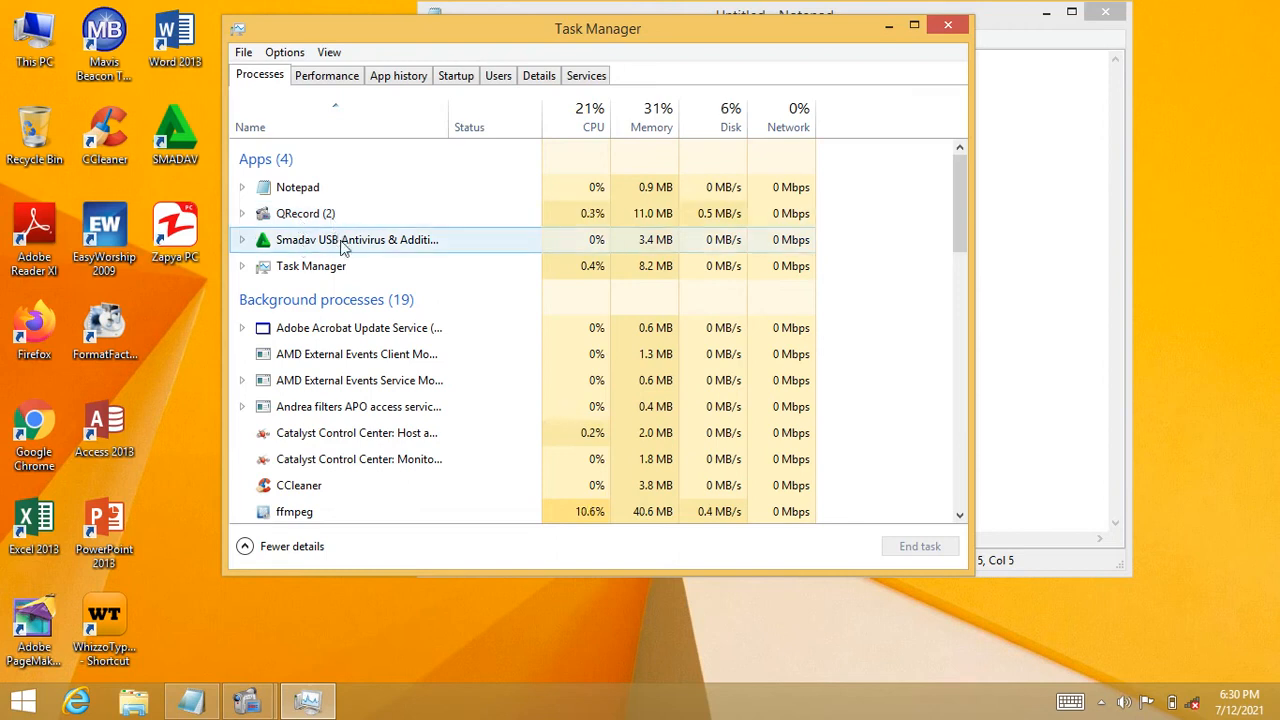
left_click(312, 264)
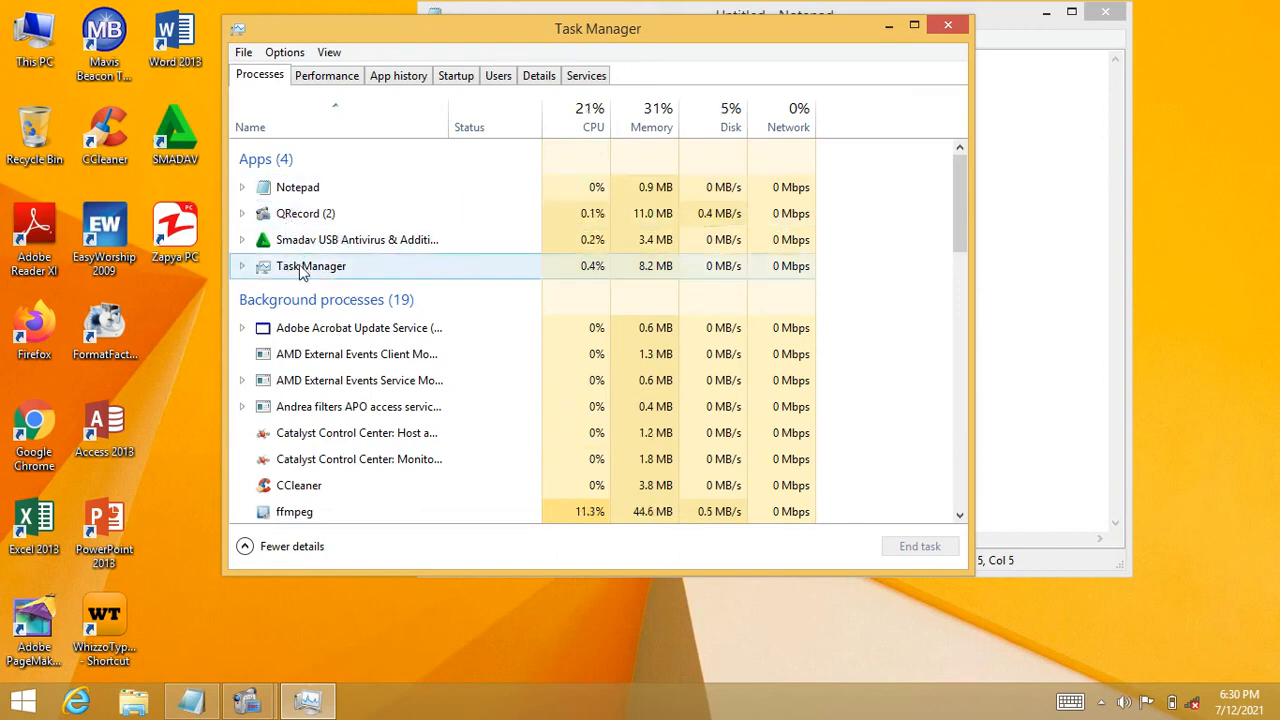
left_click(356, 240)
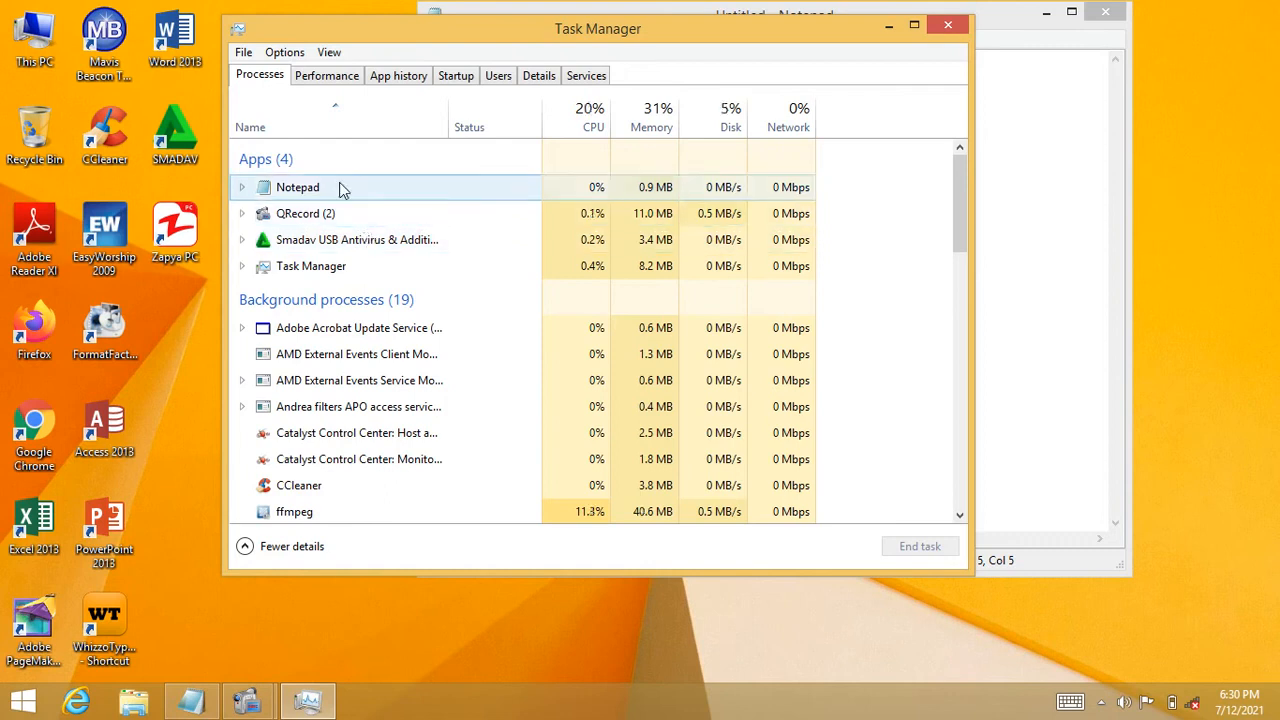
left_click(296, 188)
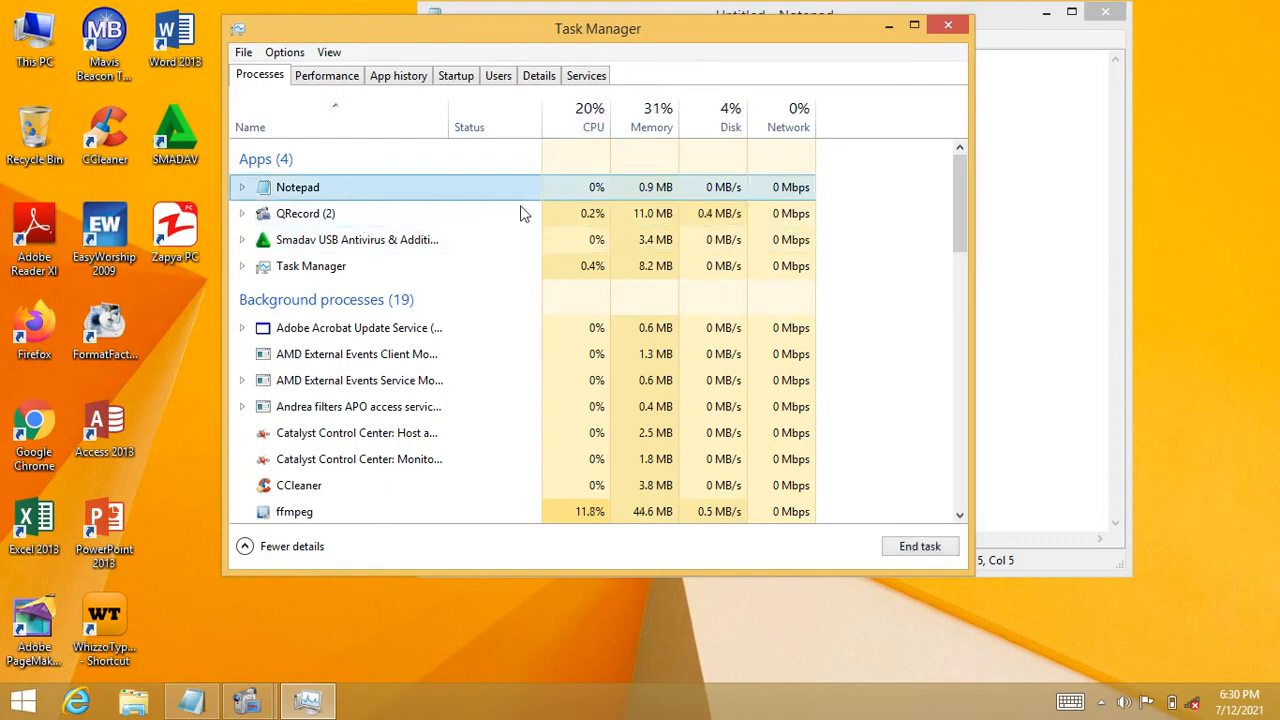
mouse_move(604, 148)
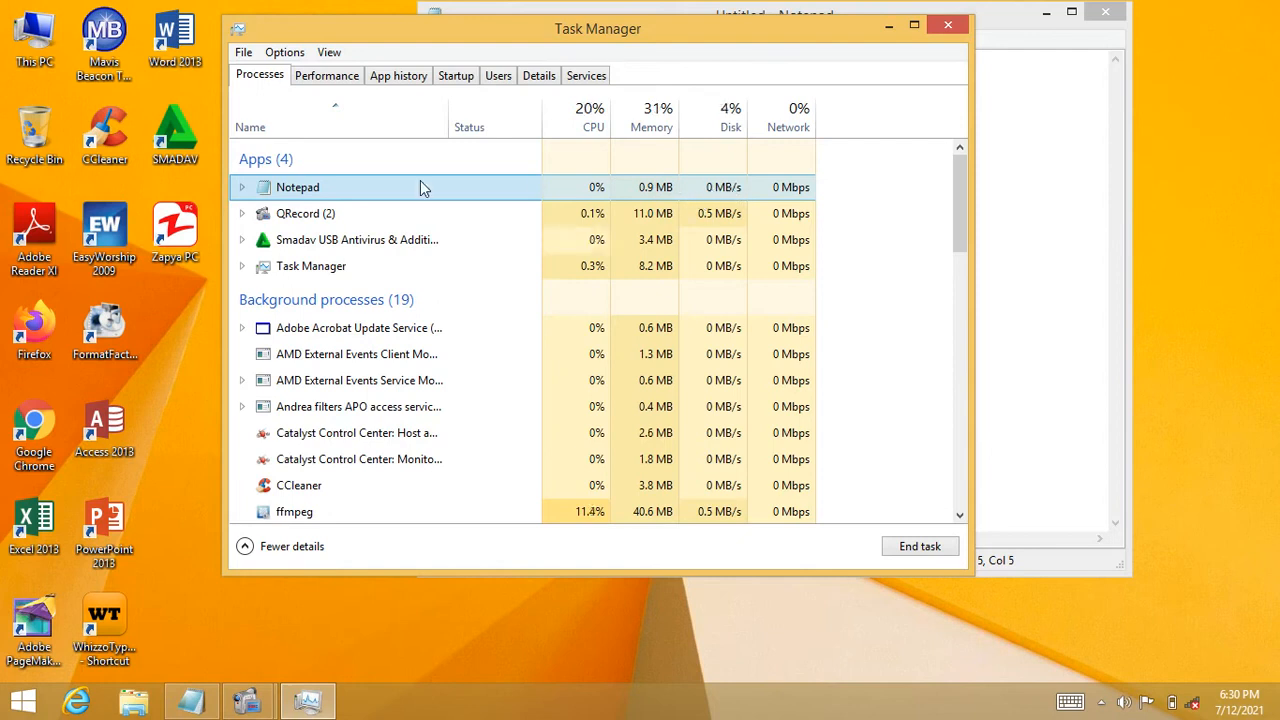
left_click(304, 212)
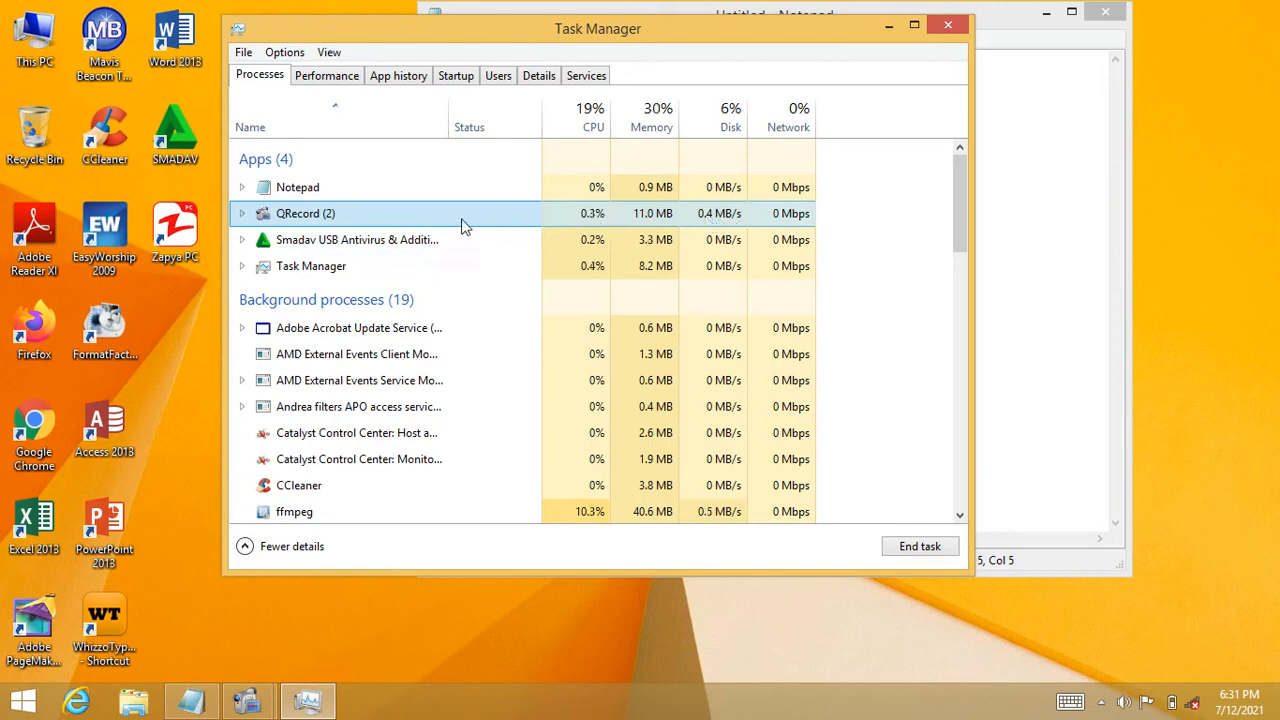
left_click(312, 266)
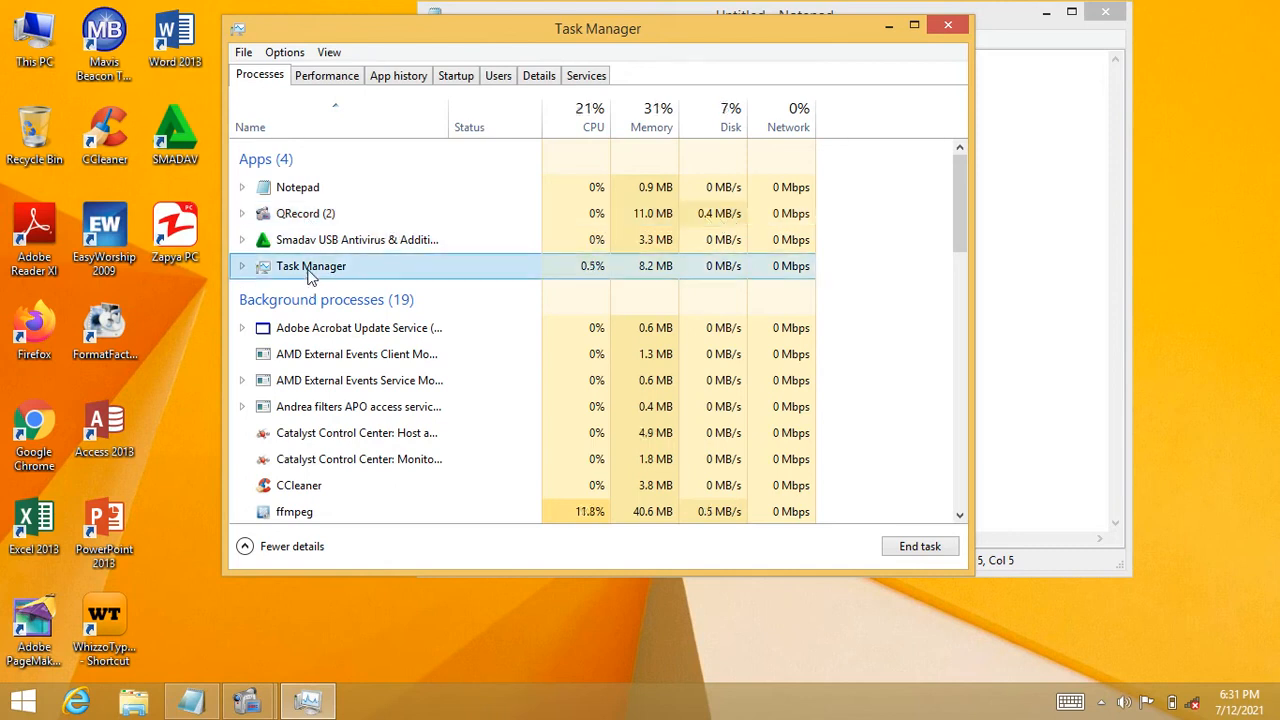
mouse_move(576, 278)
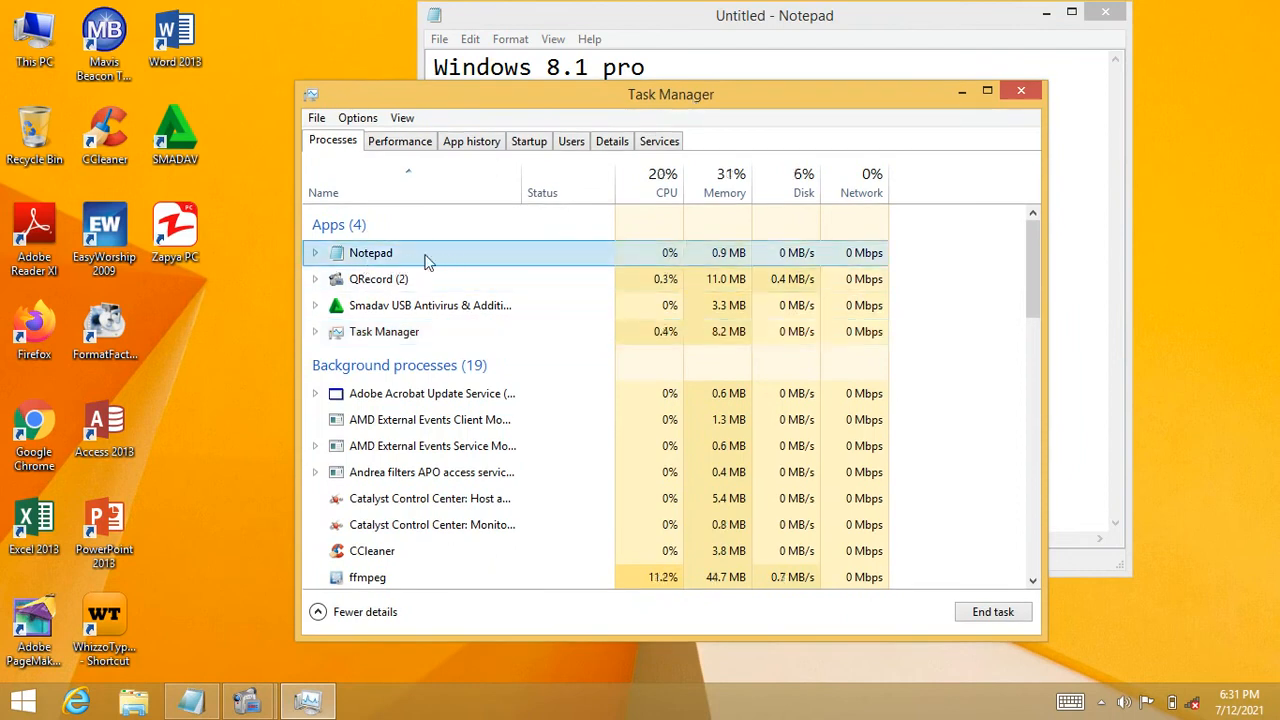
Step: End the Notepad task from its right-click menu in the Processes list
right_click(372, 252)
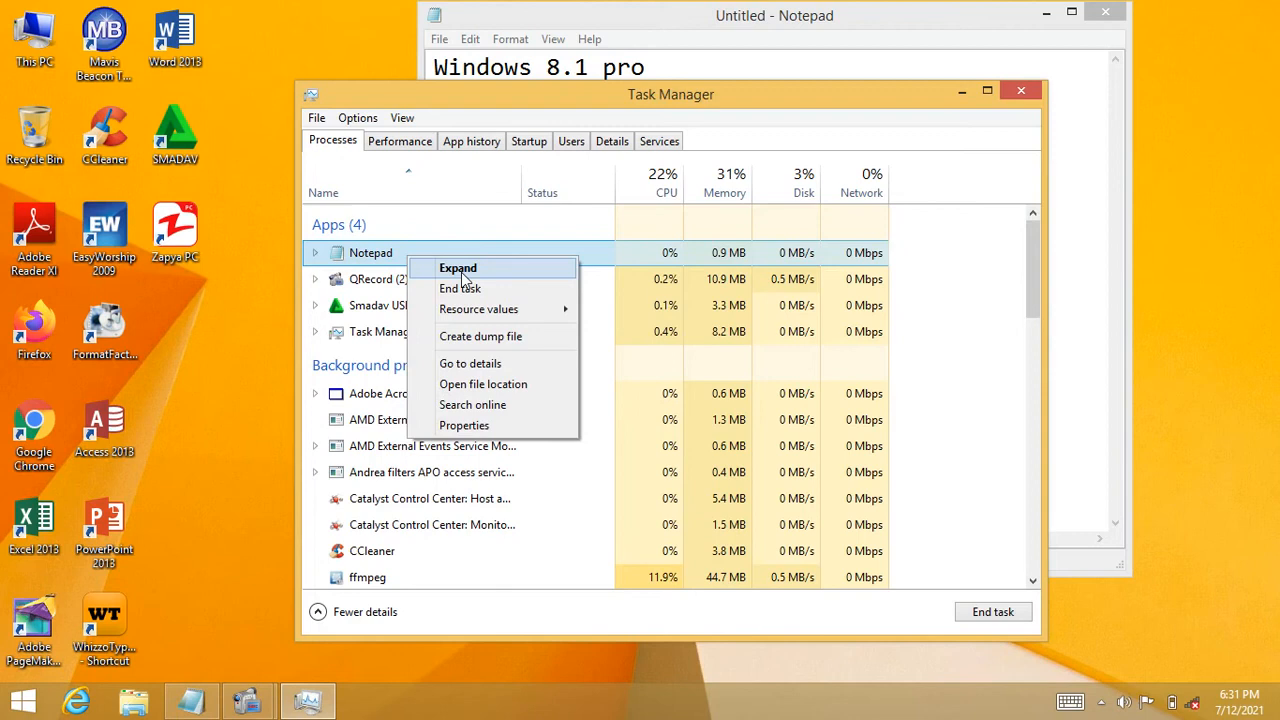
mouse_move(460, 288)
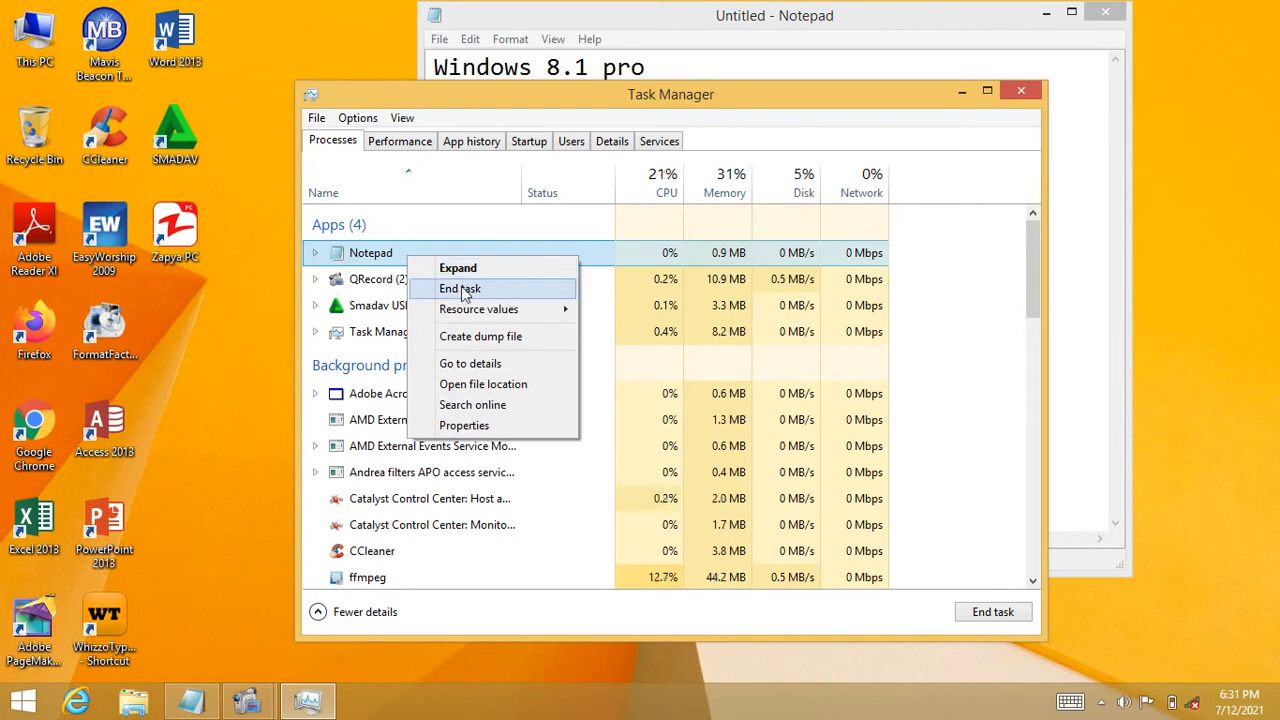
left_click(460, 288)
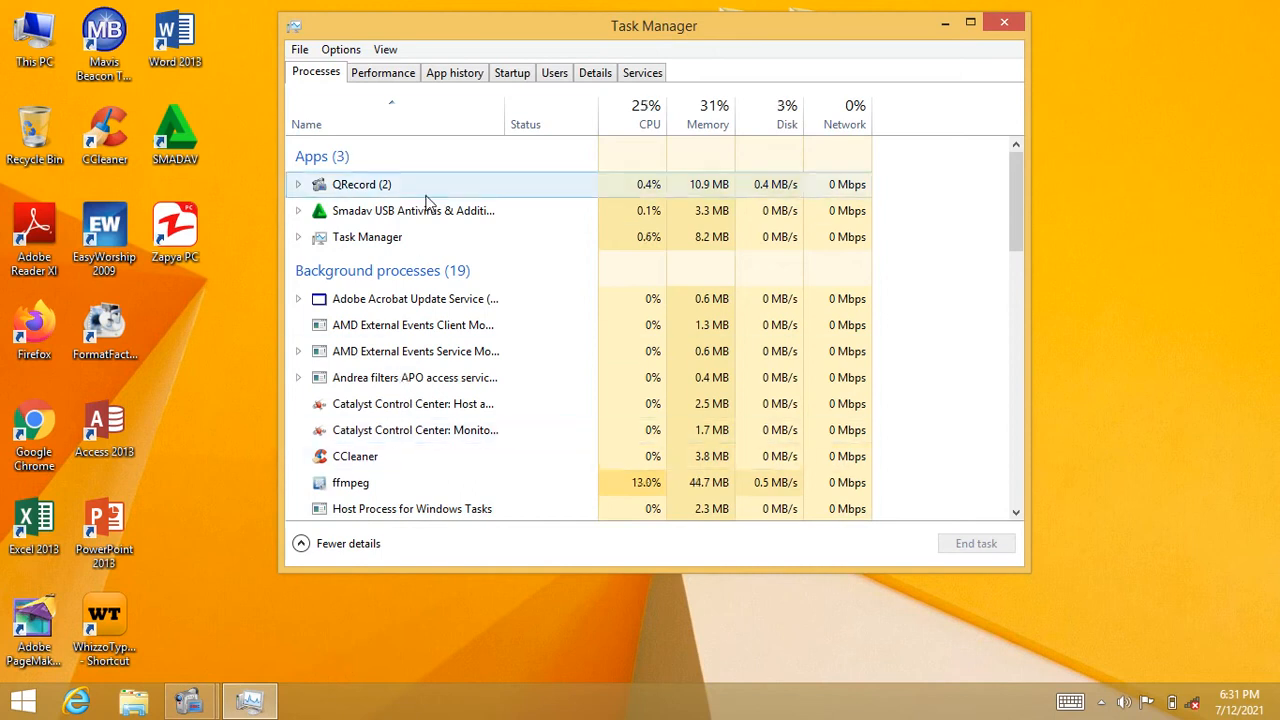
mouse_move(248, 364)
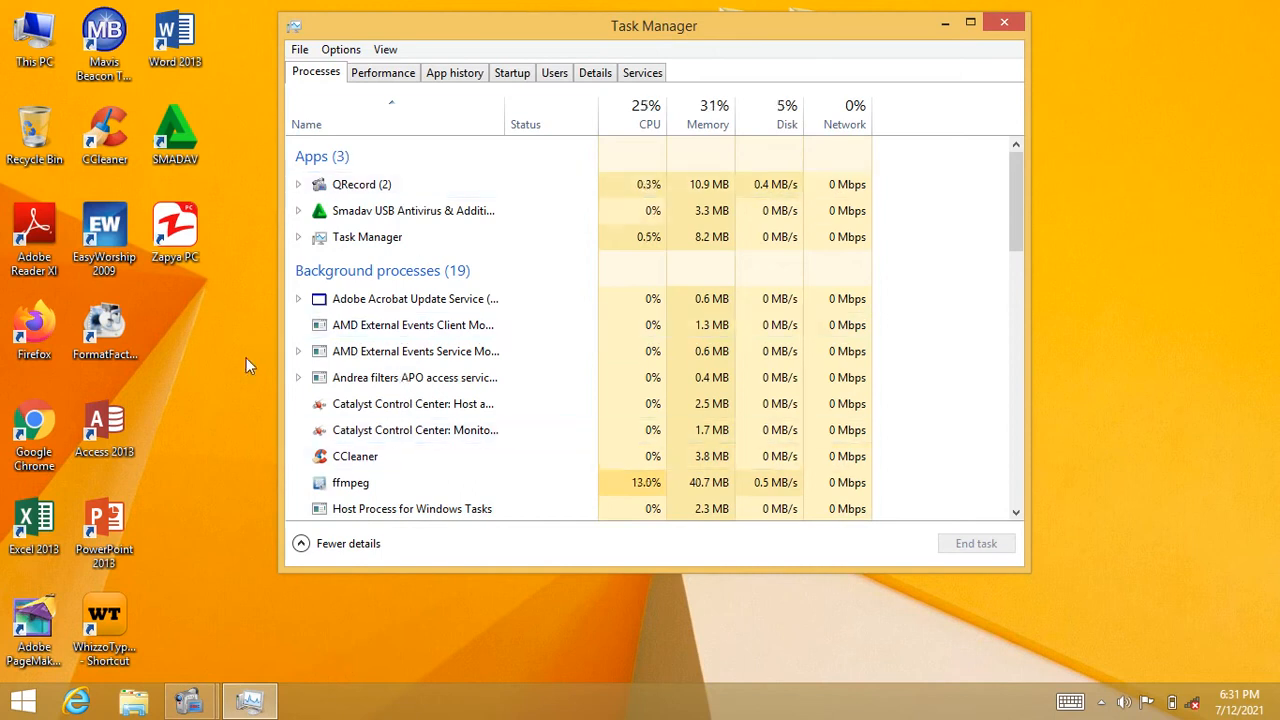
mouse_move(144, 320)
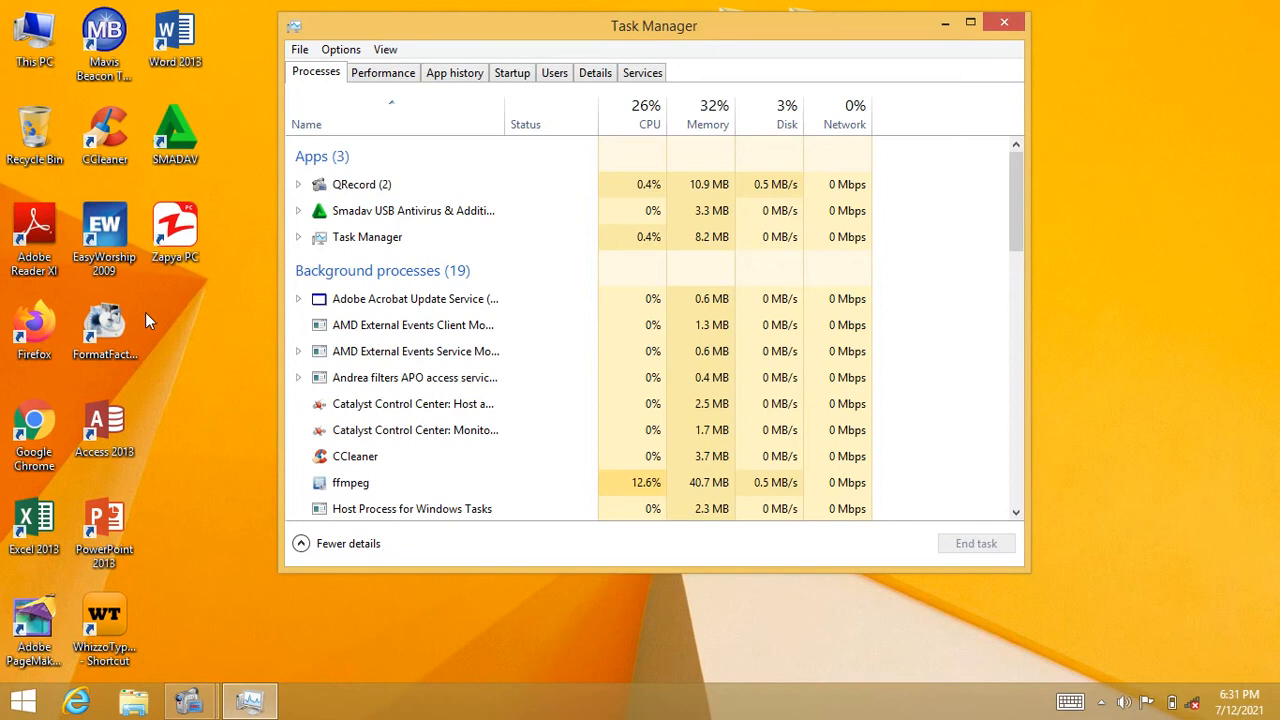
mouse_move(248, 348)
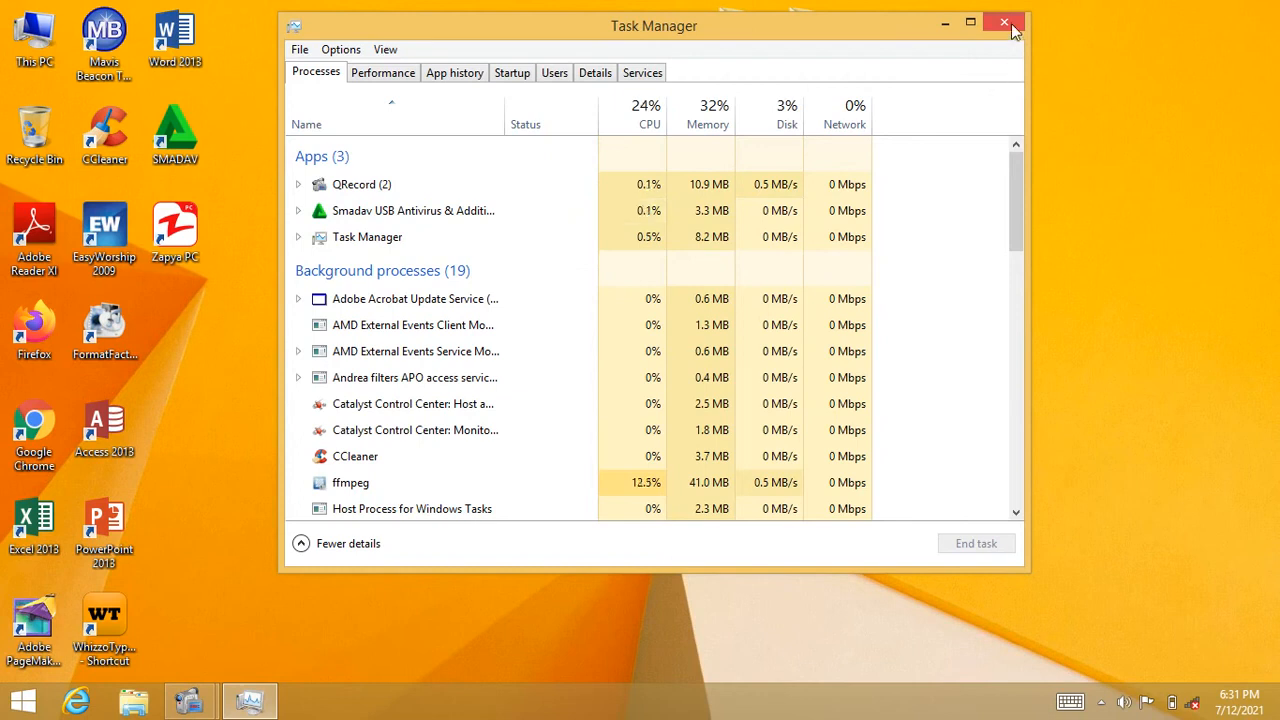
Step: Close Task Manager, then open and shut the Nandar desktop folder twice
left_click(1004, 22)
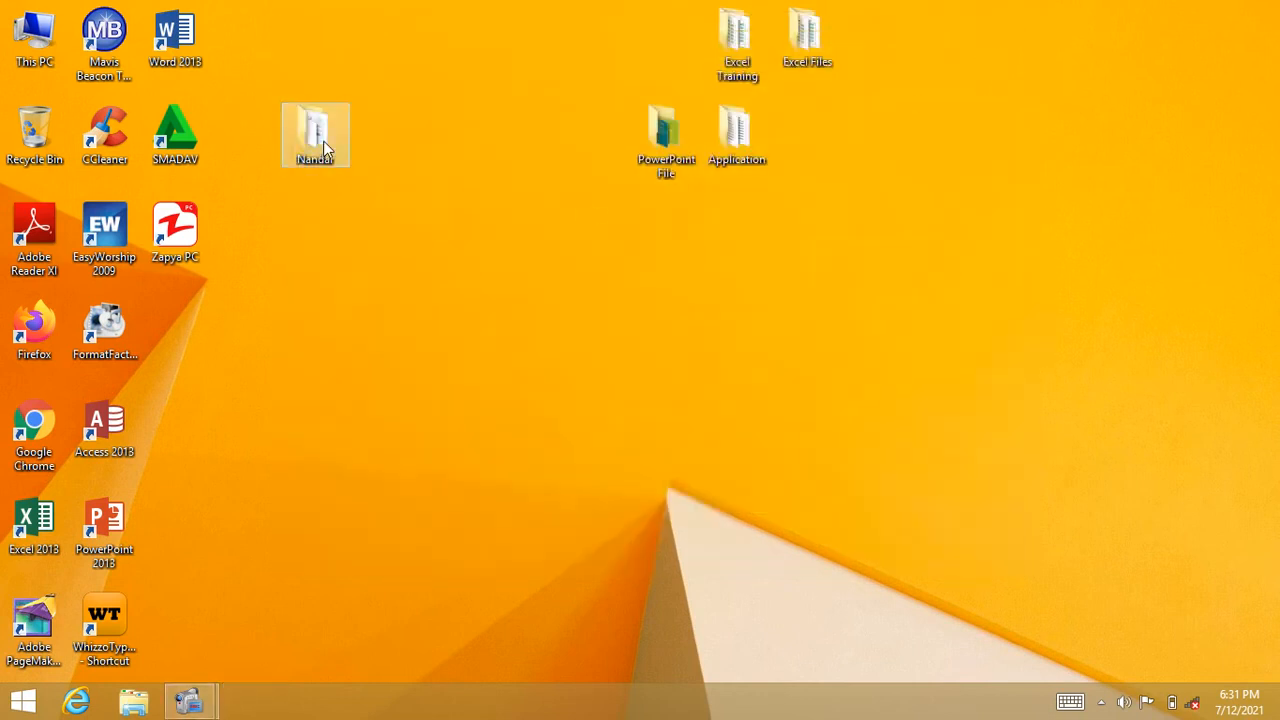
double_click(316, 136)
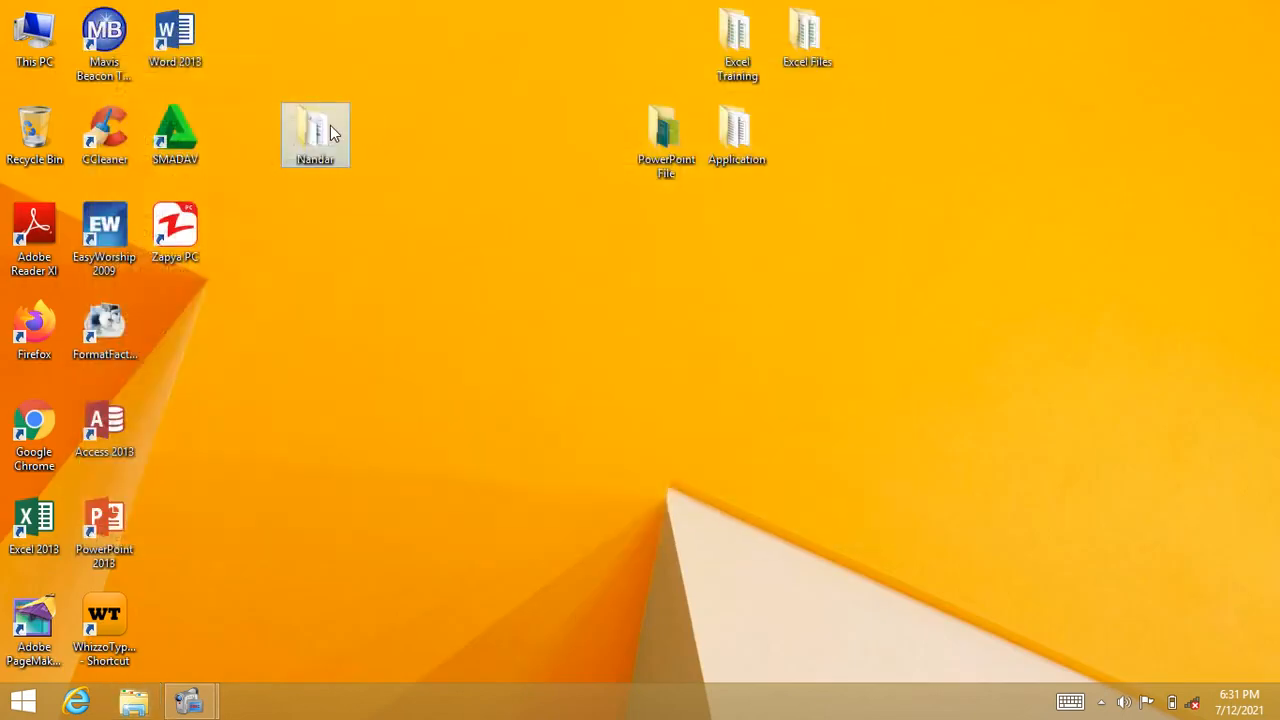
double_click(316, 132)
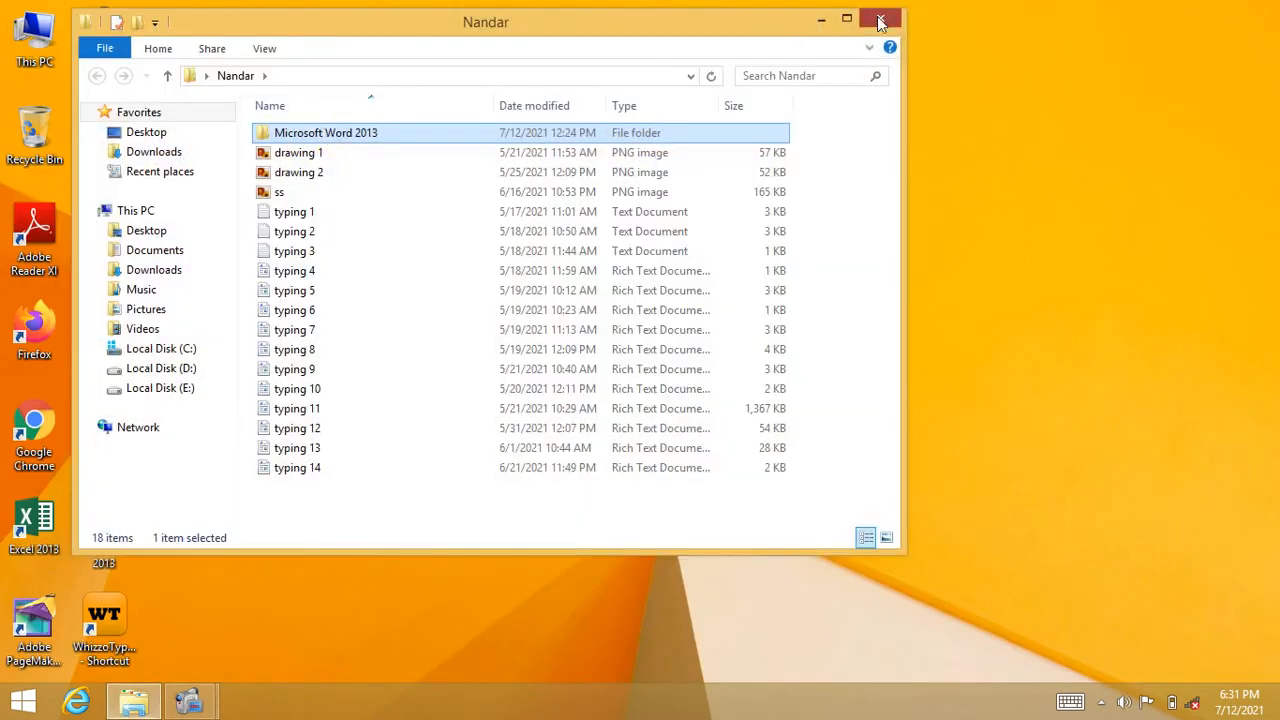
left_click(880, 20)
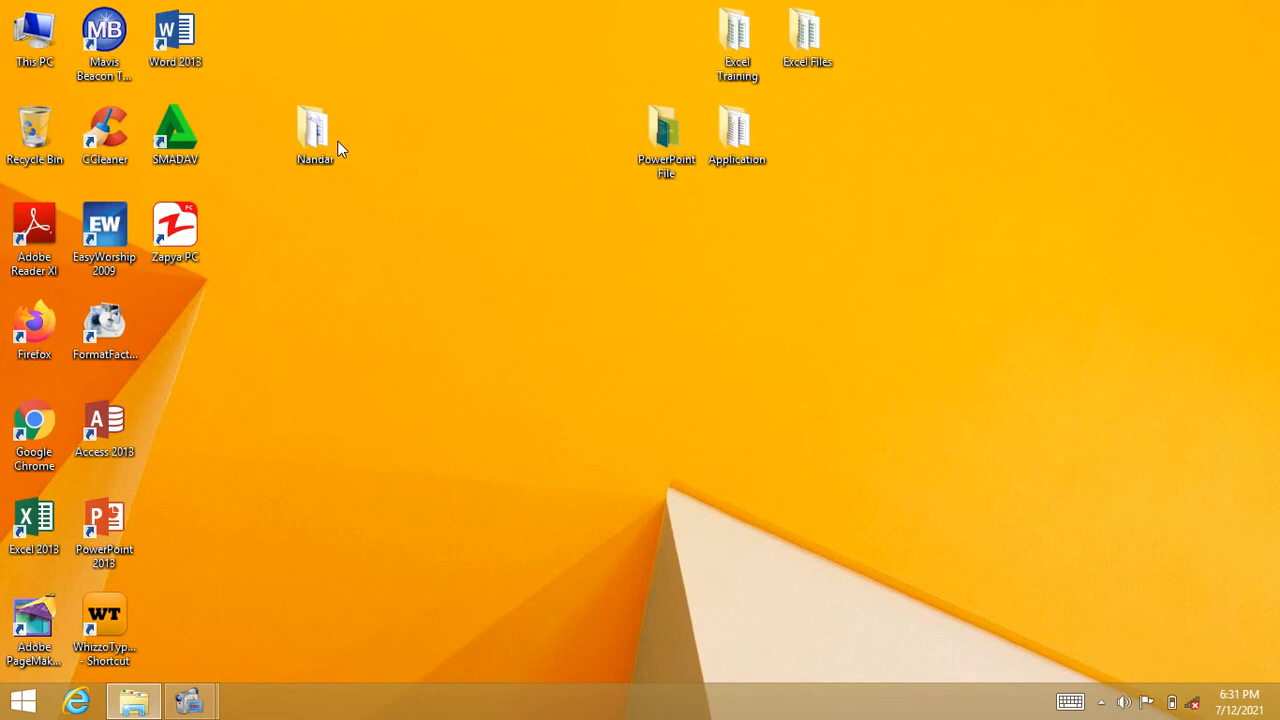
double_click(314, 128)
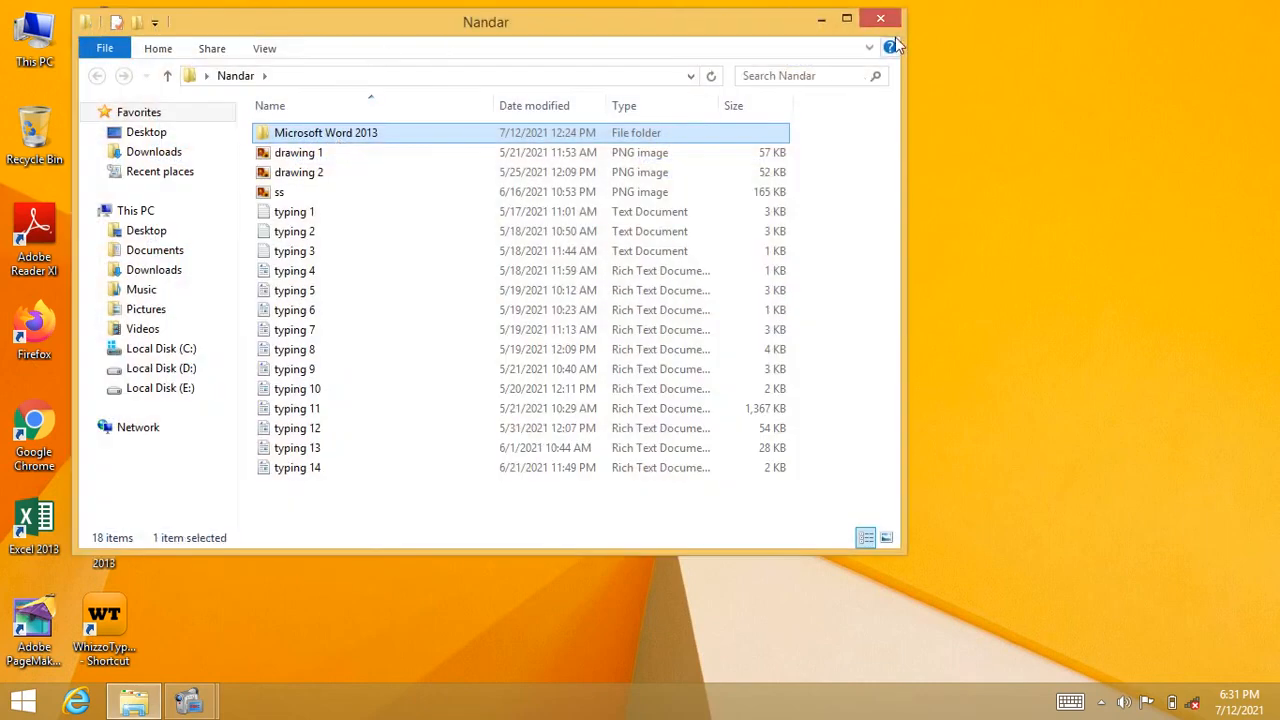
left_click(880, 18)
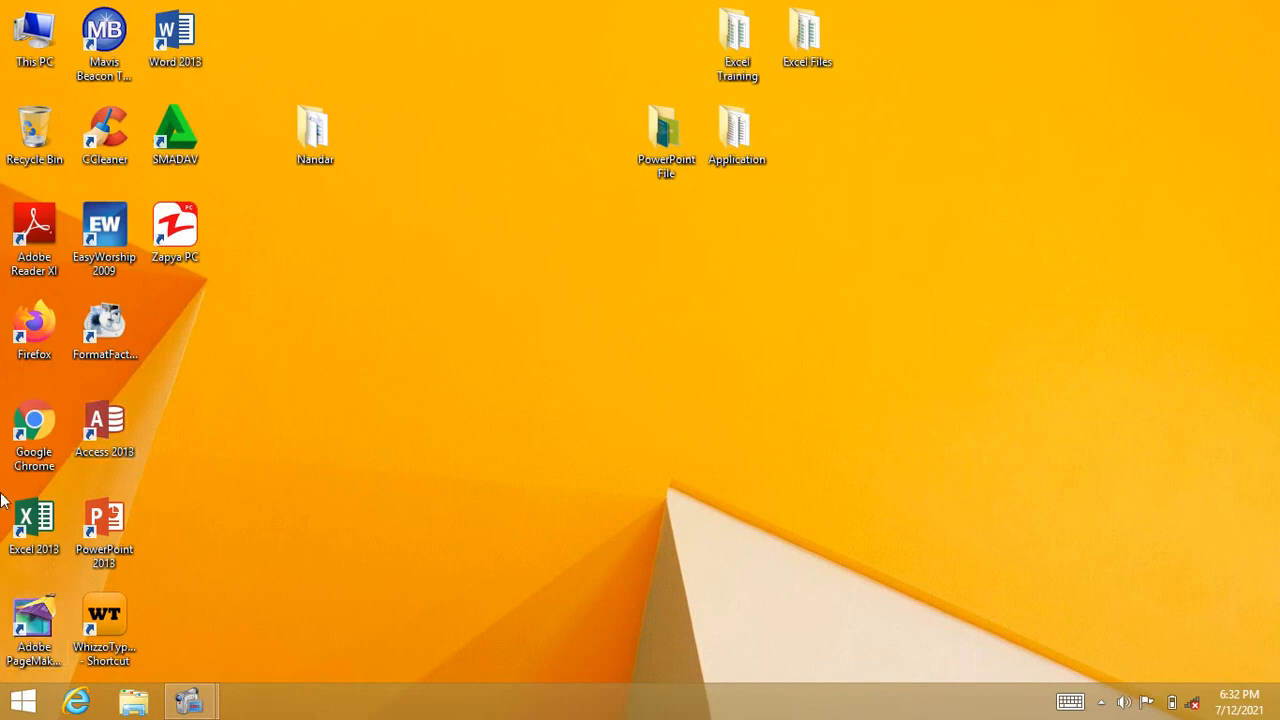
mouse_move(590, 508)
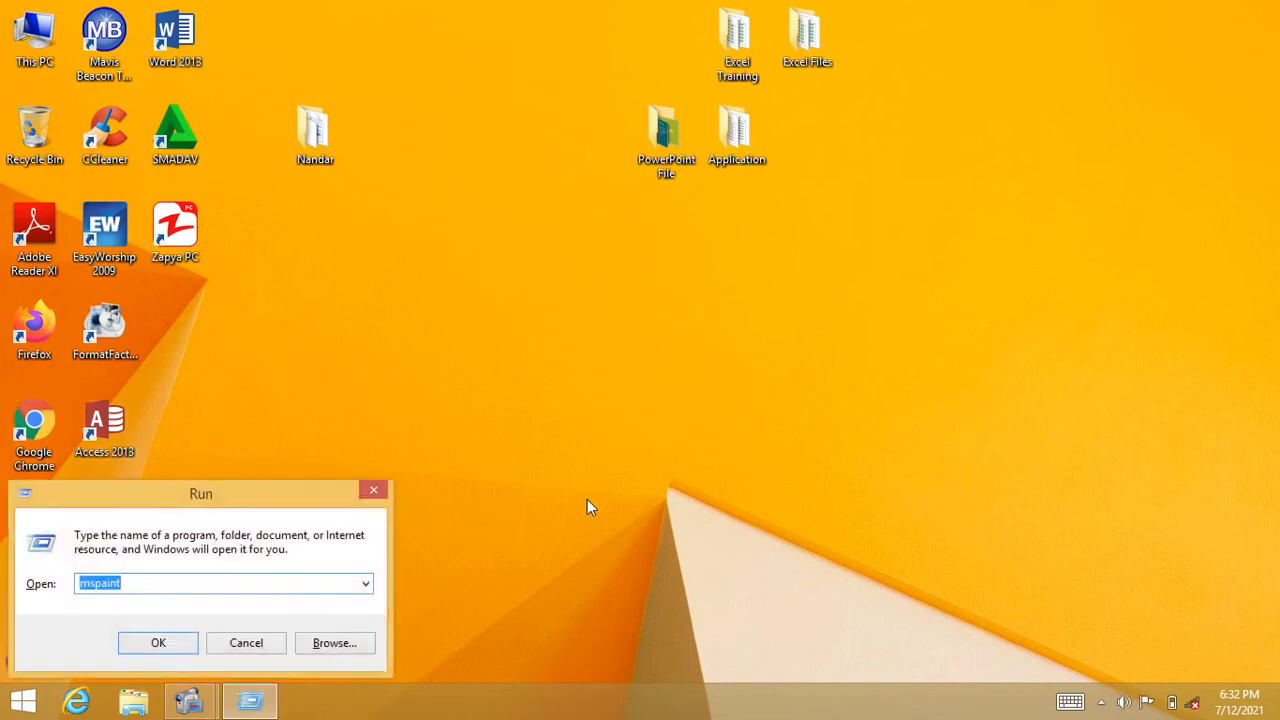
Step: Relaunch Task Manager via taskmgr and end the Smadav antivirus app
type("taskmgr")
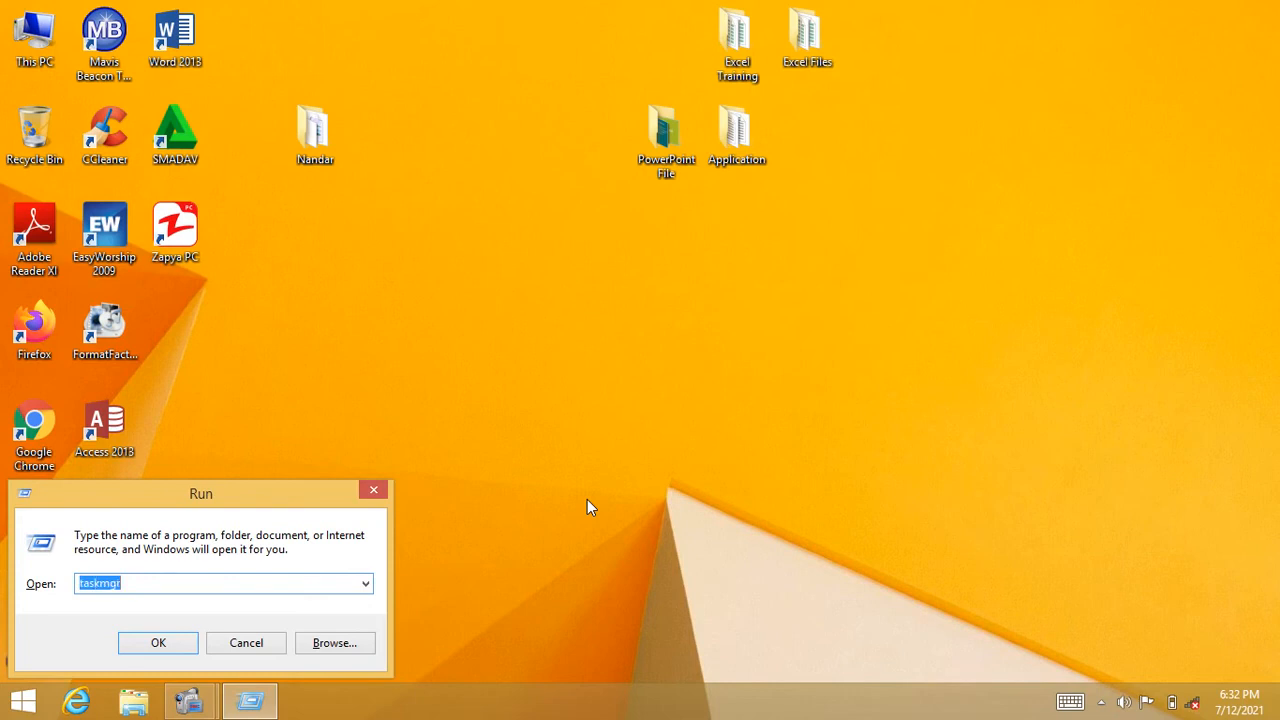
left_click(156, 642)
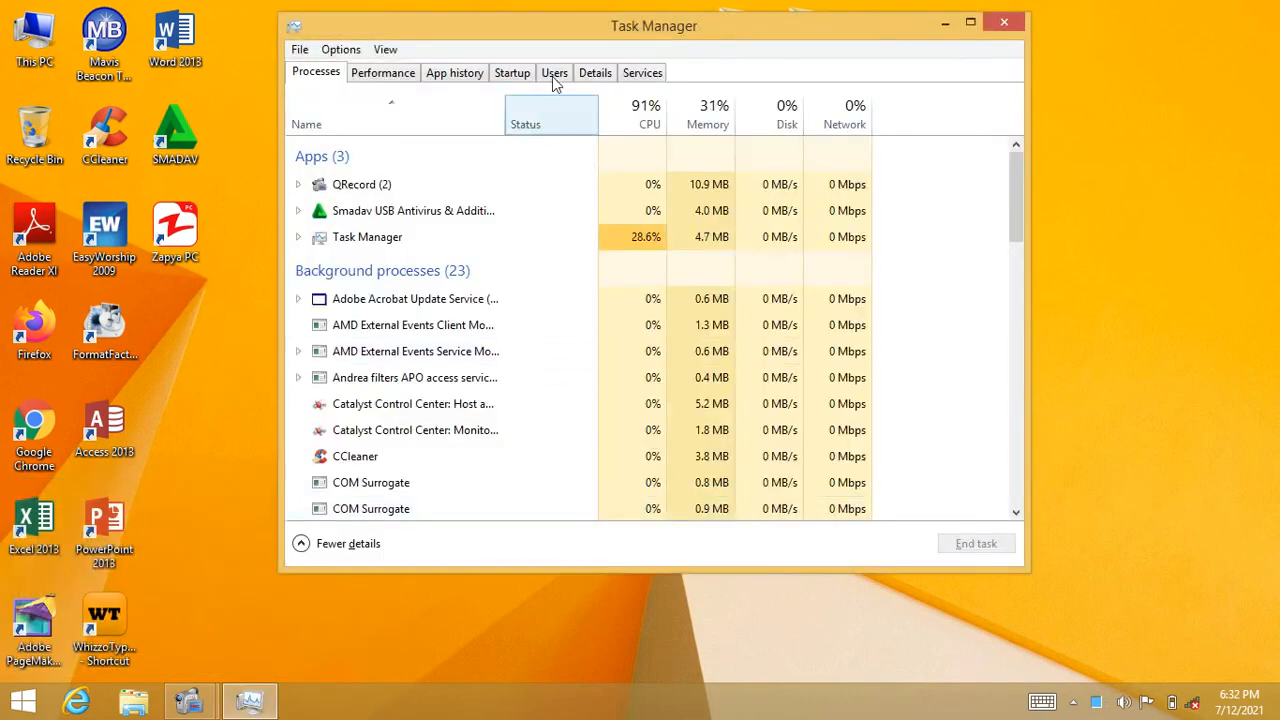
left_click(440, 212)
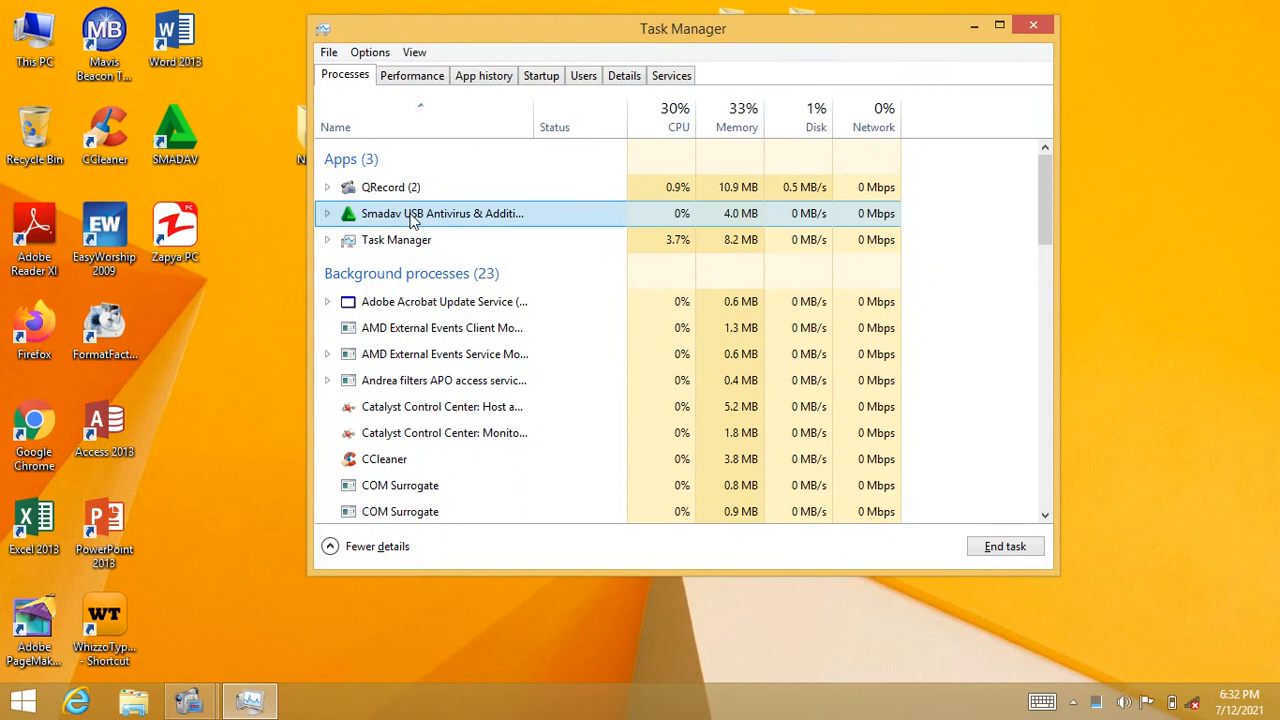
left_click(1004, 546)
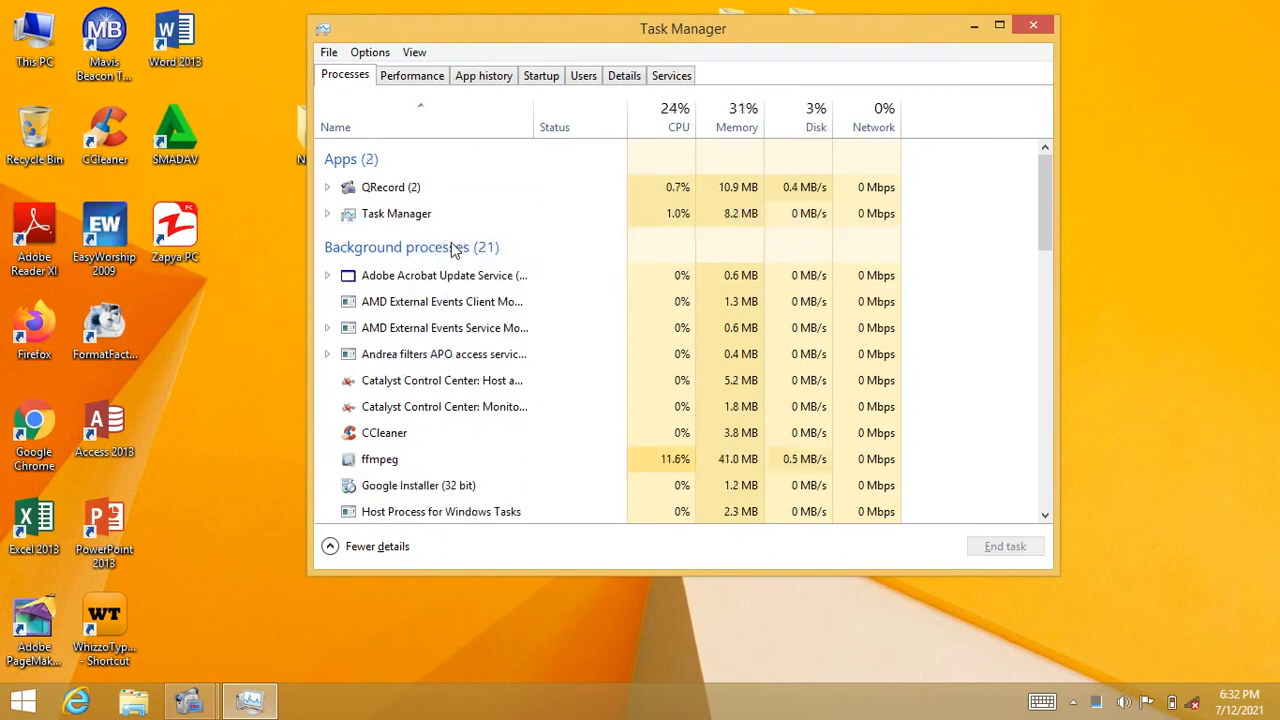
mouse_move(444, 256)
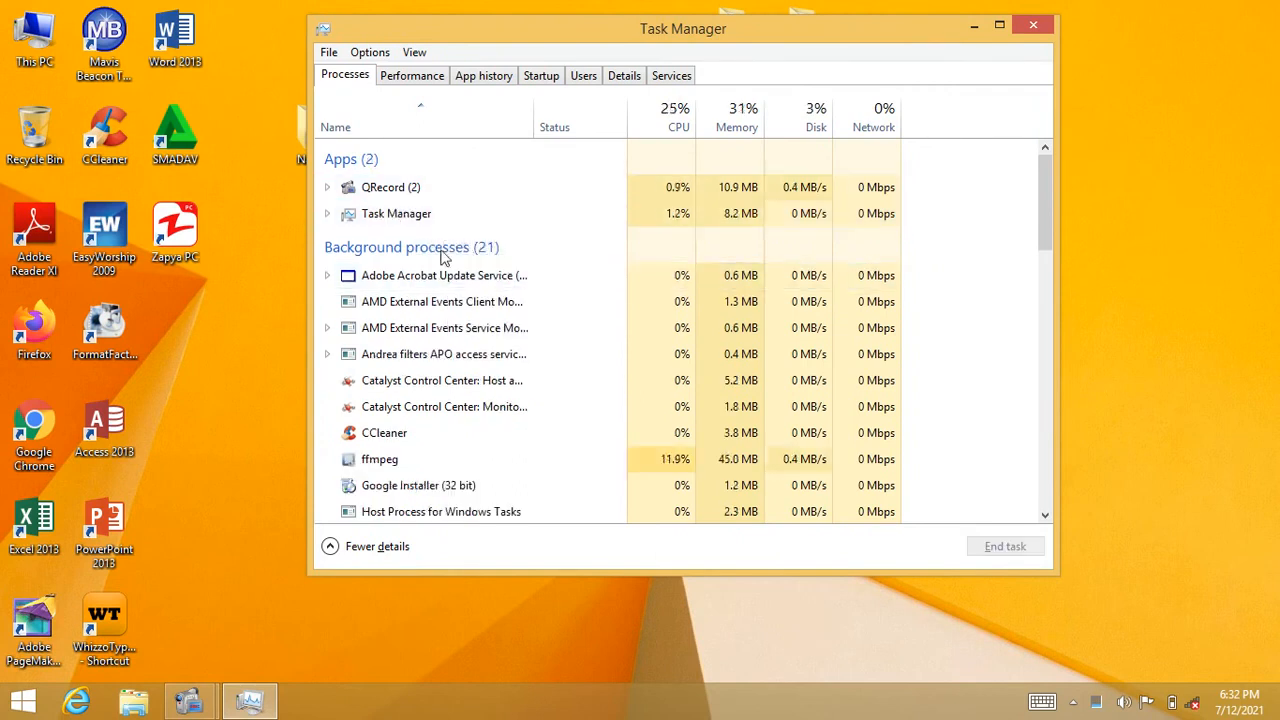
Step: End the Task Manager entry itself, leaving only QRecord listed
left_click(396, 212)
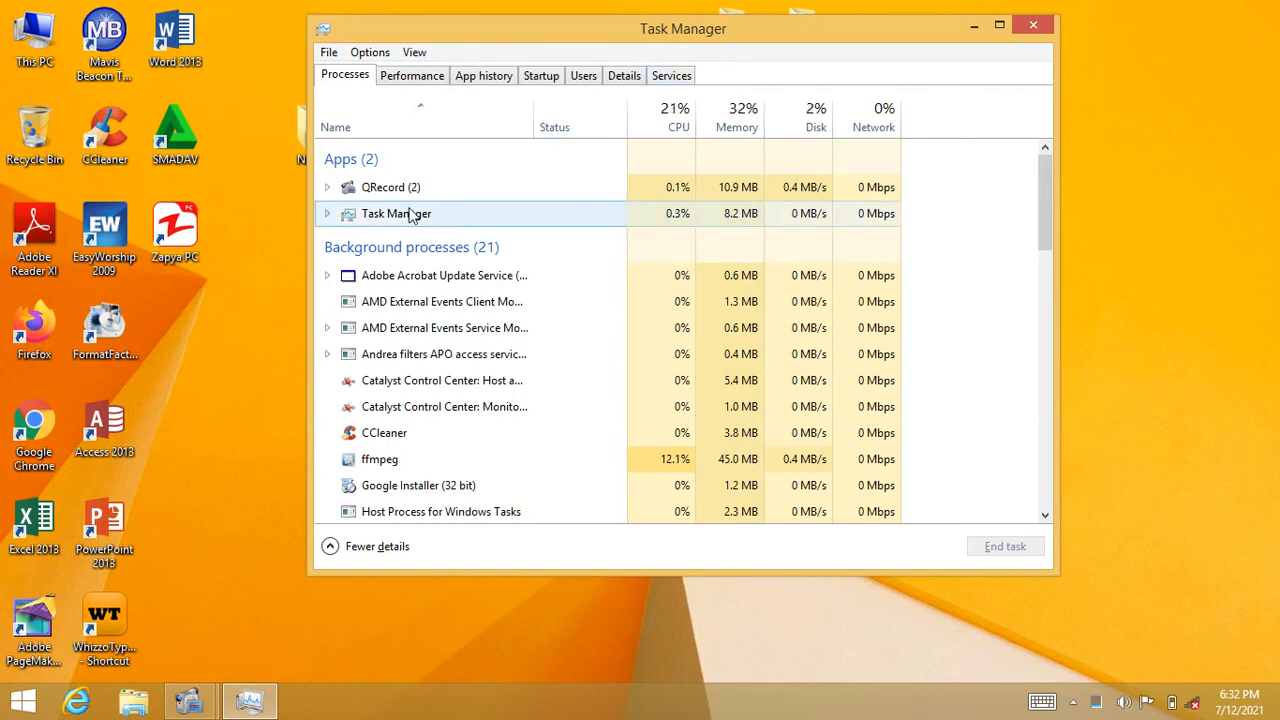
right_click(396, 212)
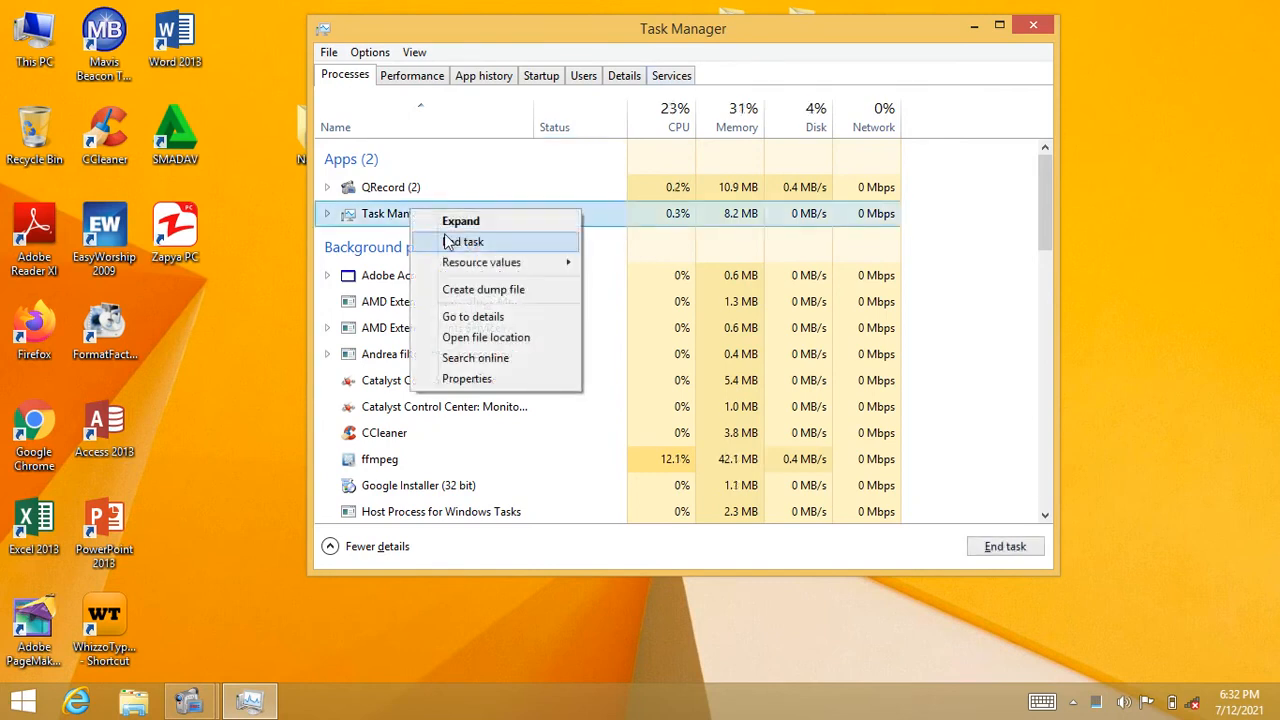
left_click(464, 240)
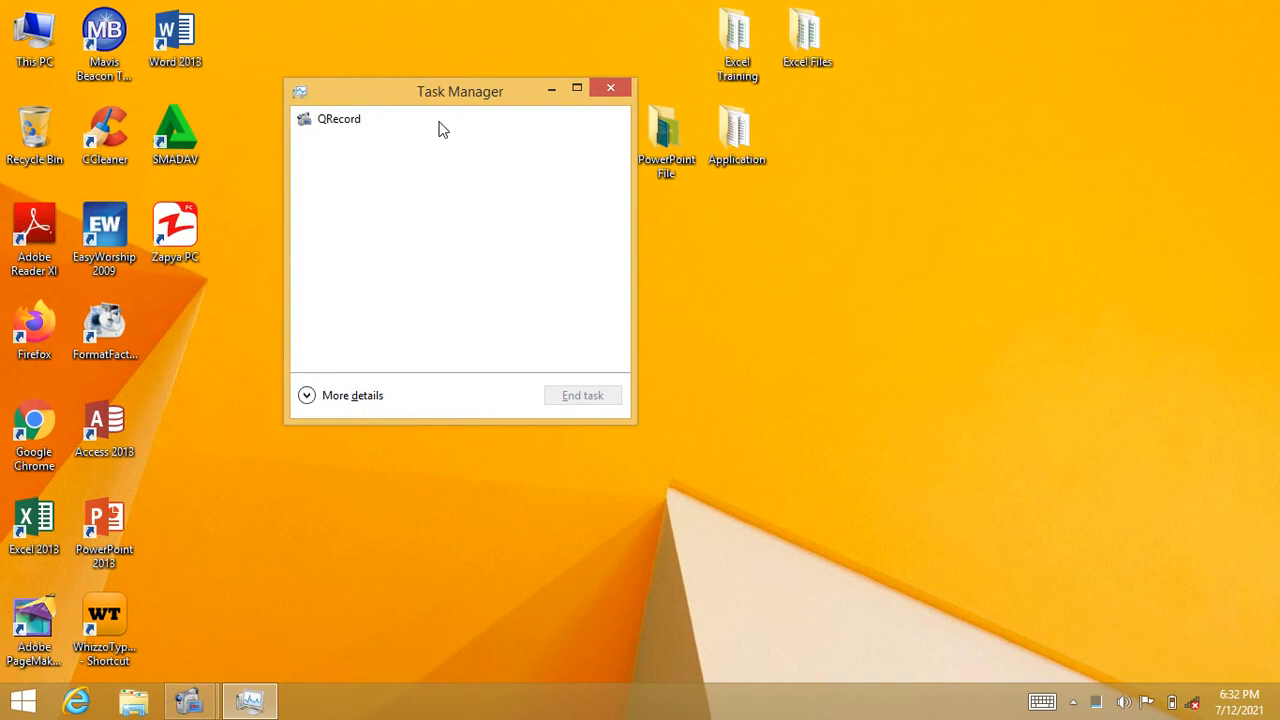
Step: Expand Task Manager to its detailed view and scroll through the 21 background processes
left_click(352, 396)
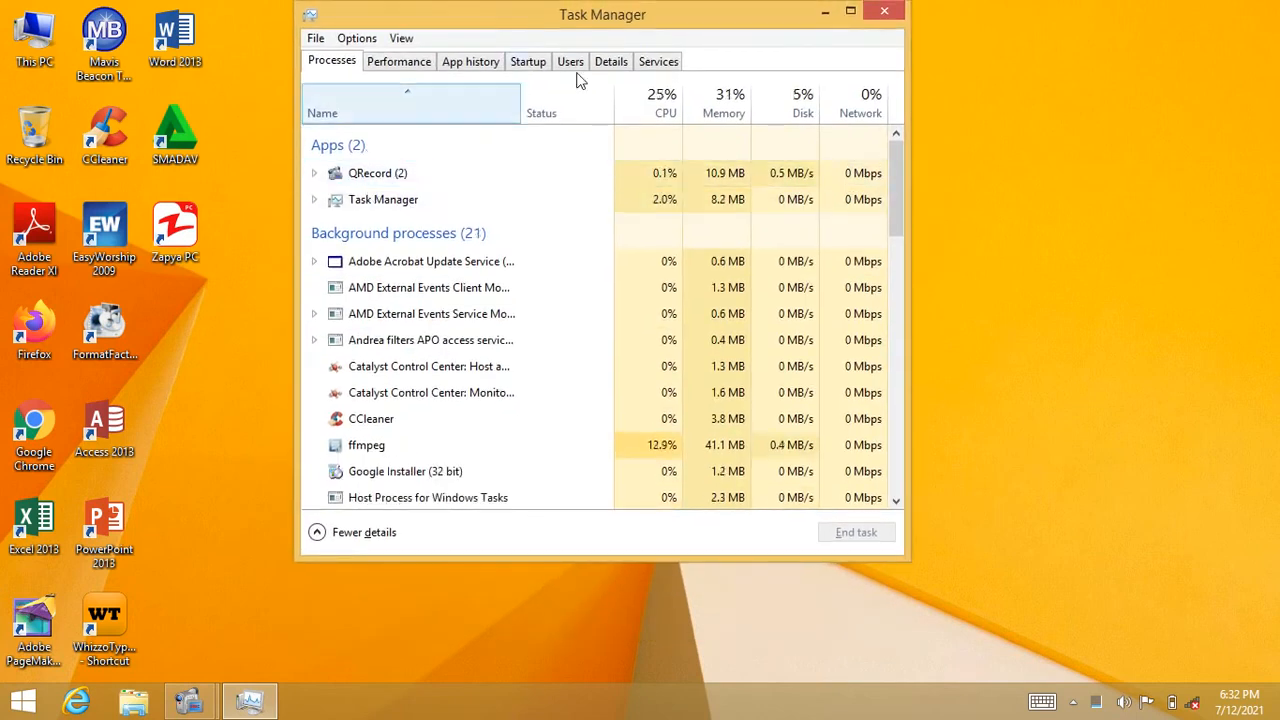
mouse_move(940, 290)
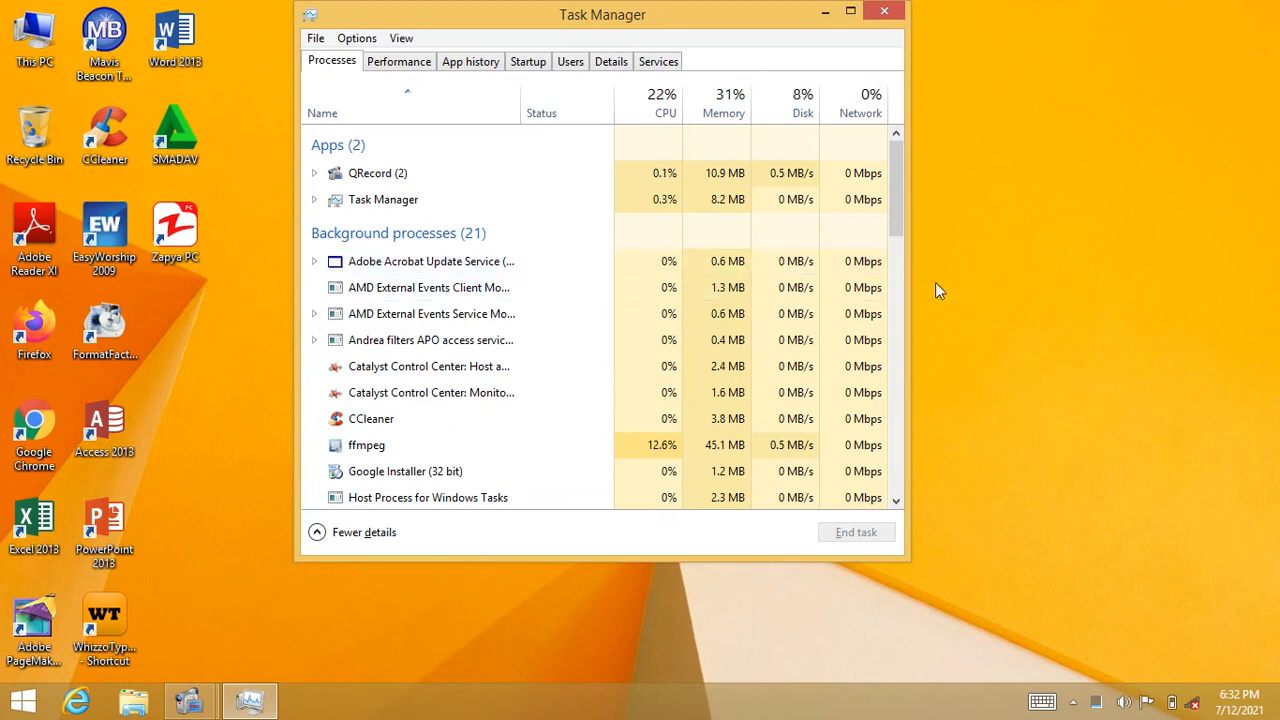
scroll("down", 3)
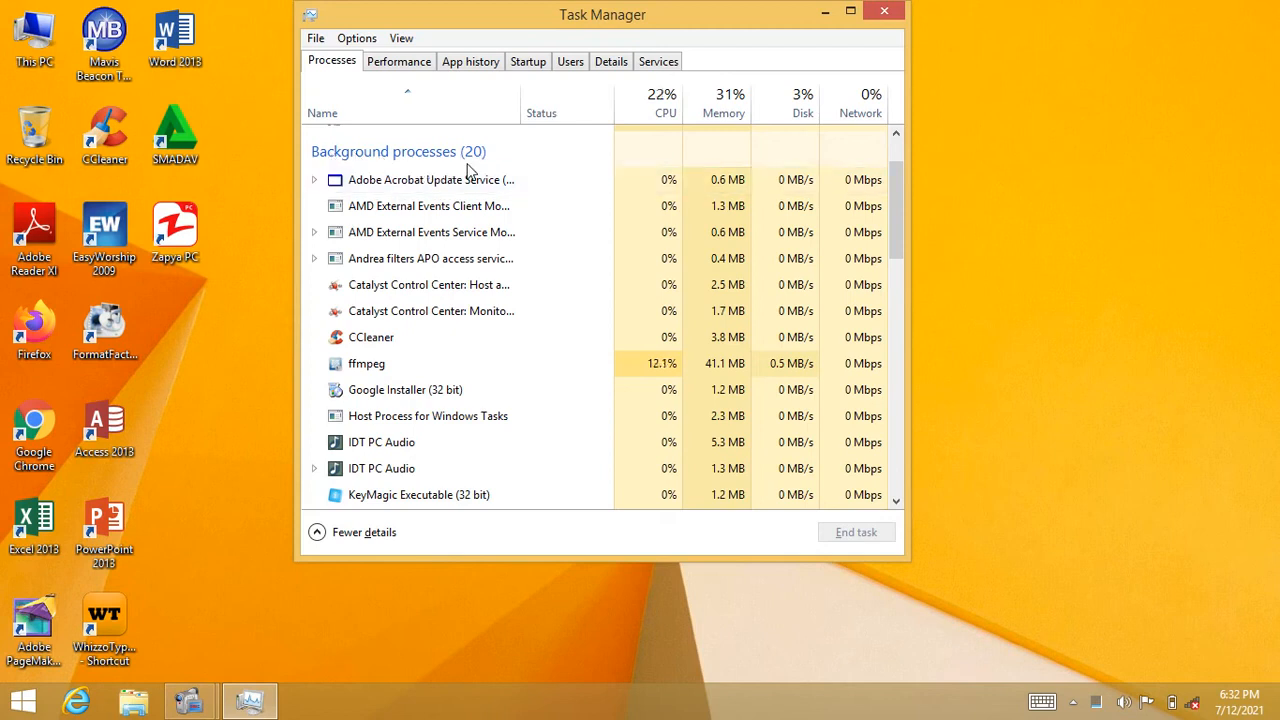
mouse_move(480, 160)
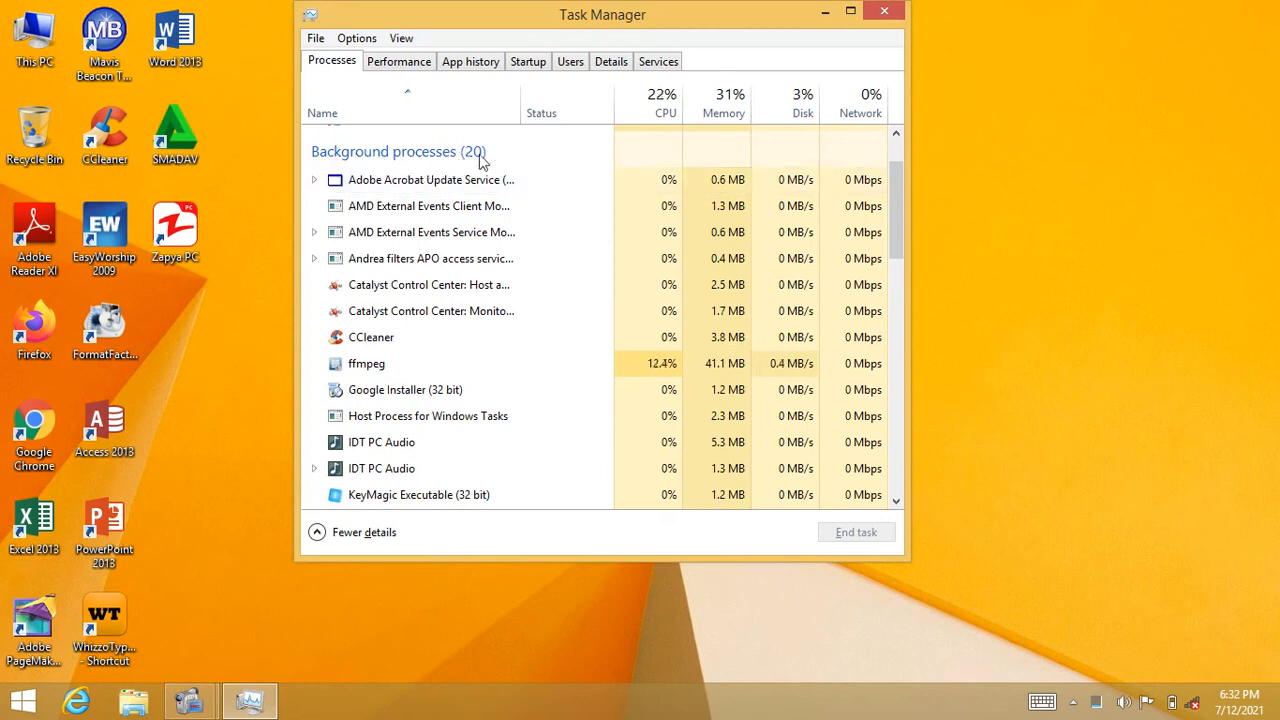
mouse_move(430, 168)
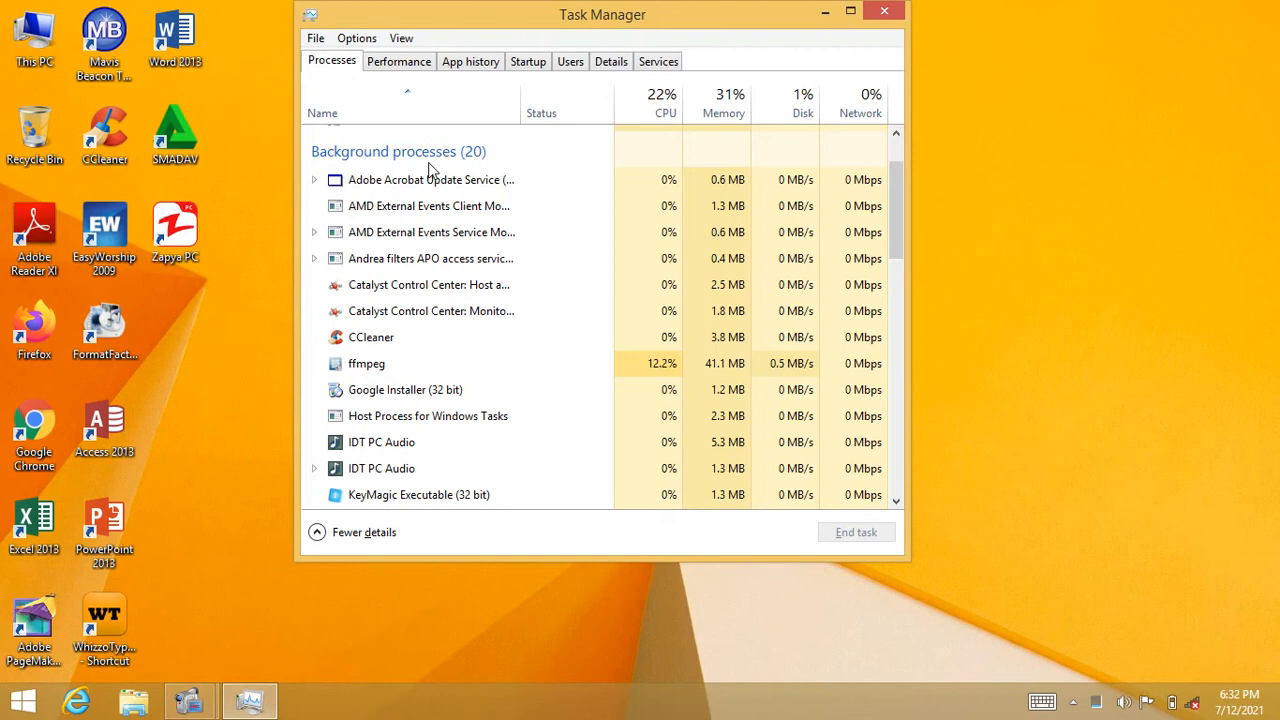
left_click(430, 180)
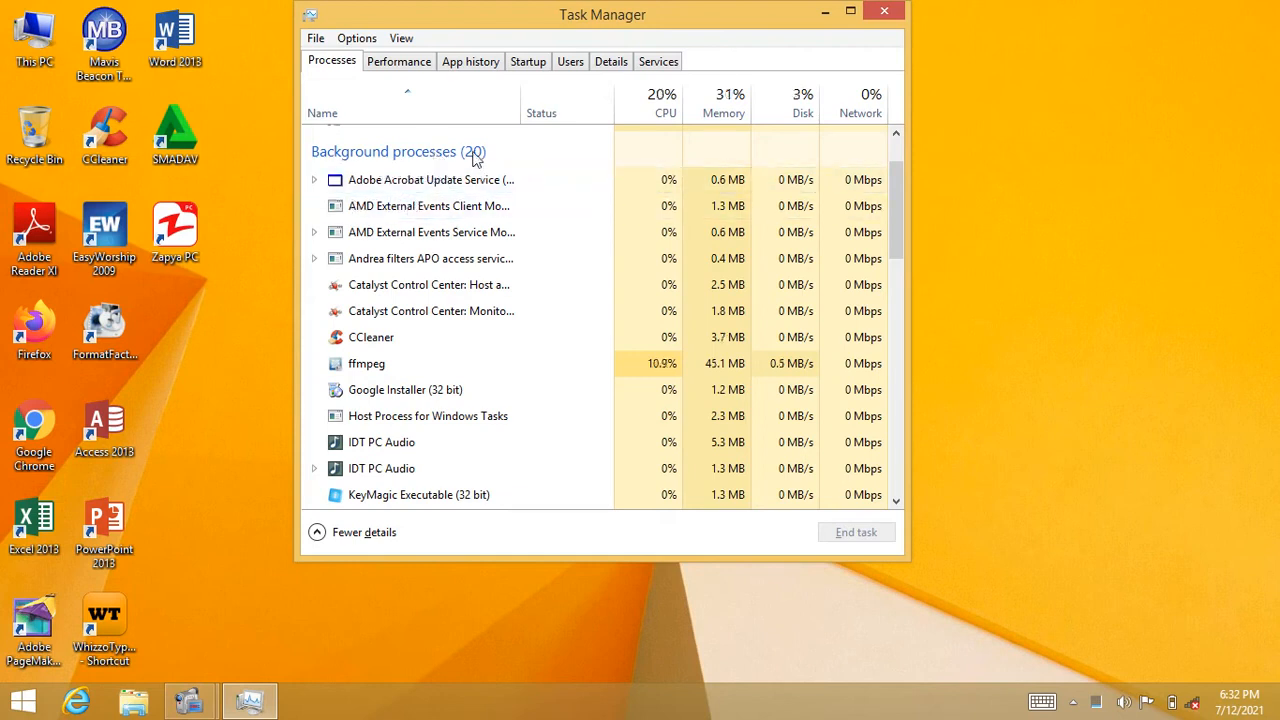
left_click_drag(604, 14, 636, 18)
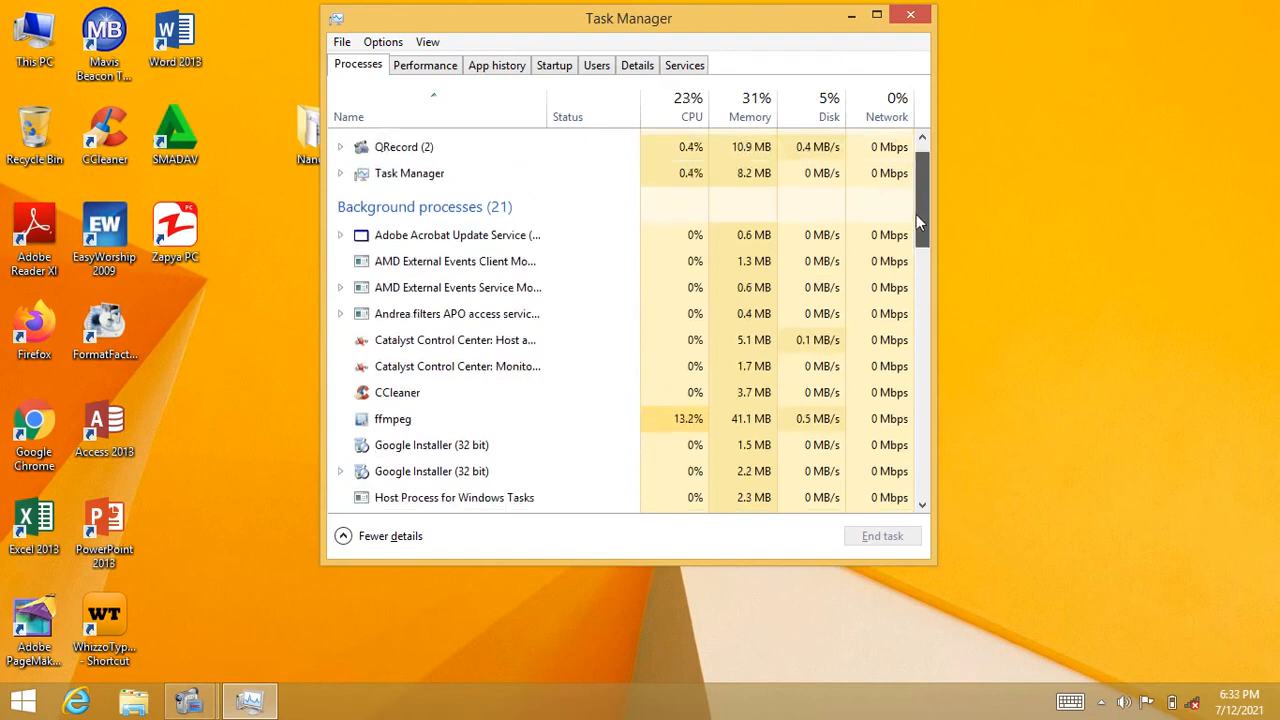
scroll("down", 3)
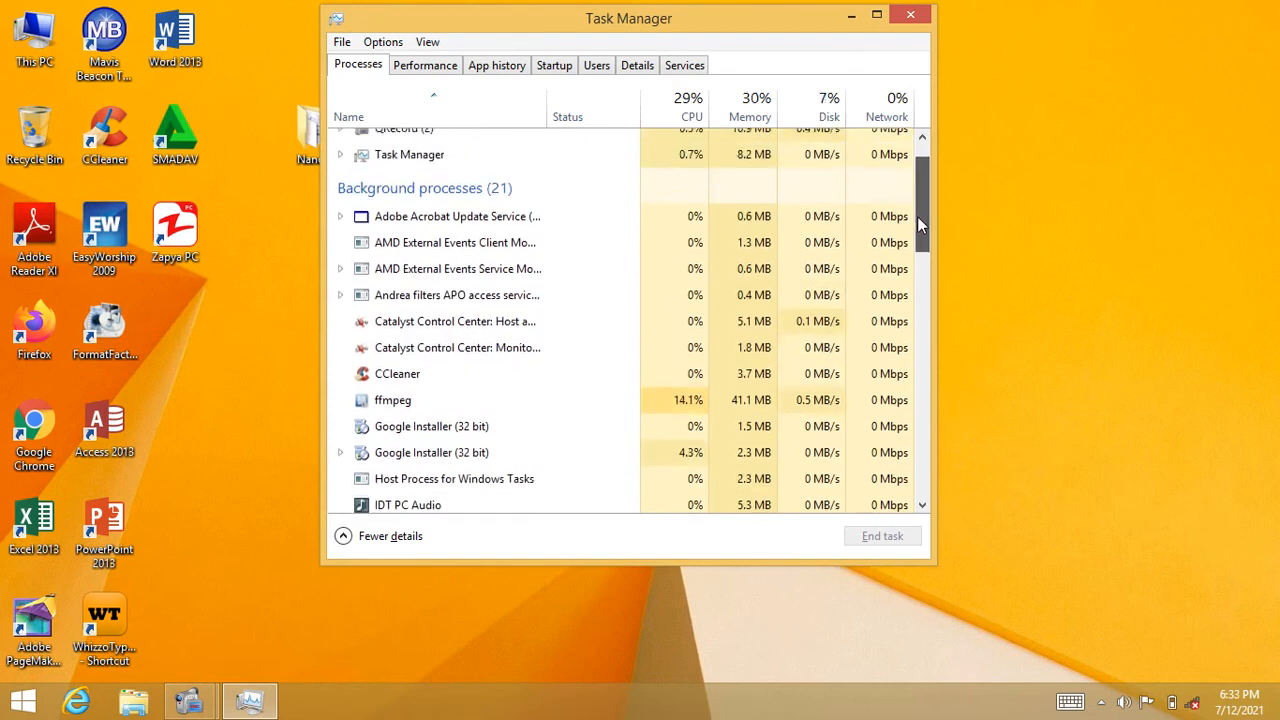
scroll("down", 3)
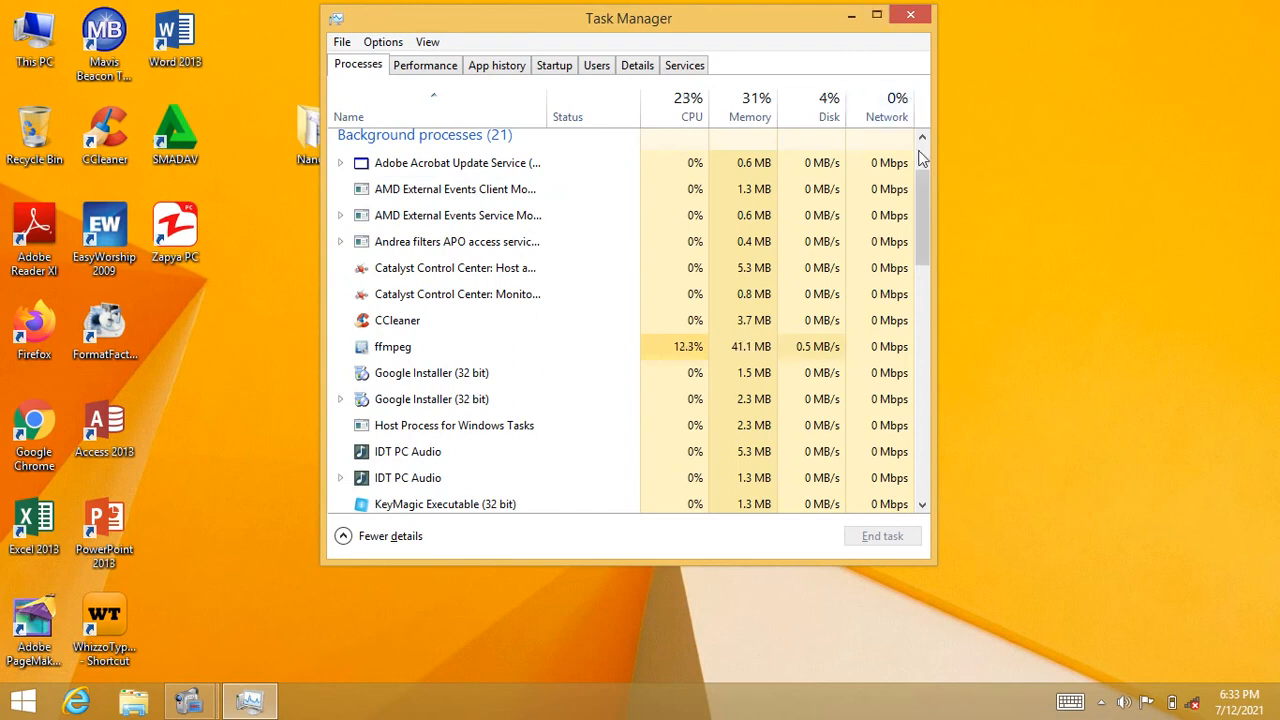
Step: Maximize the Task Manager window and scroll down the background processes list
left_click(876, 14)
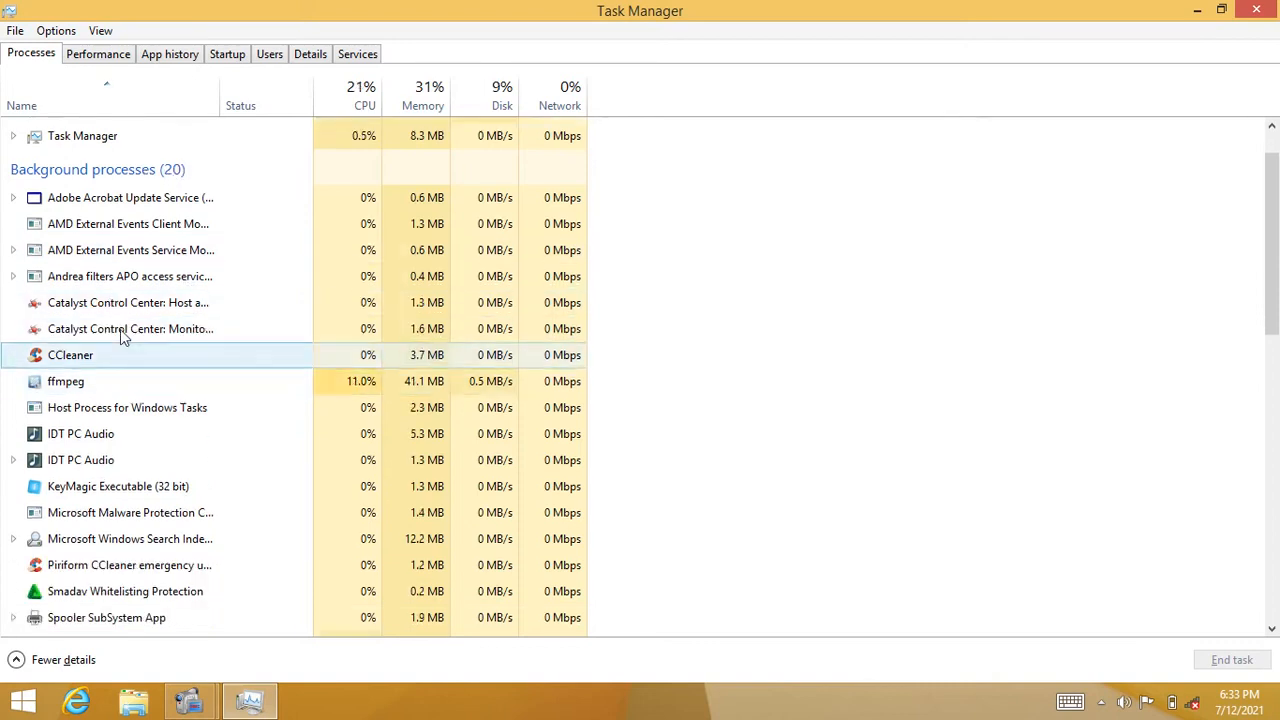
scroll("down", 3)
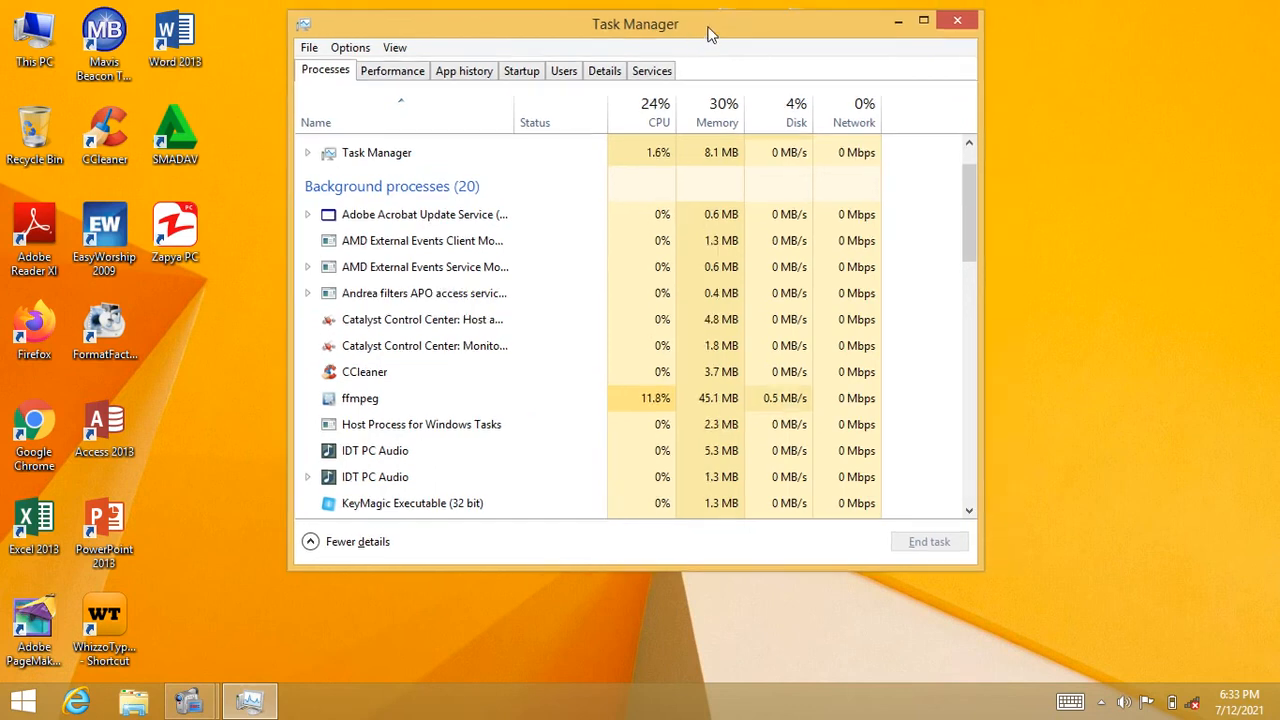
Step: End the Adobe Acrobat Update Service process via its right-click End task
left_click(424, 214)
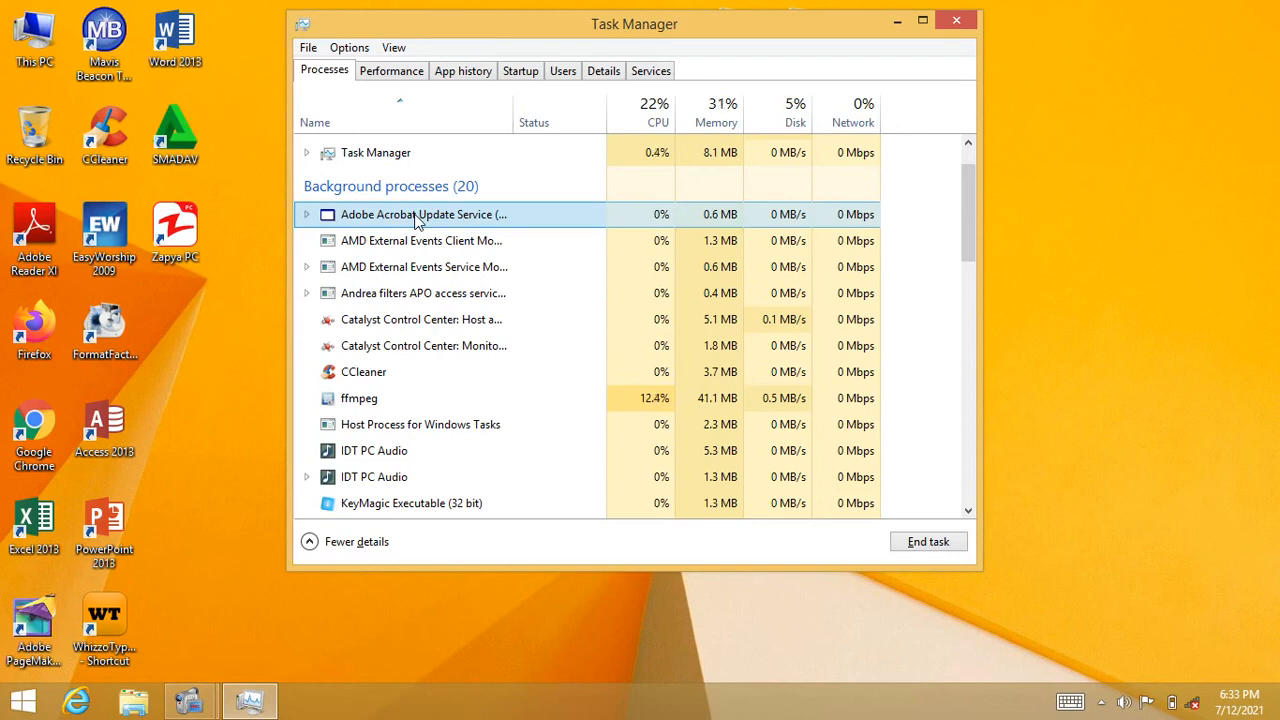
mouse_move(390, 230)
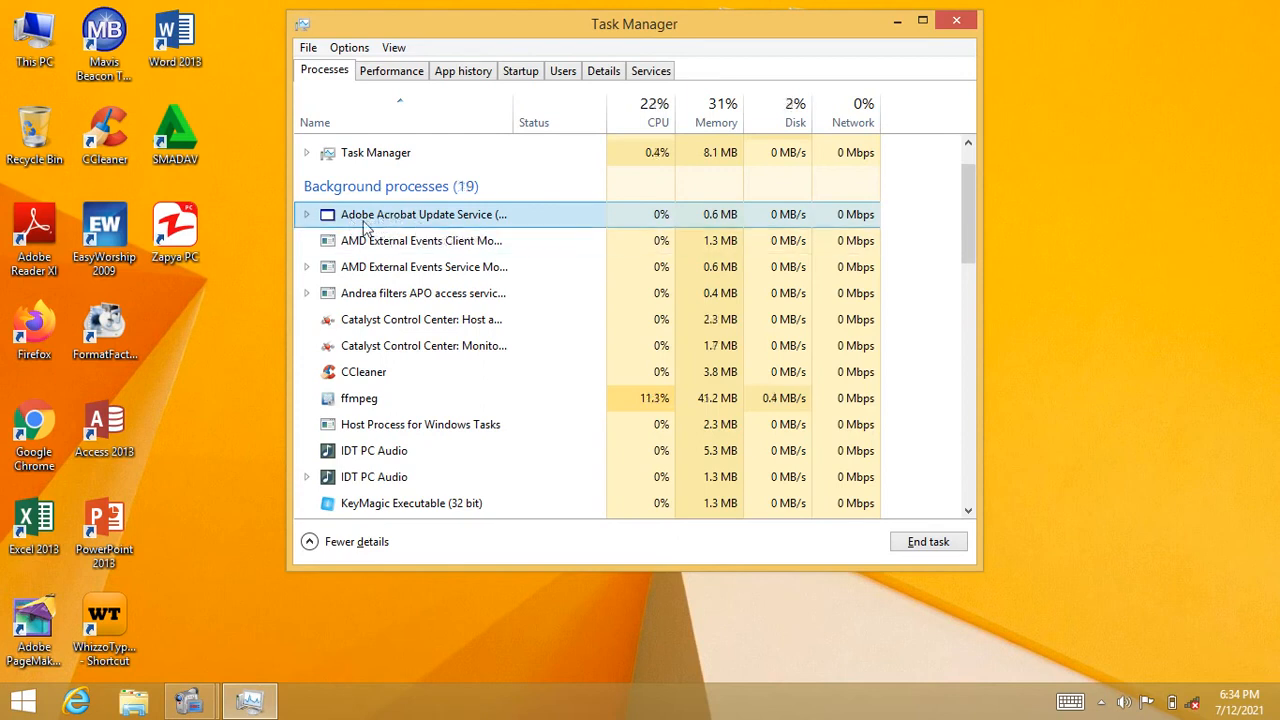
right_click(424, 214)
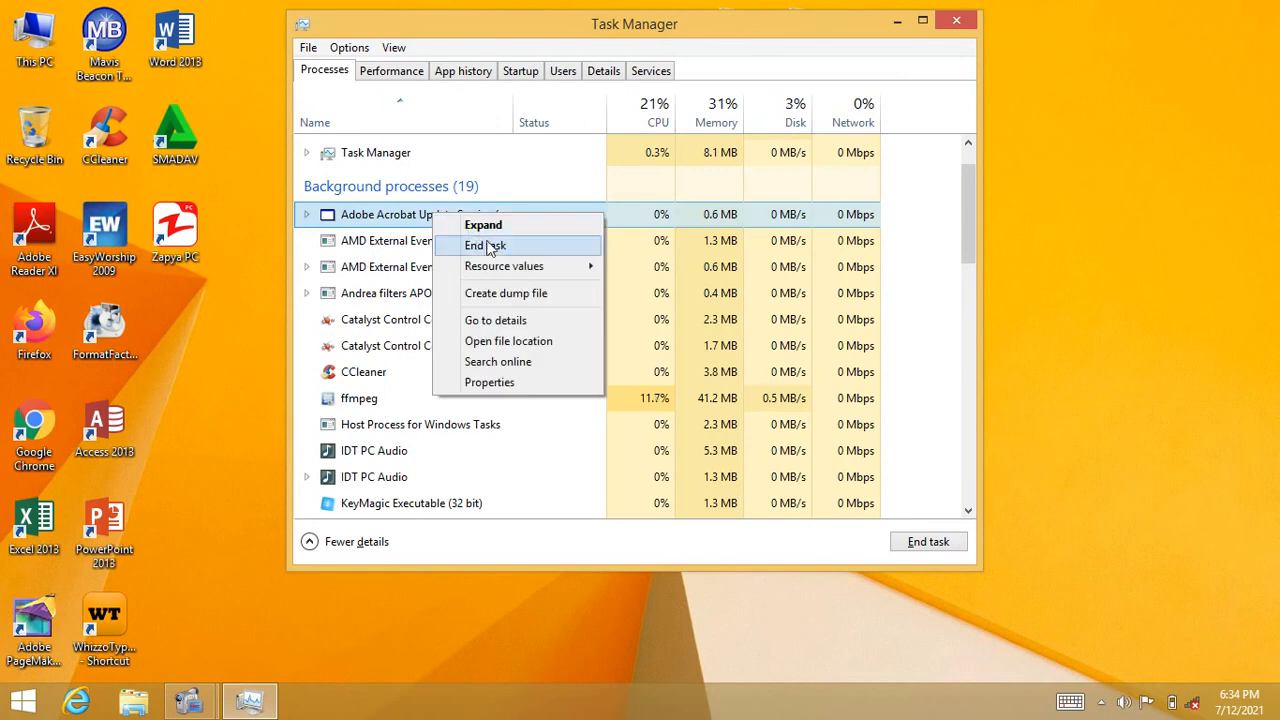
left_click(484, 244)
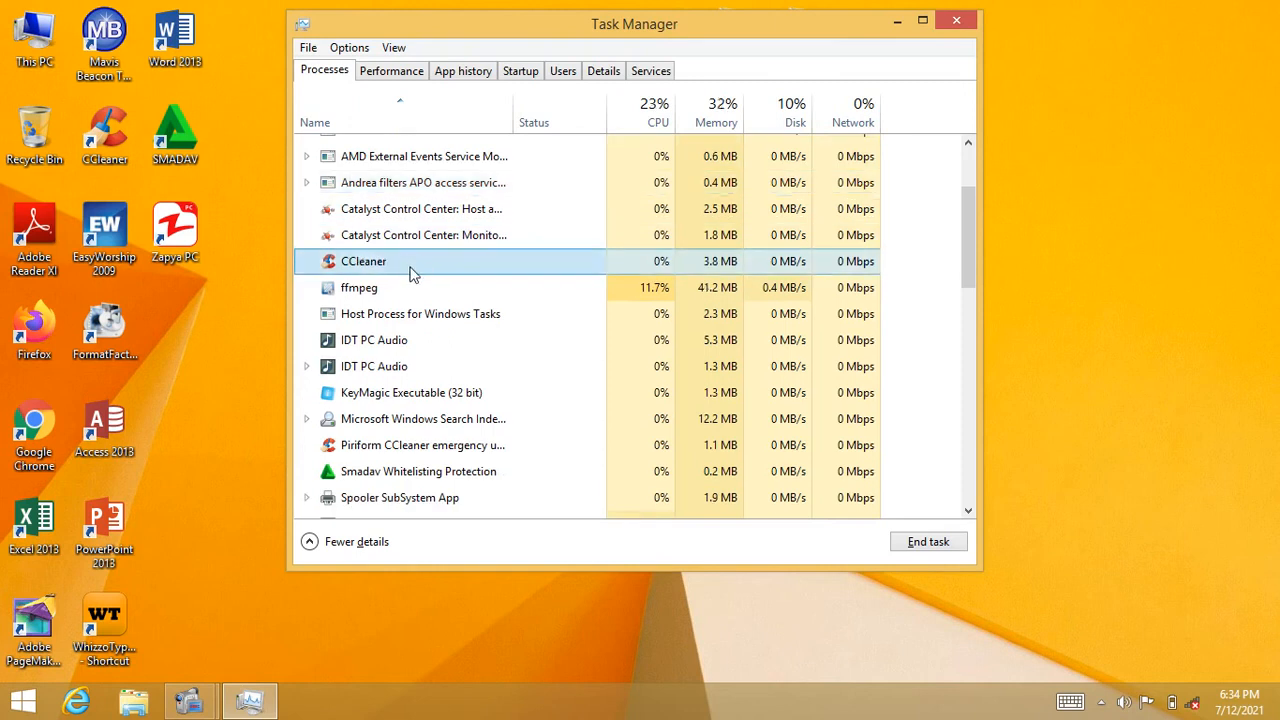
Step: End the CCleaner background process the same way
right_click(364, 260)
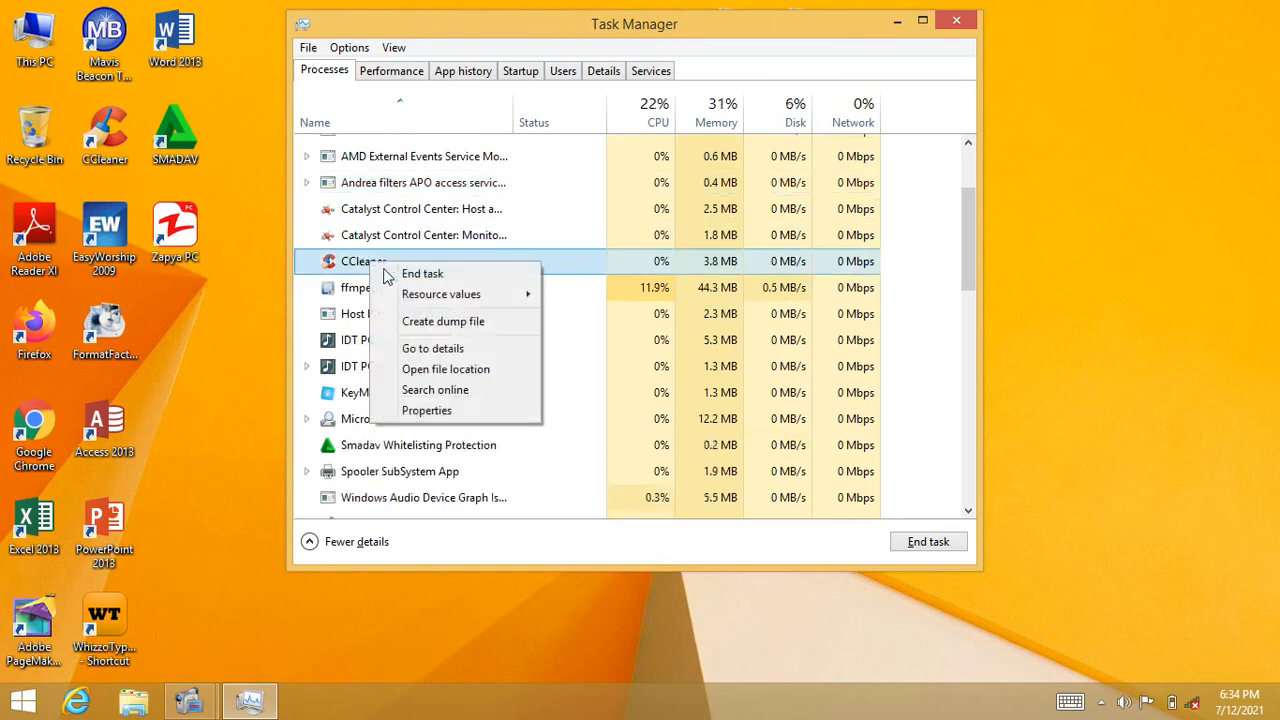
left_click(422, 272)
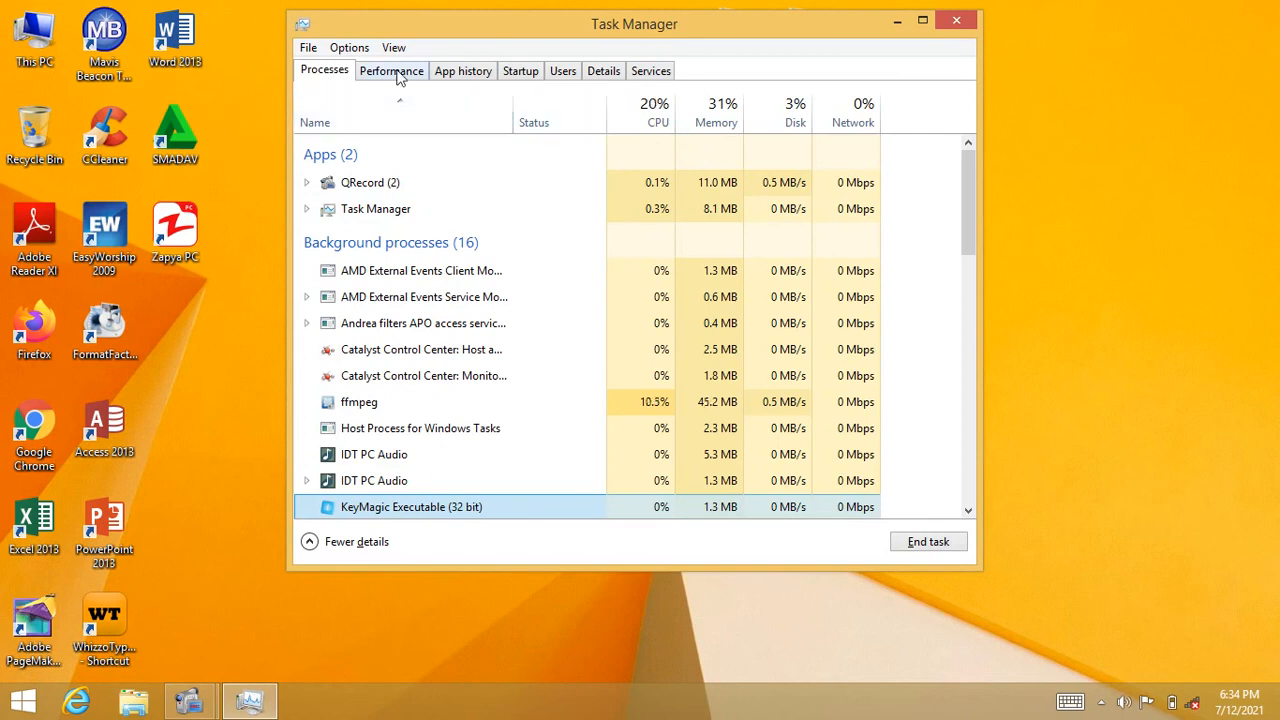
Step: Show the Performance page with the CPU graph for the Intel Core i3 processor
left_click(392, 70)
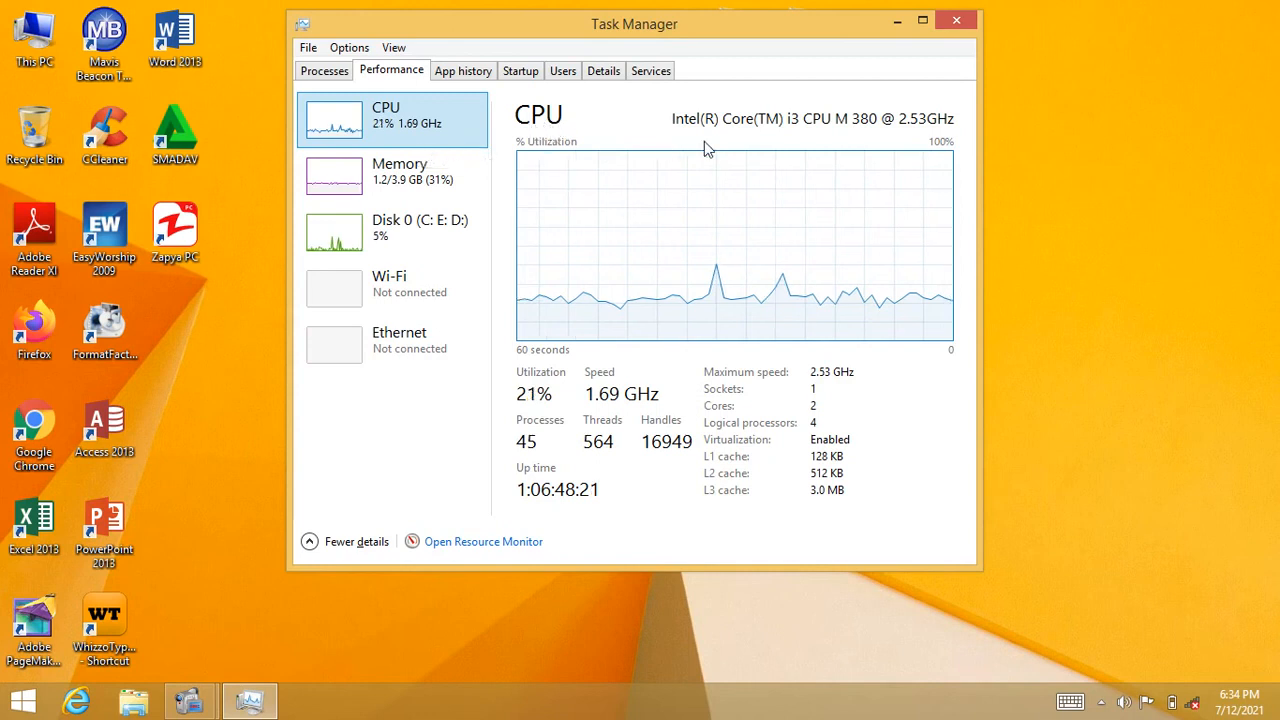
mouse_move(828, 132)
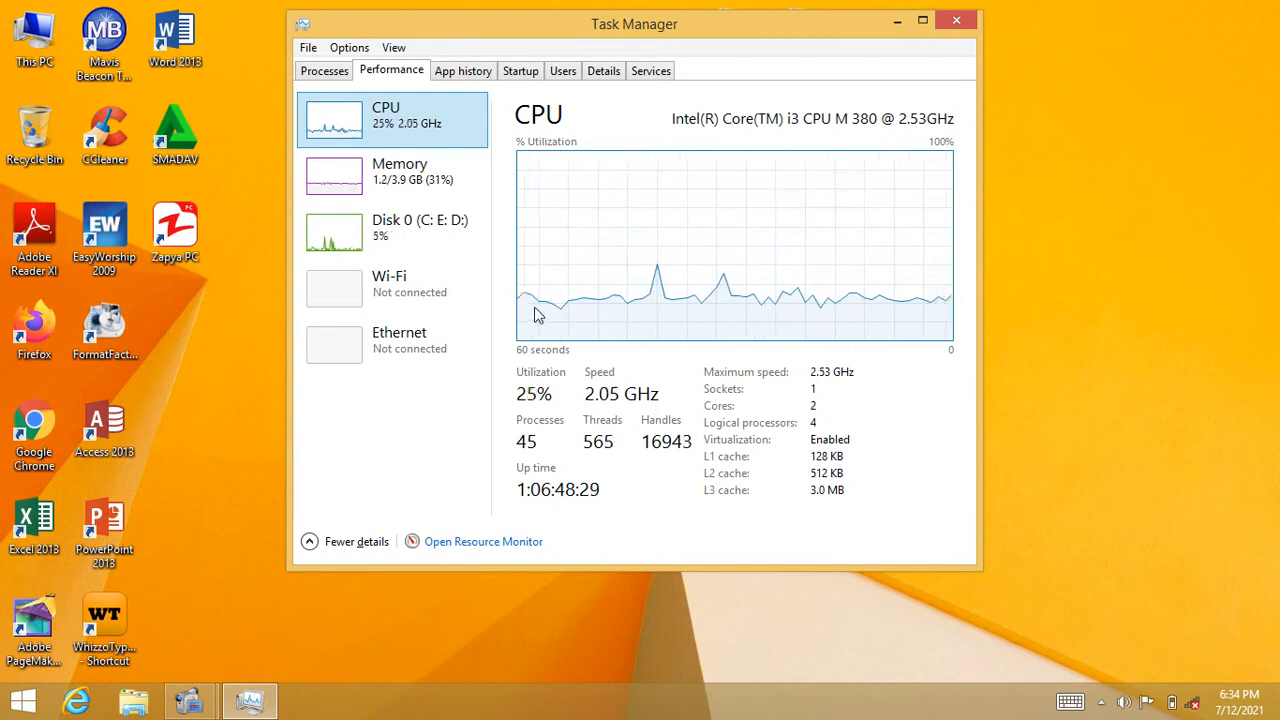
mouse_move(916, 308)
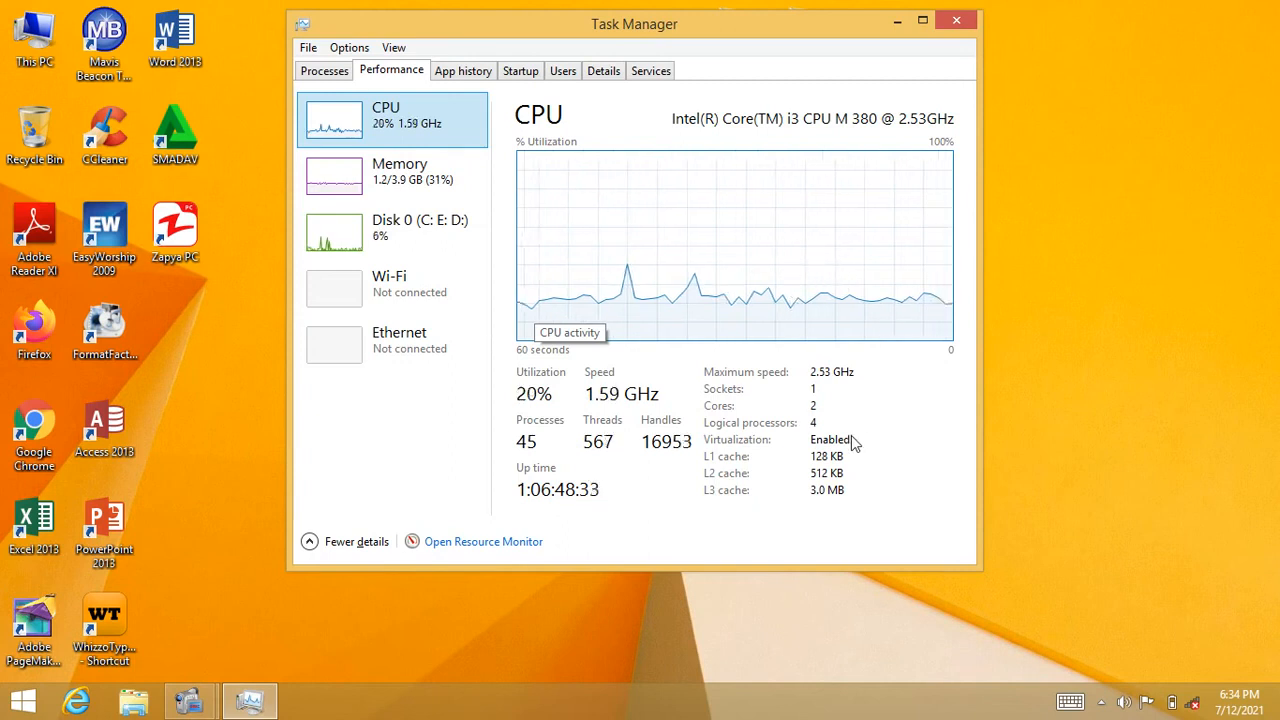
mouse_move(700, 388)
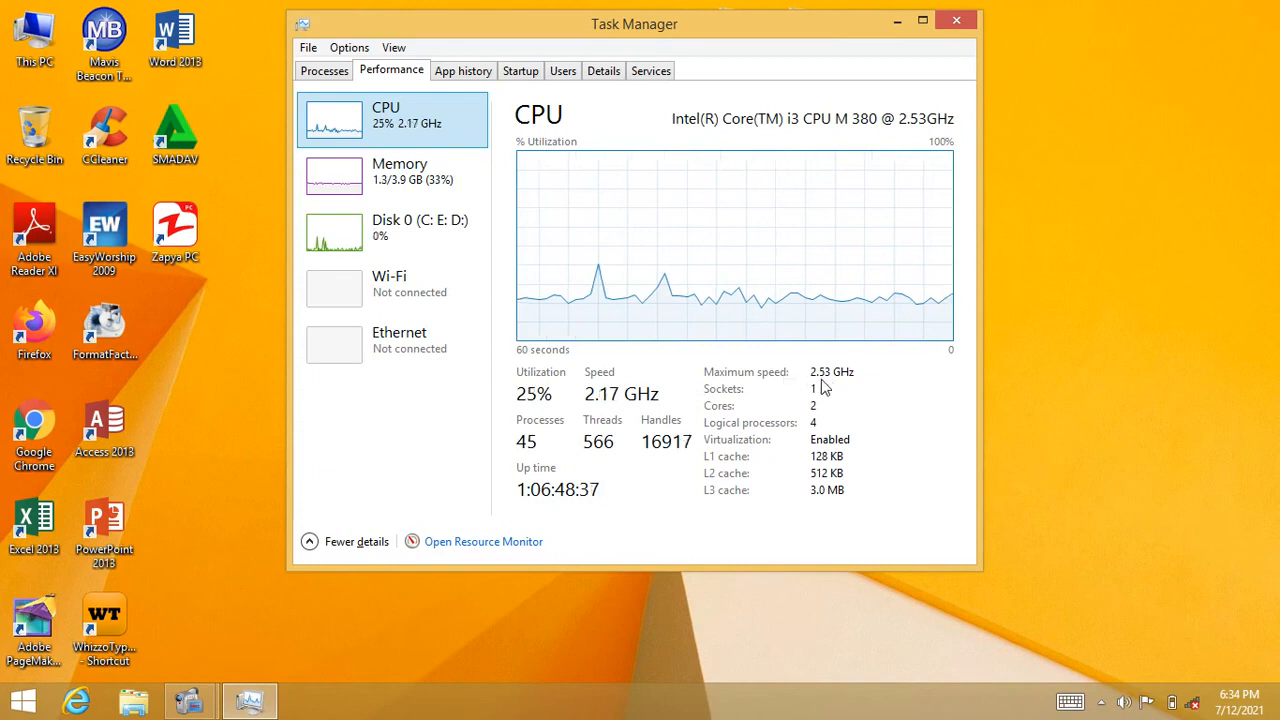
mouse_move(756, 404)
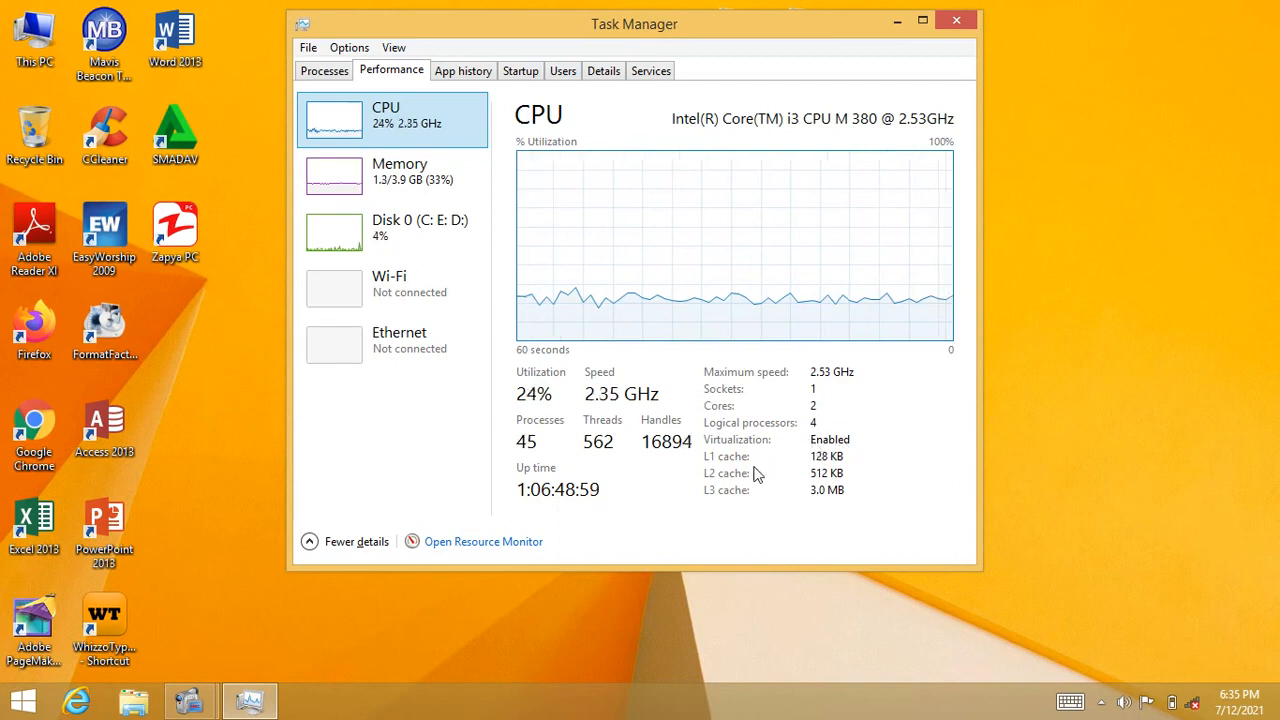
mouse_move(844, 508)
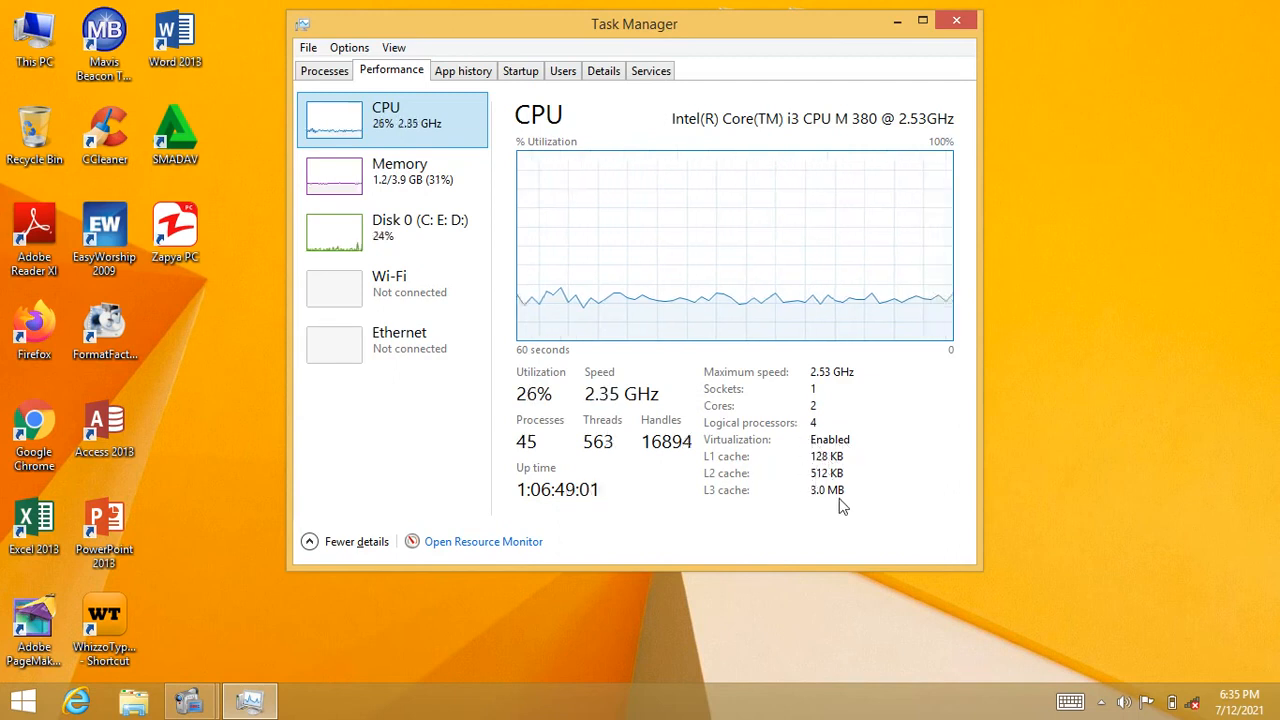
mouse_move(590, 418)
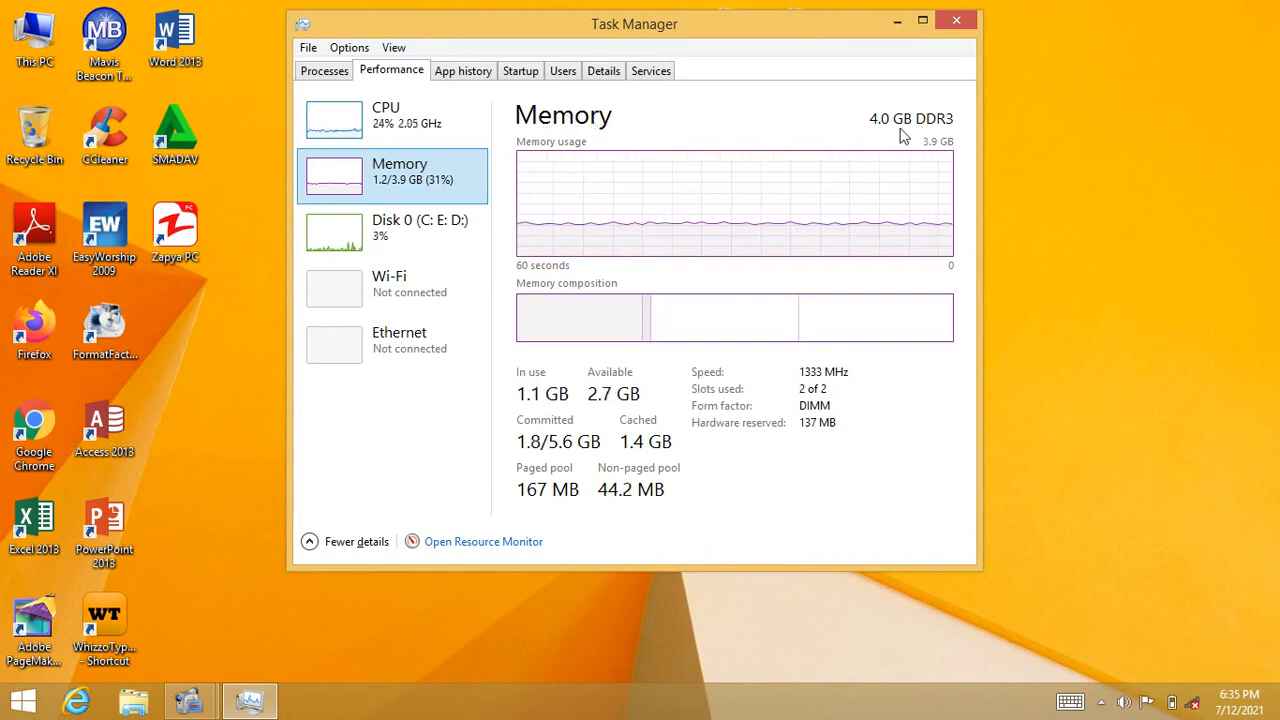
mouse_move(788, 164)
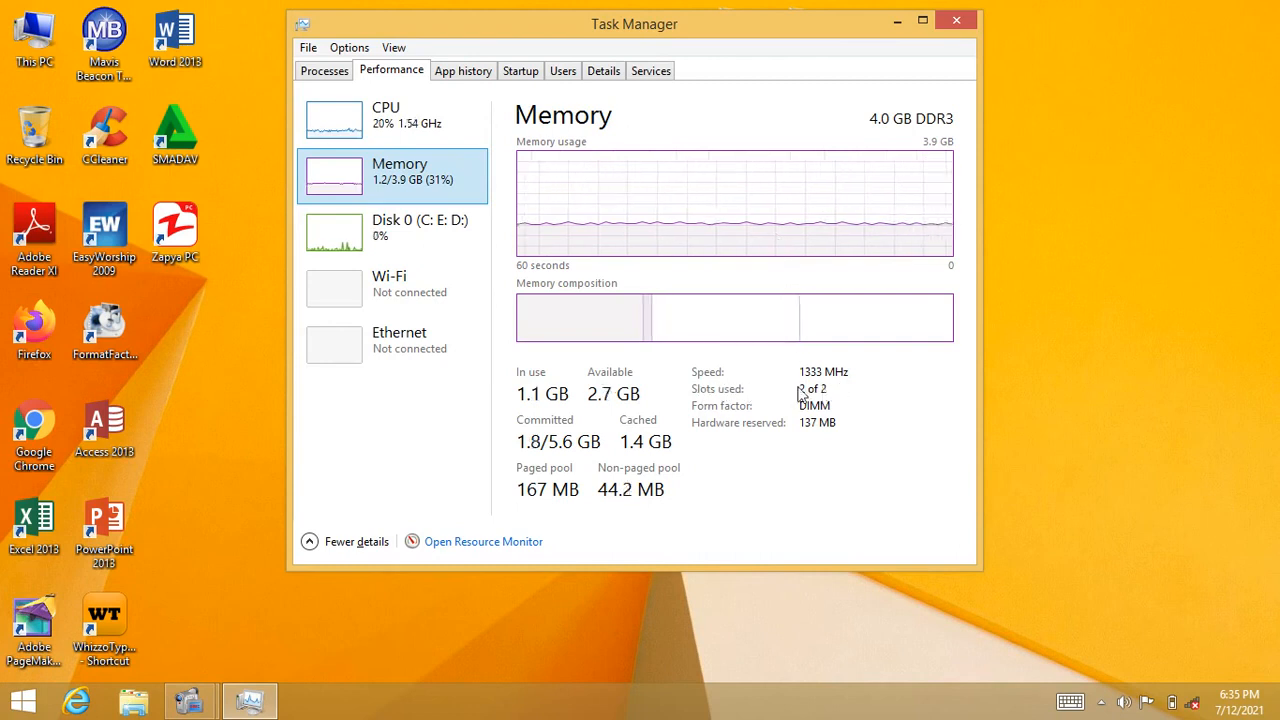
mouse_move(848, 384)
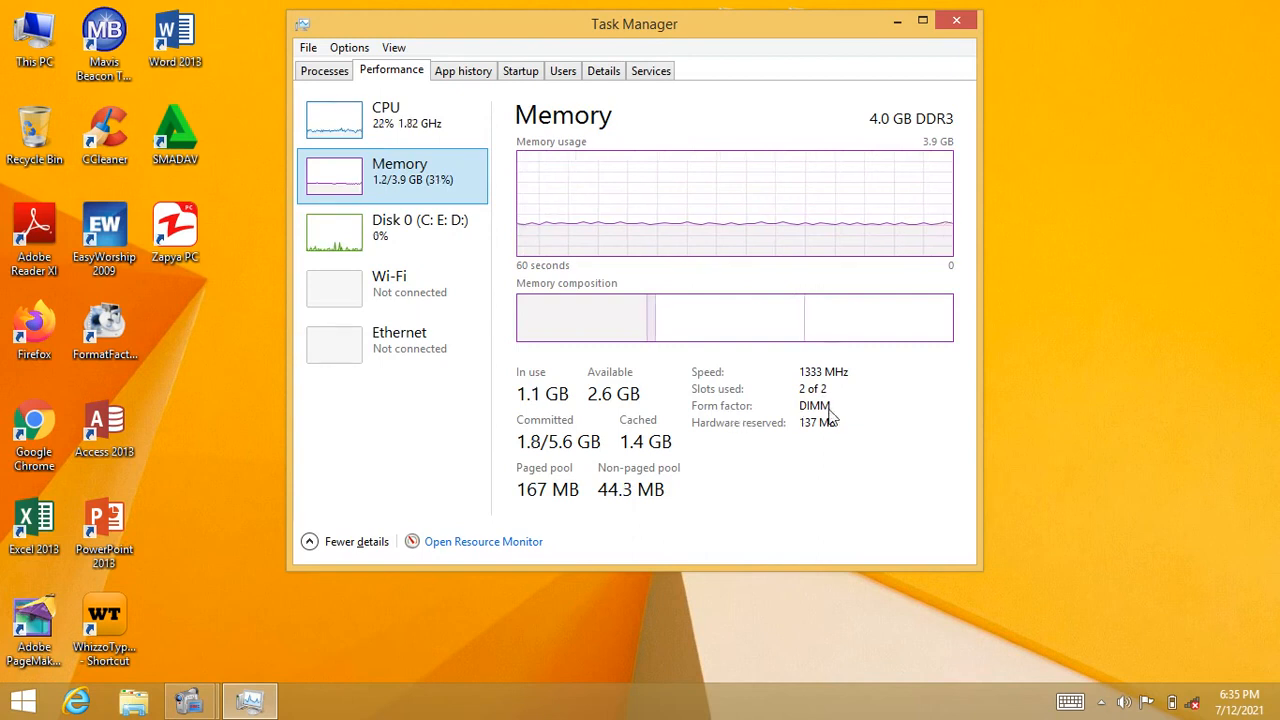
mouse_move(744, 444)
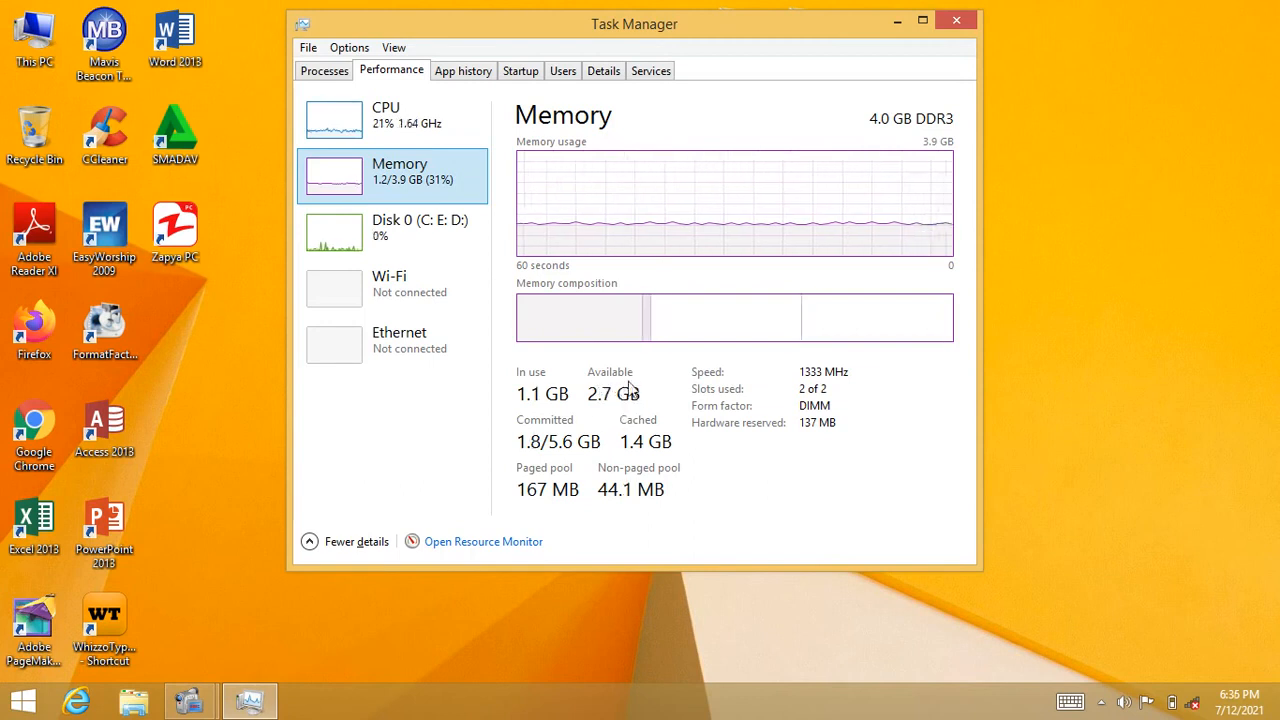
mouse_move(592, 404)
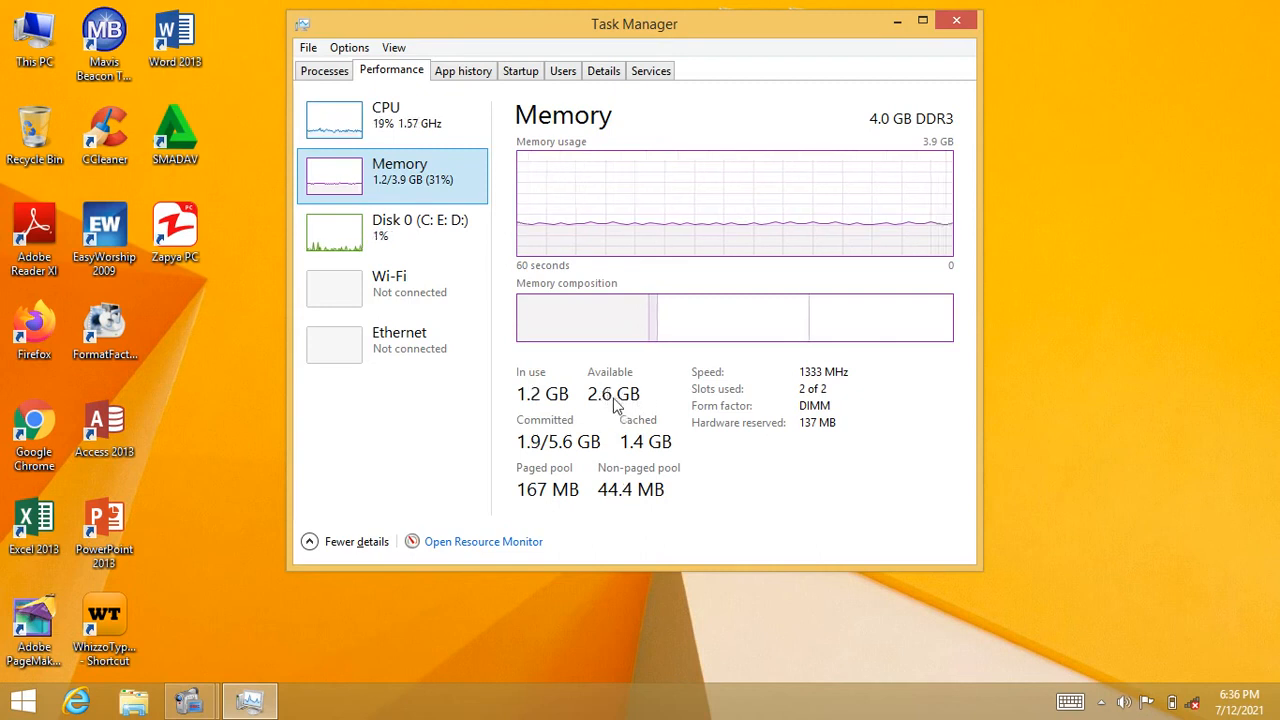
mouse_move(624, 424)
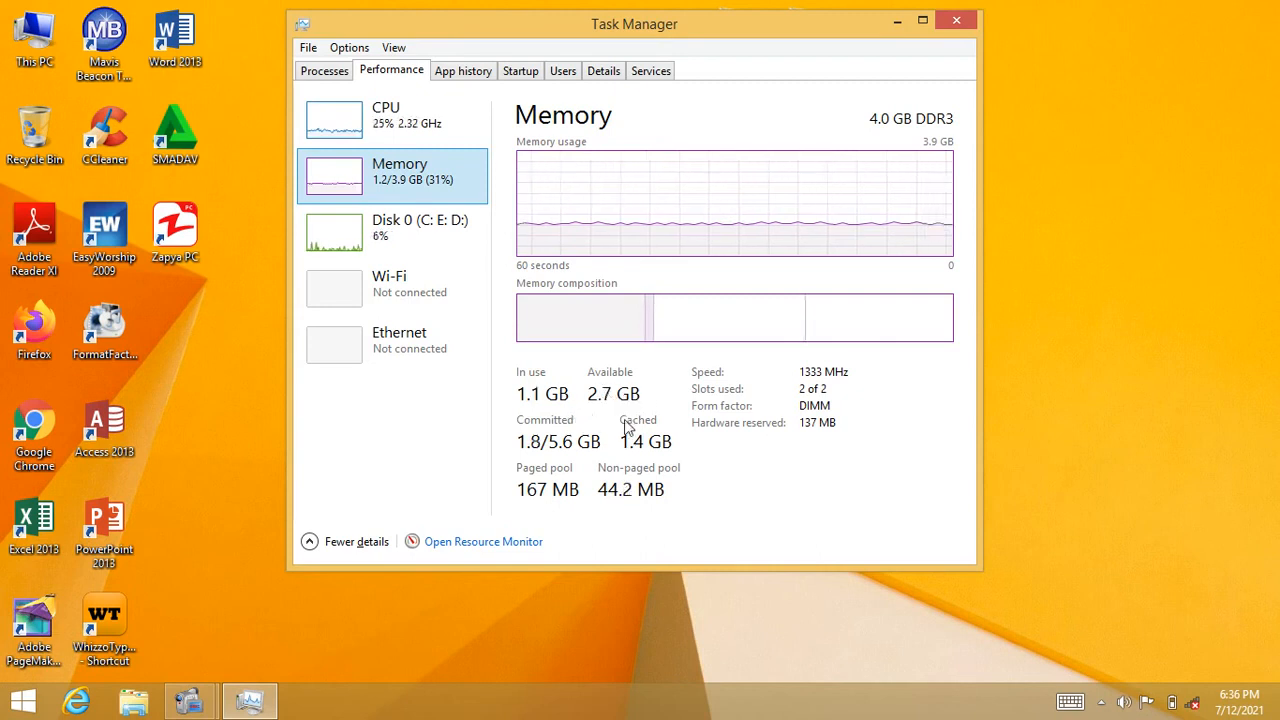
left_click(324, 70)
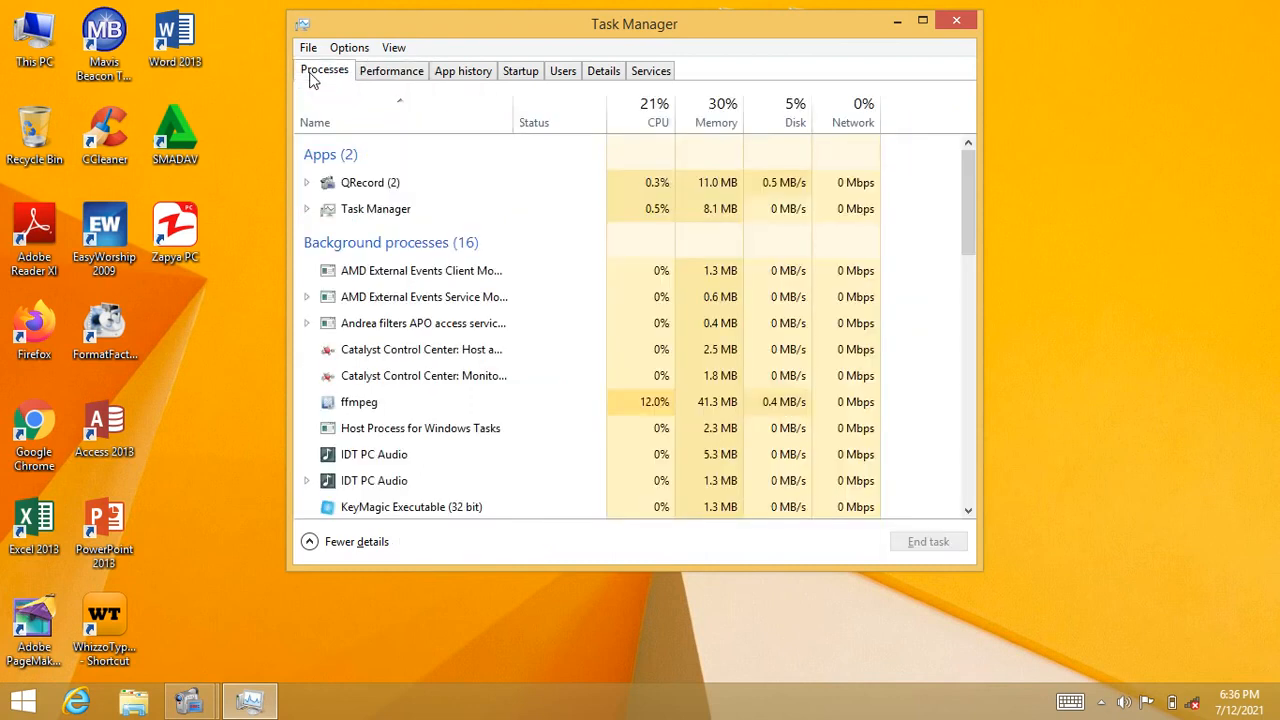
left_click(420, 270)
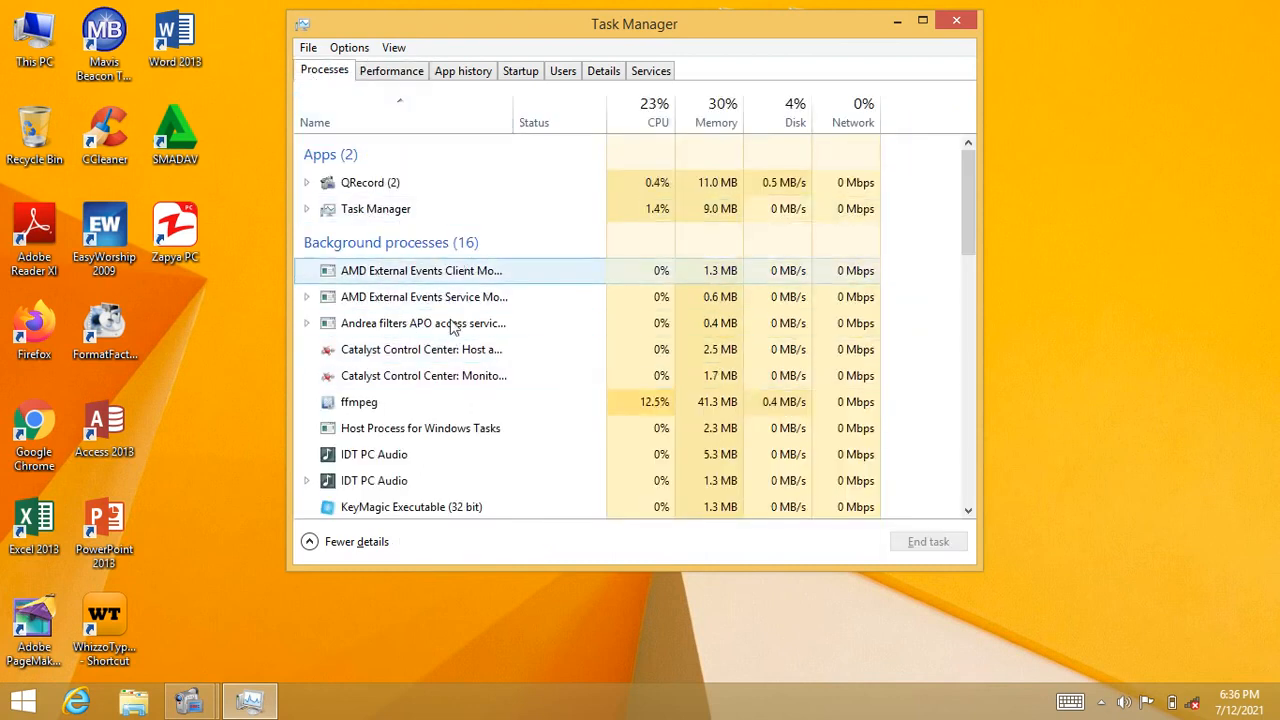
left_click(392, 70)
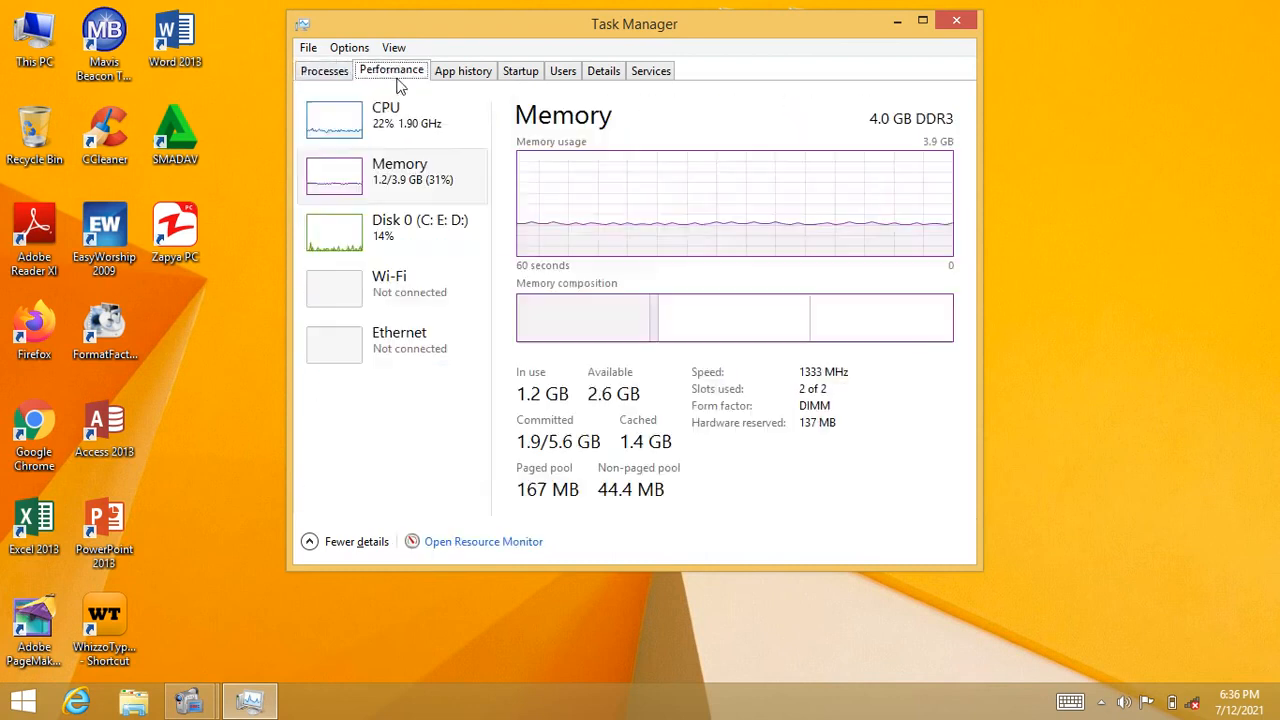
left_click(392, 228)
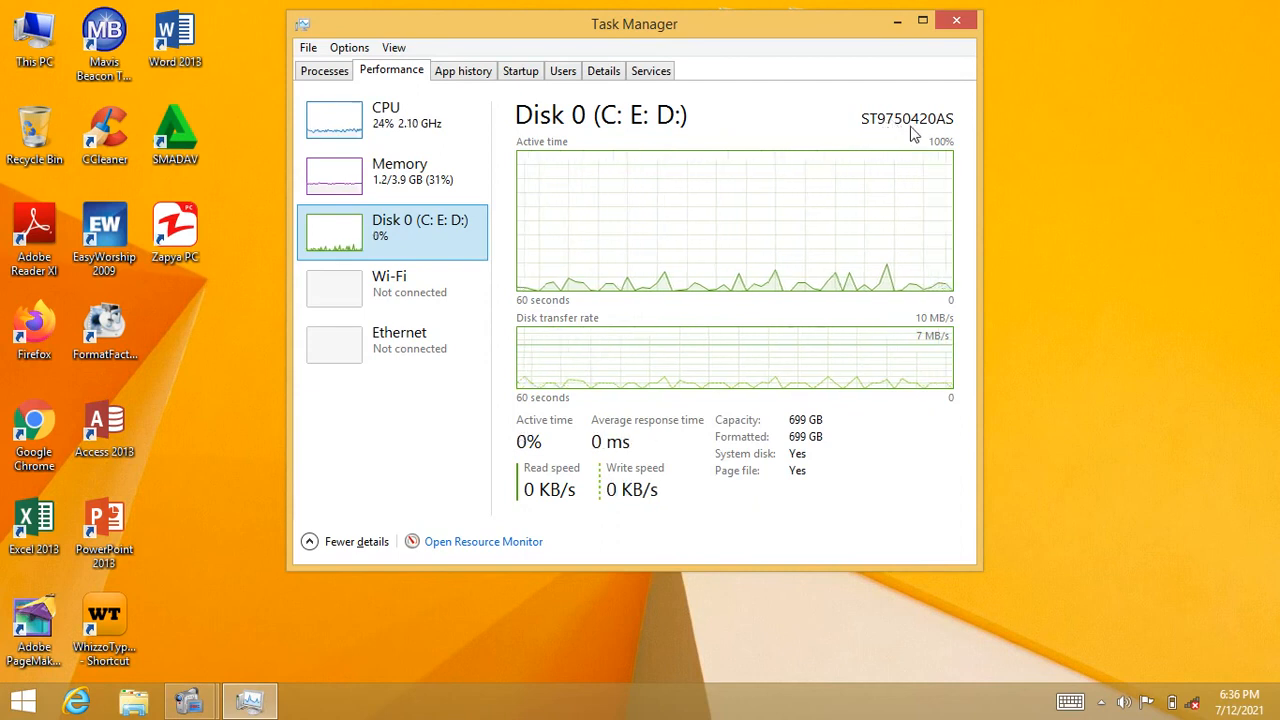
mouse_move(808, 244)
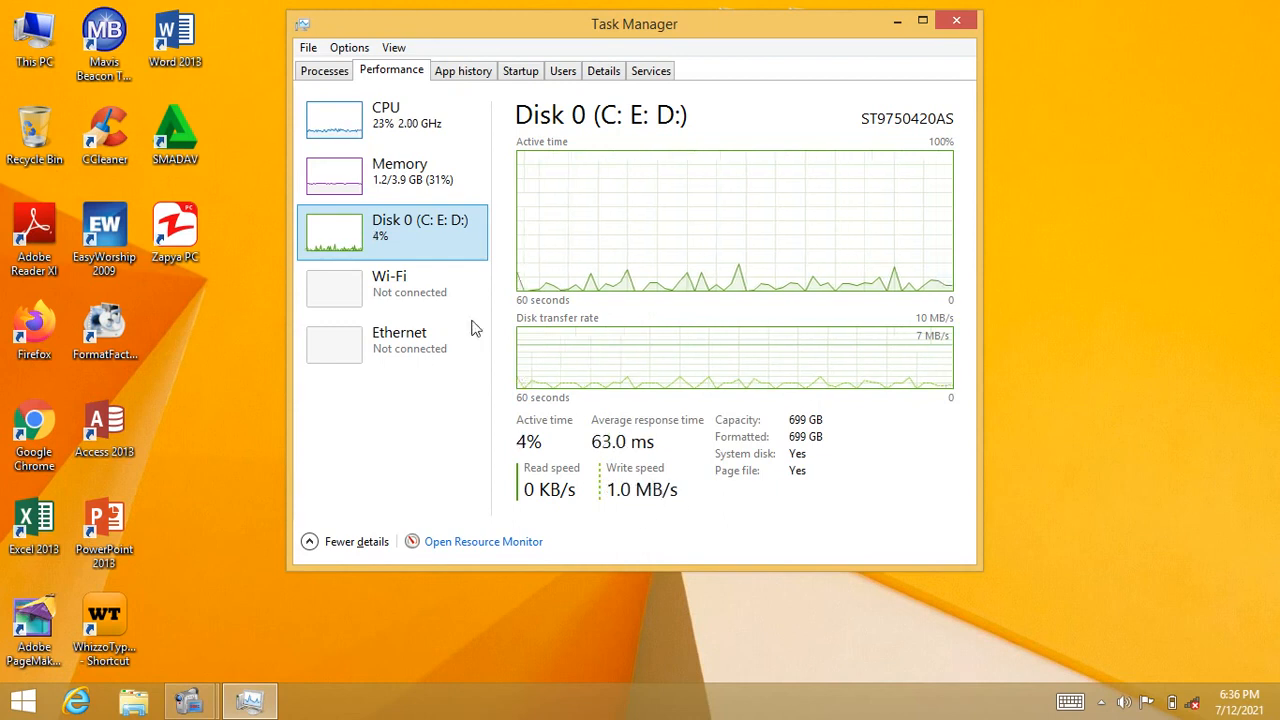
mouse_move(448, 296)
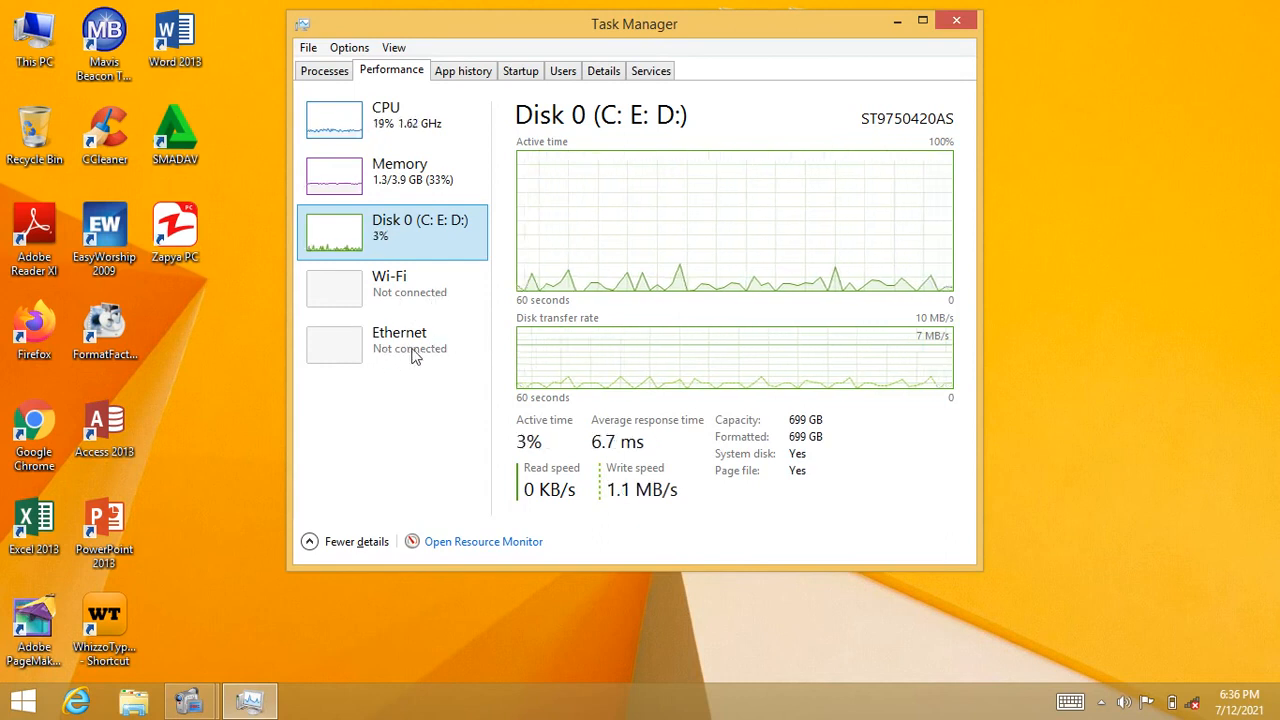
mouse_move(370, 392)
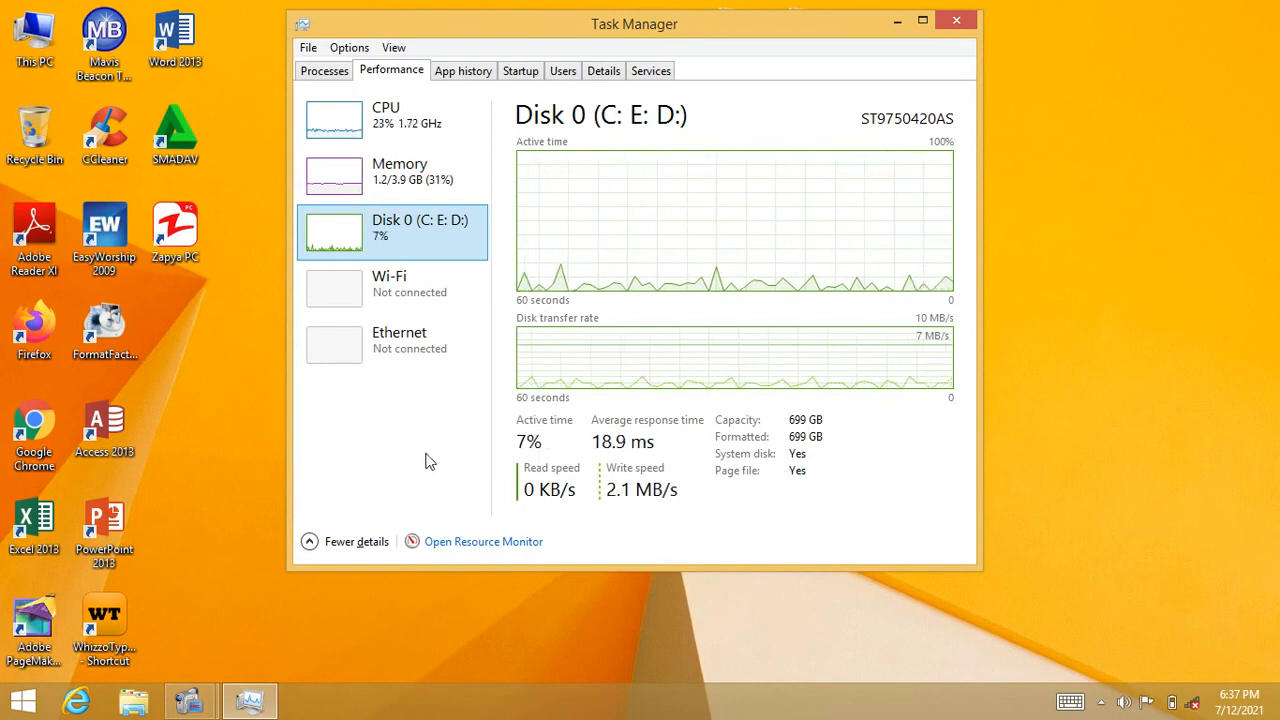
mouse_move(416, 414)
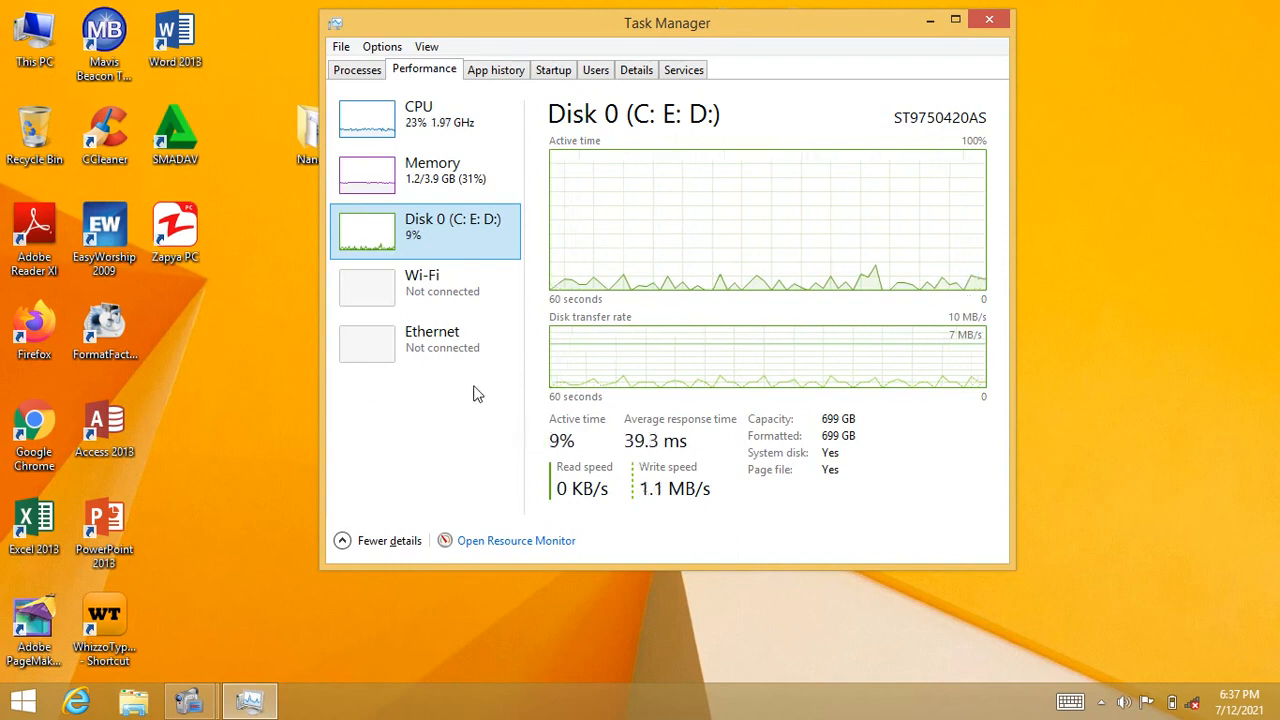
mouse_move(468, 468)
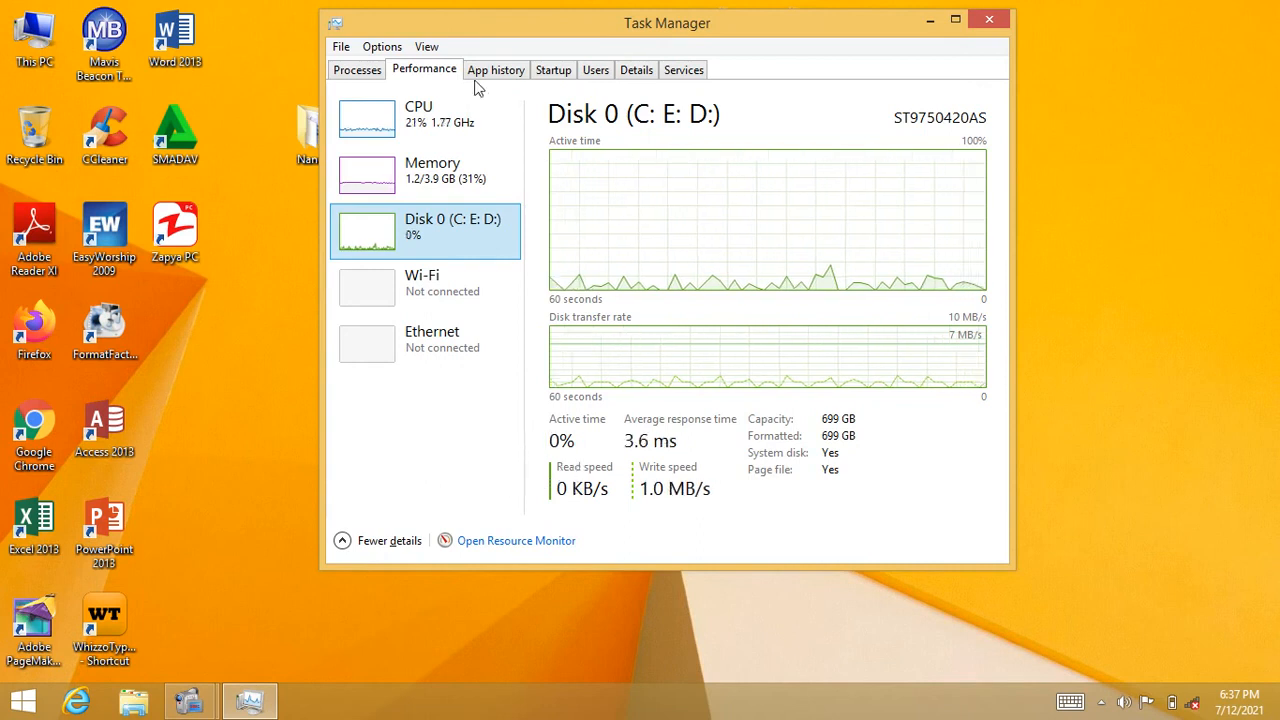
Step: View the App history usage rows, then move on to the Startup programs list
left_click(496, 68)
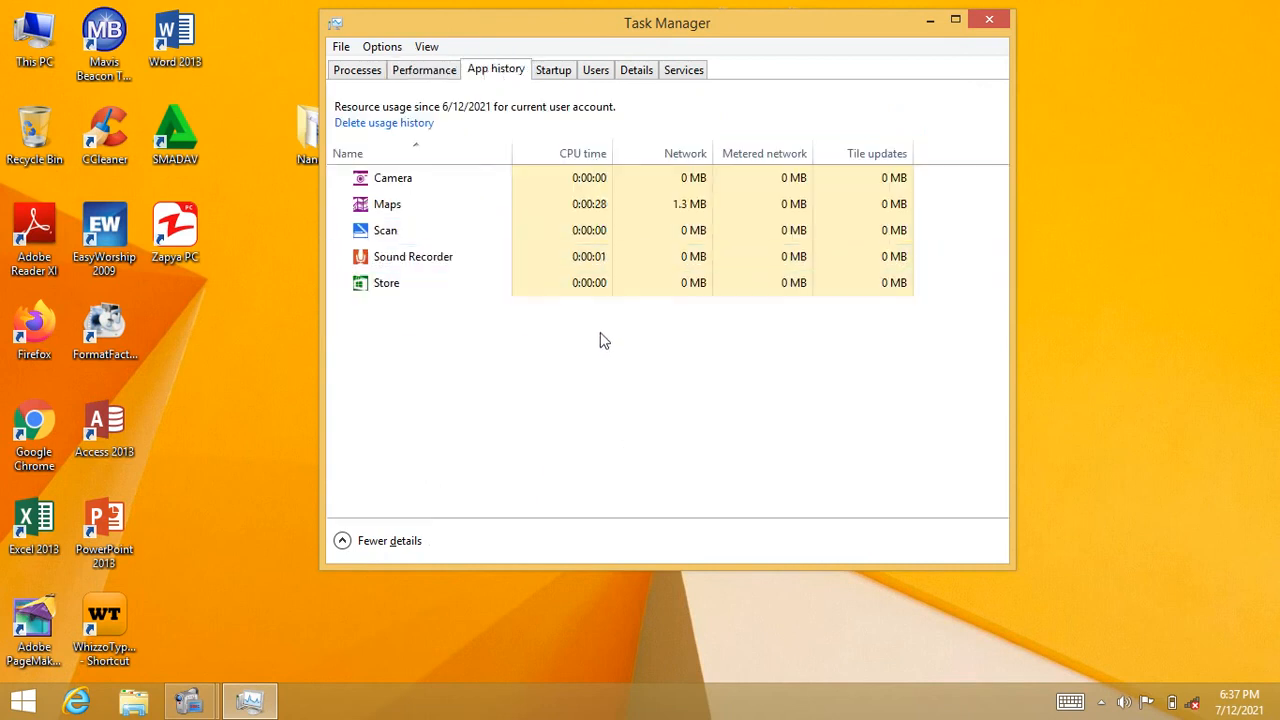
left_click(392, 176)
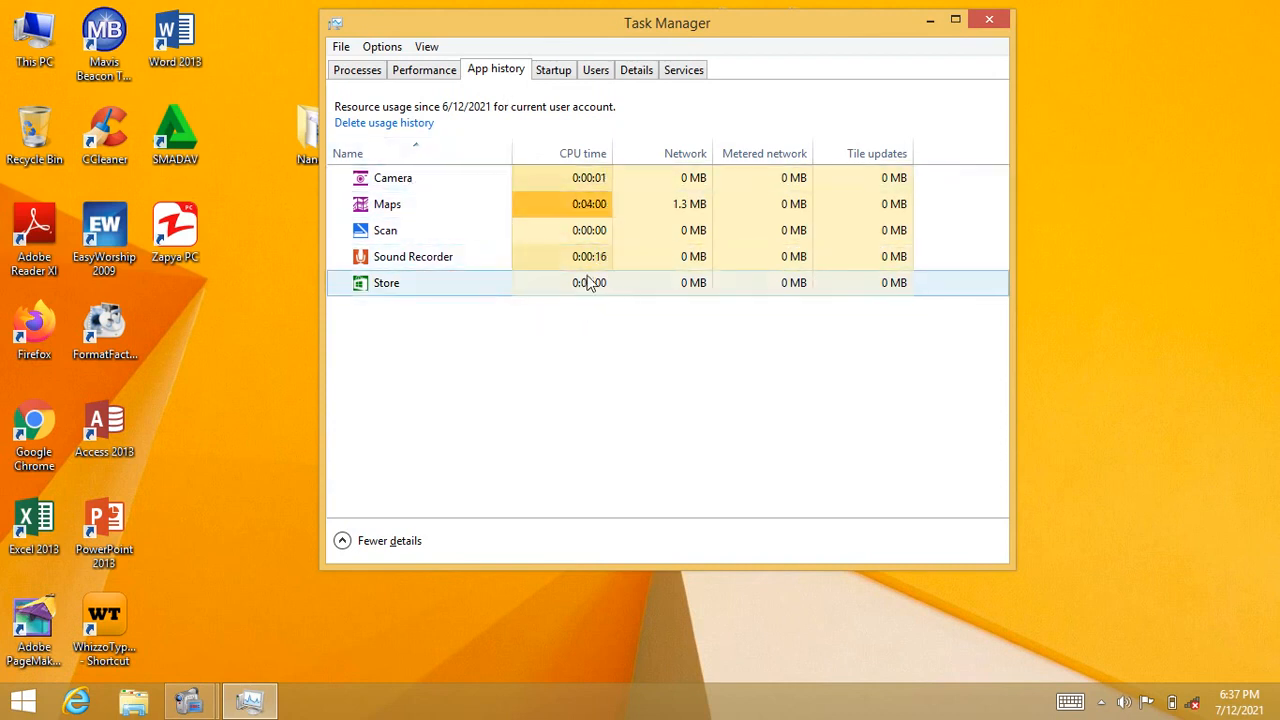
left_click(552, 68)
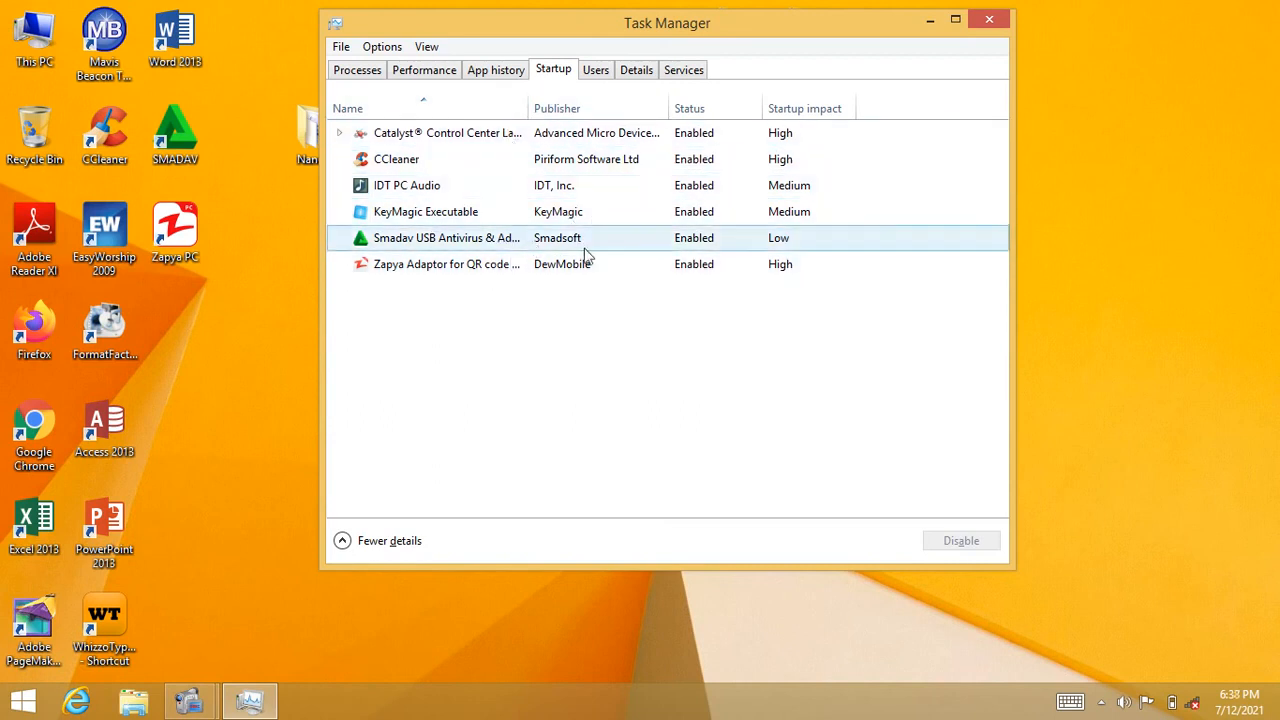
mouse_move(548, 296)
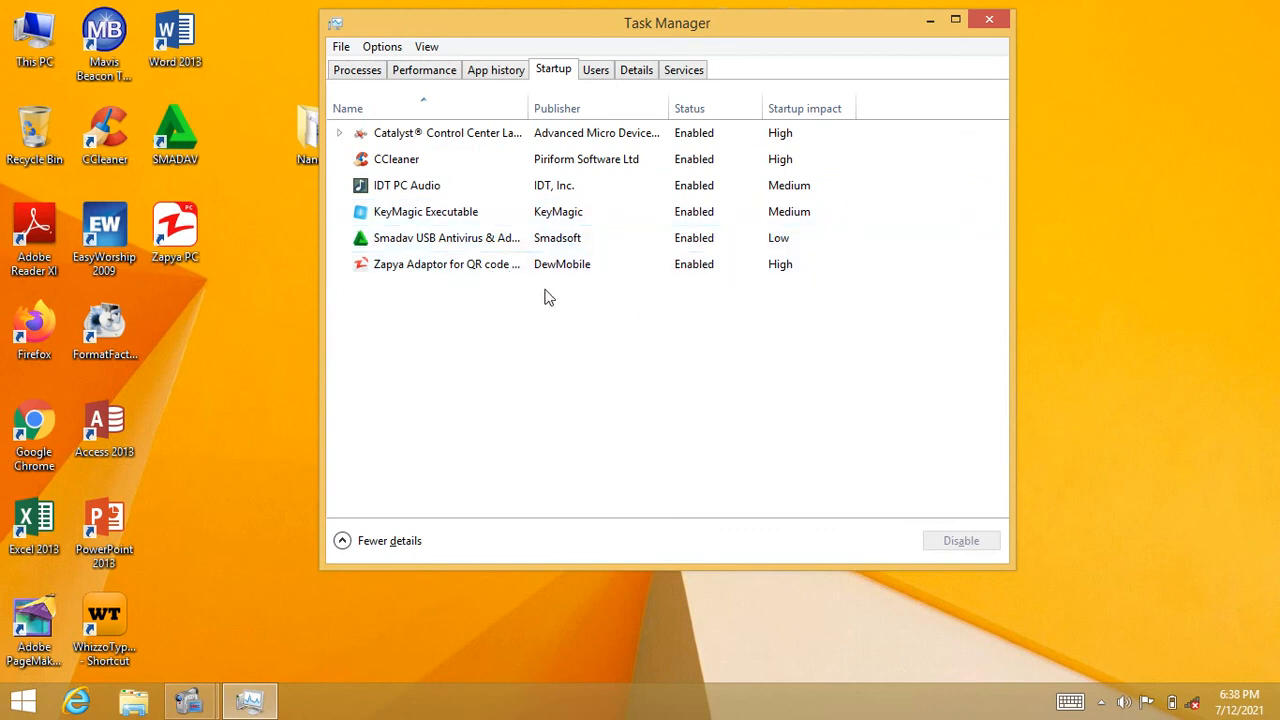
Step: Select the high-impact Zapya Adaptor startup entry from DewMobile, leaving it enabled
left_click(448, 264)
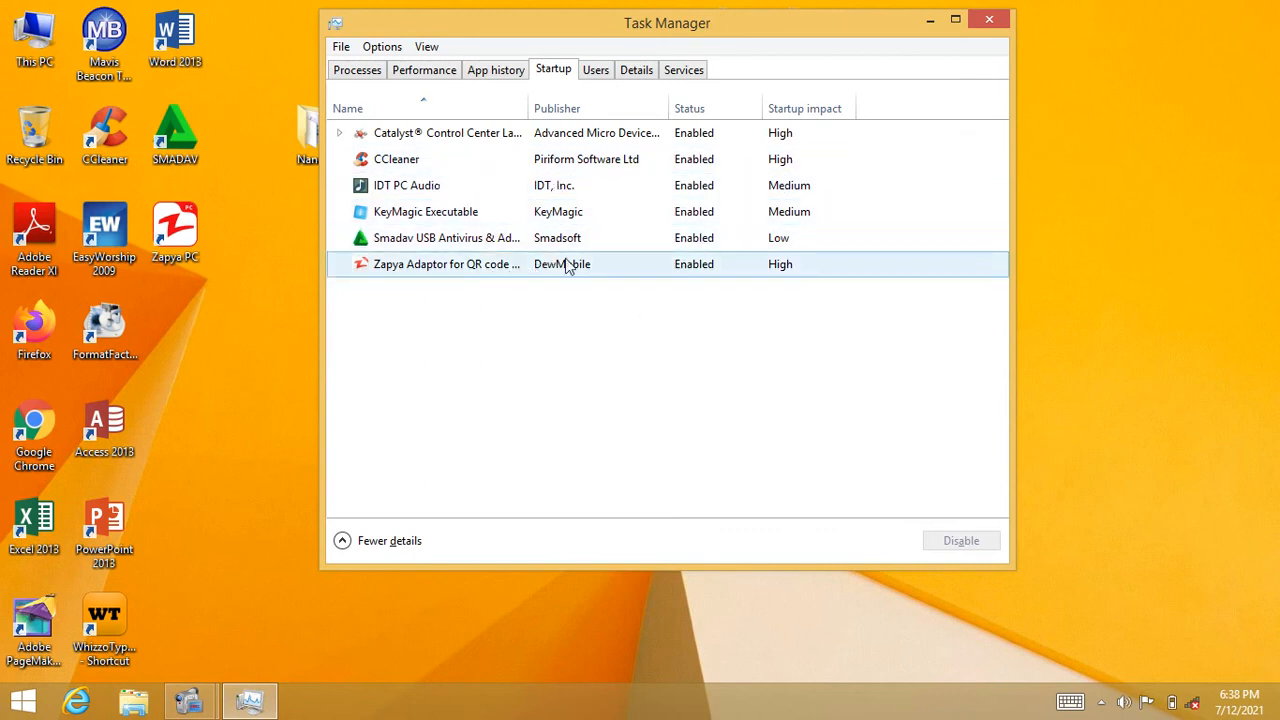
left_click(448, 264)
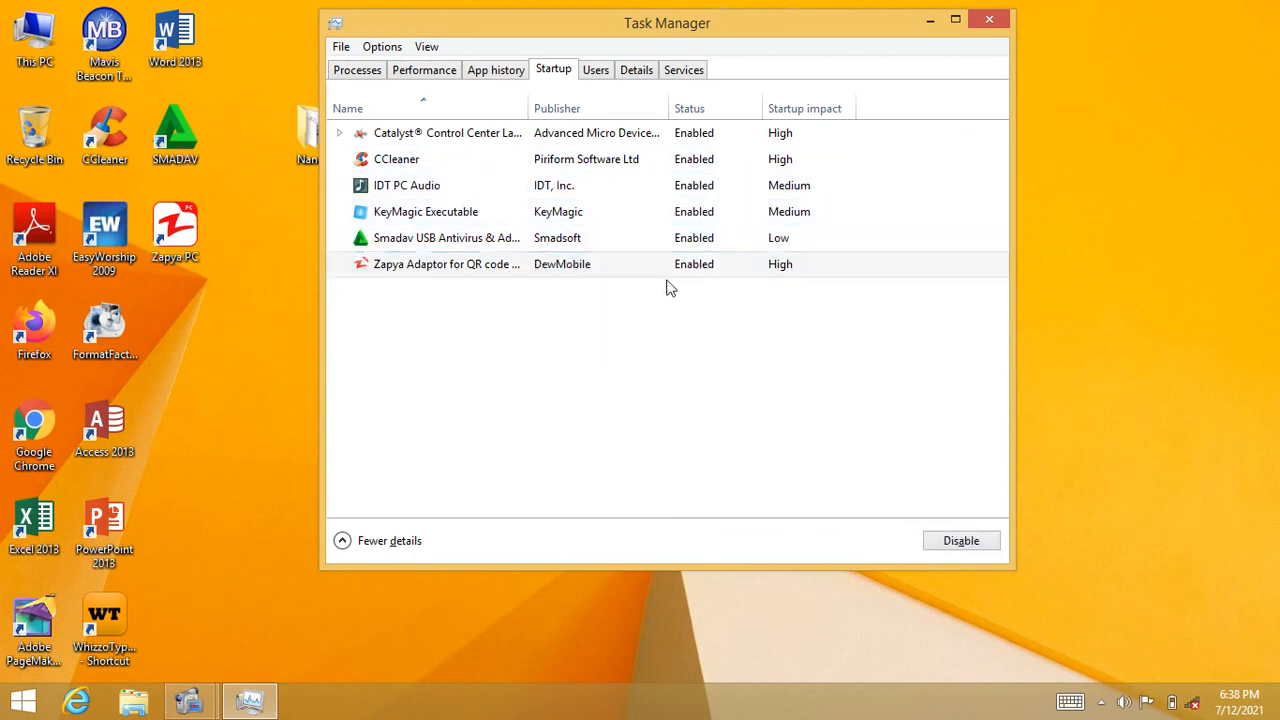
left_click(670, 264)
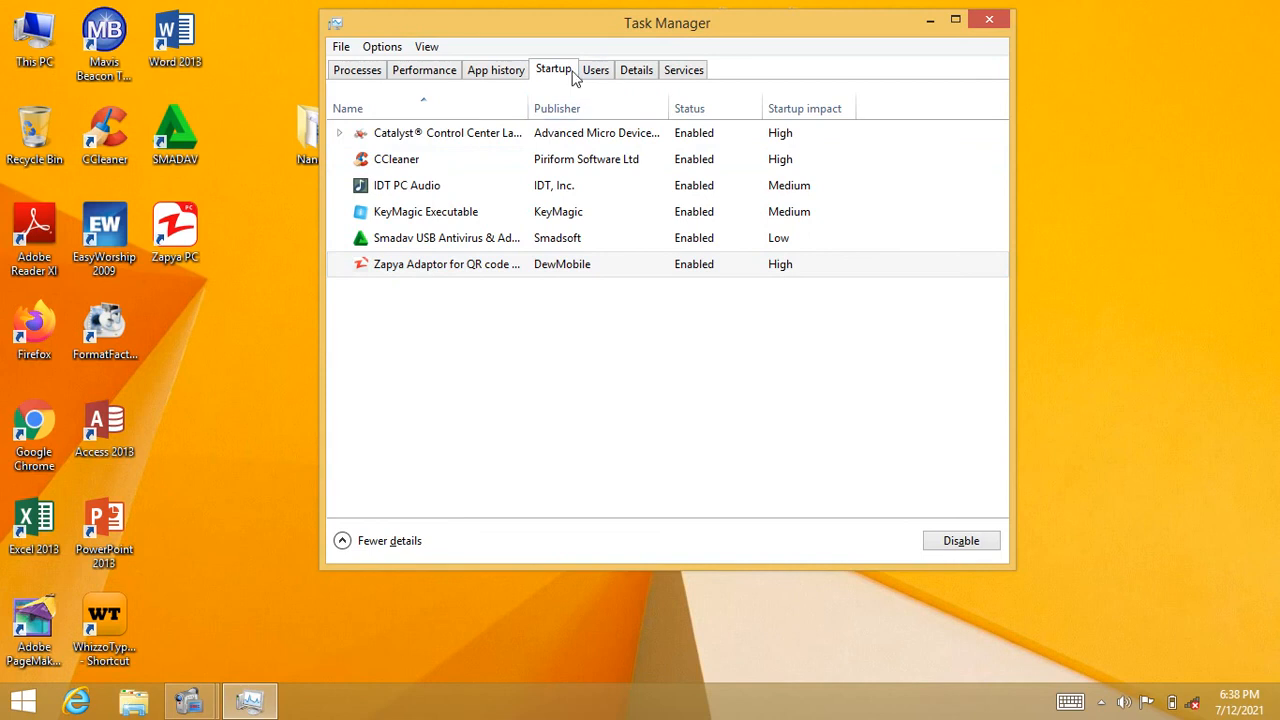
Step: View the signed-in user's resource usage on Users, then move to the Details list
left_click(596, 68)
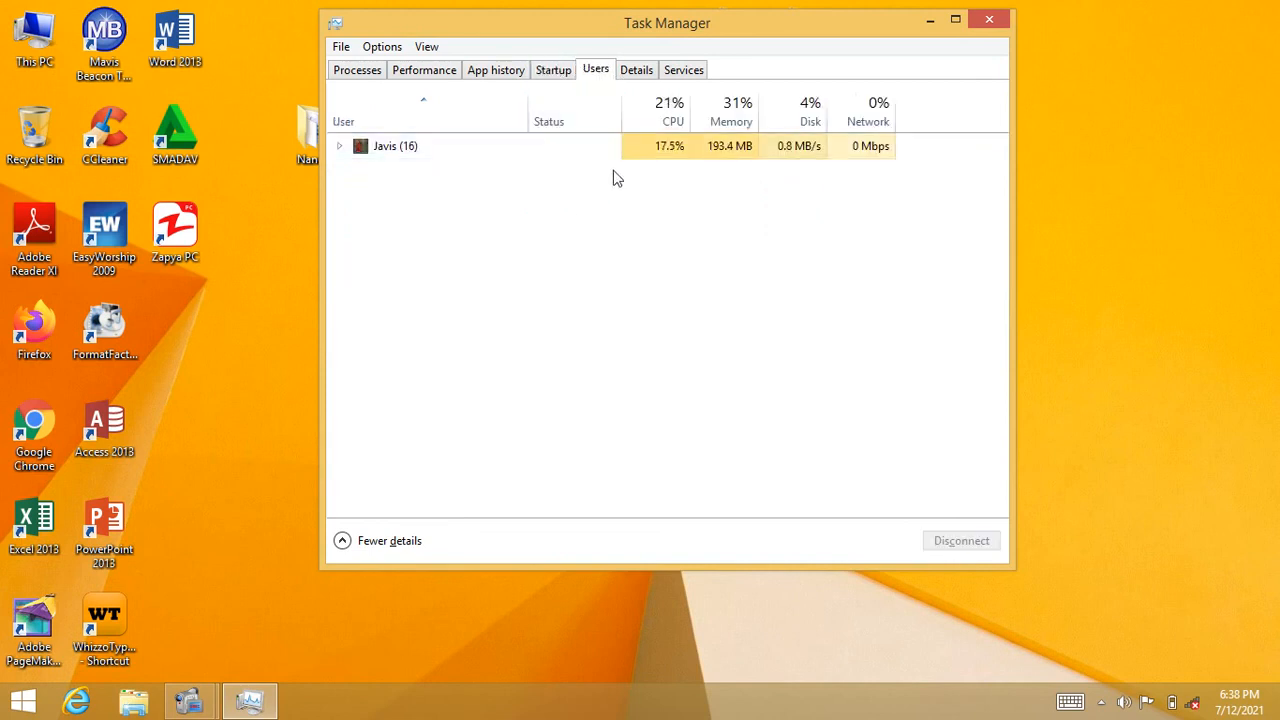
left_click(450, 146)
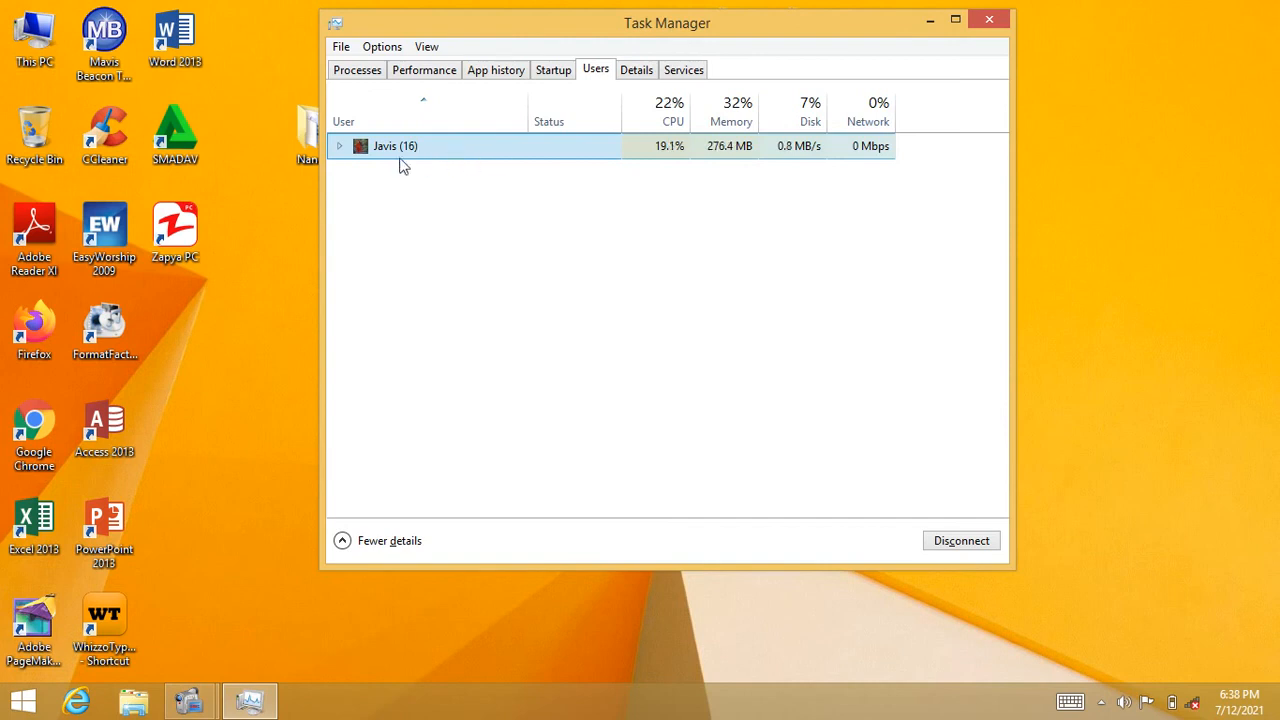
mouse_move(436, 156)
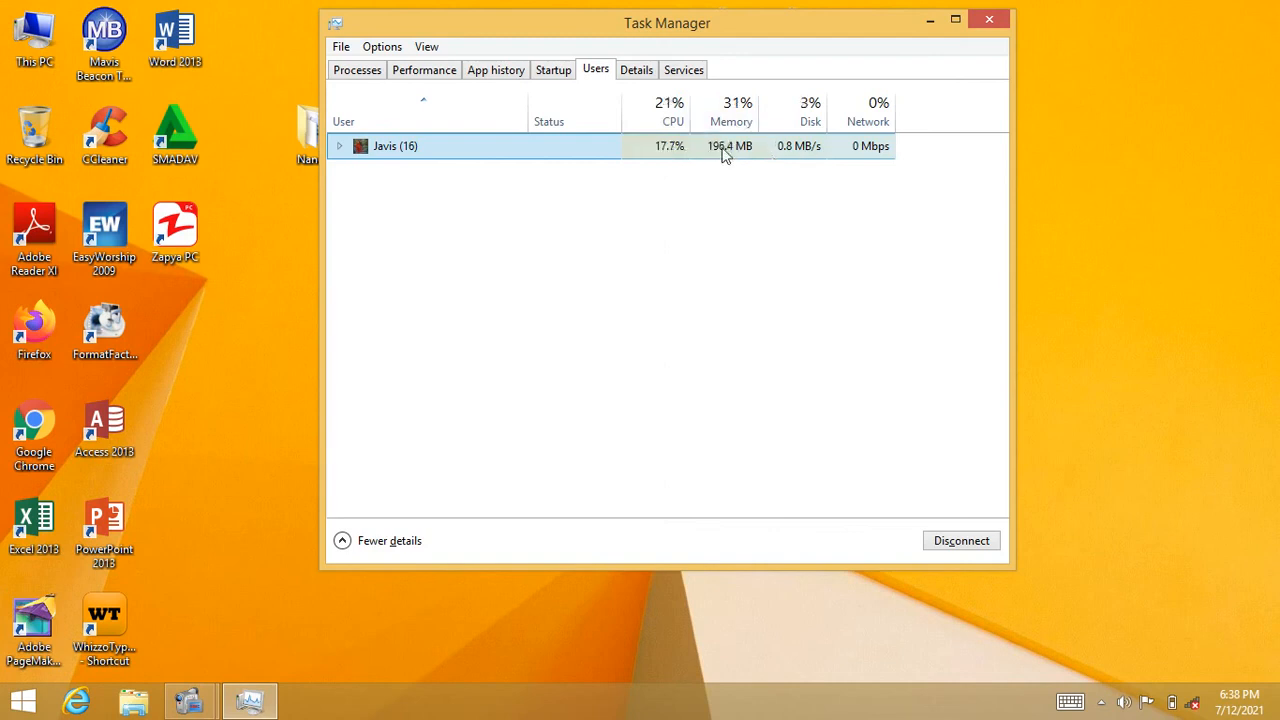
left_click(636, 68)
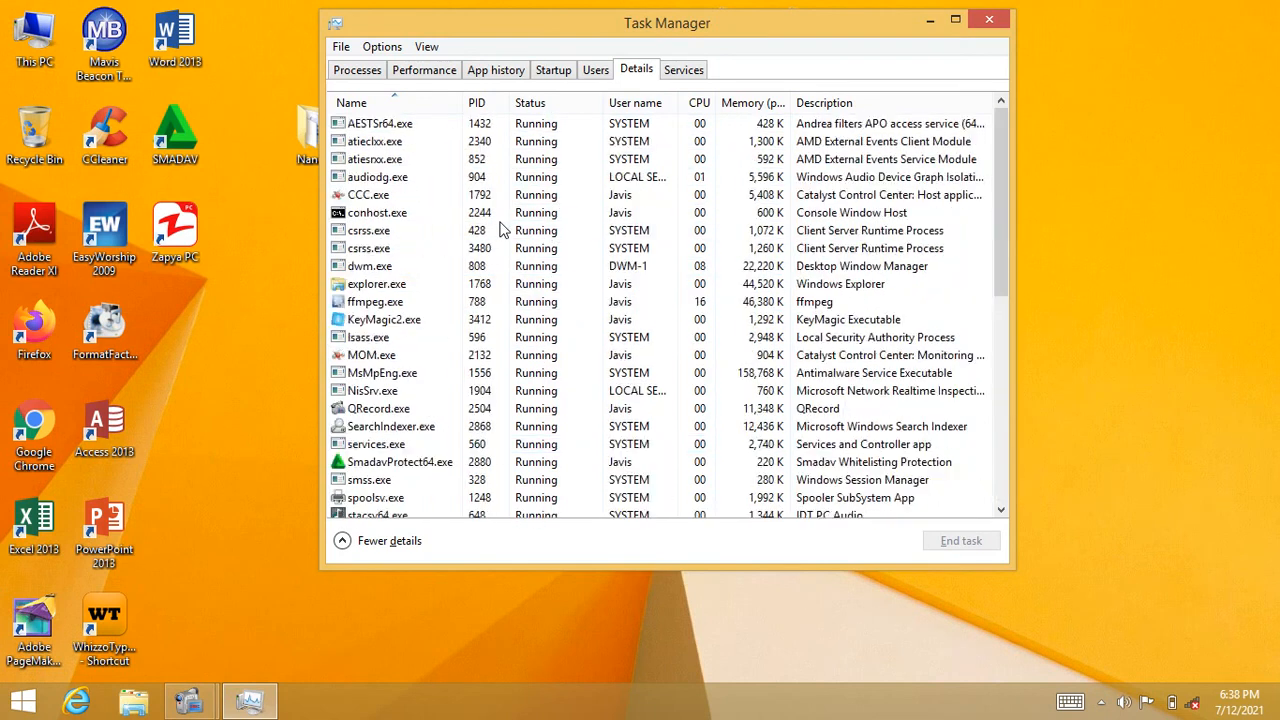
Step: Select the CCC.exe (Catalyst Control Center) row in the Details process list
left_click(380, 124)
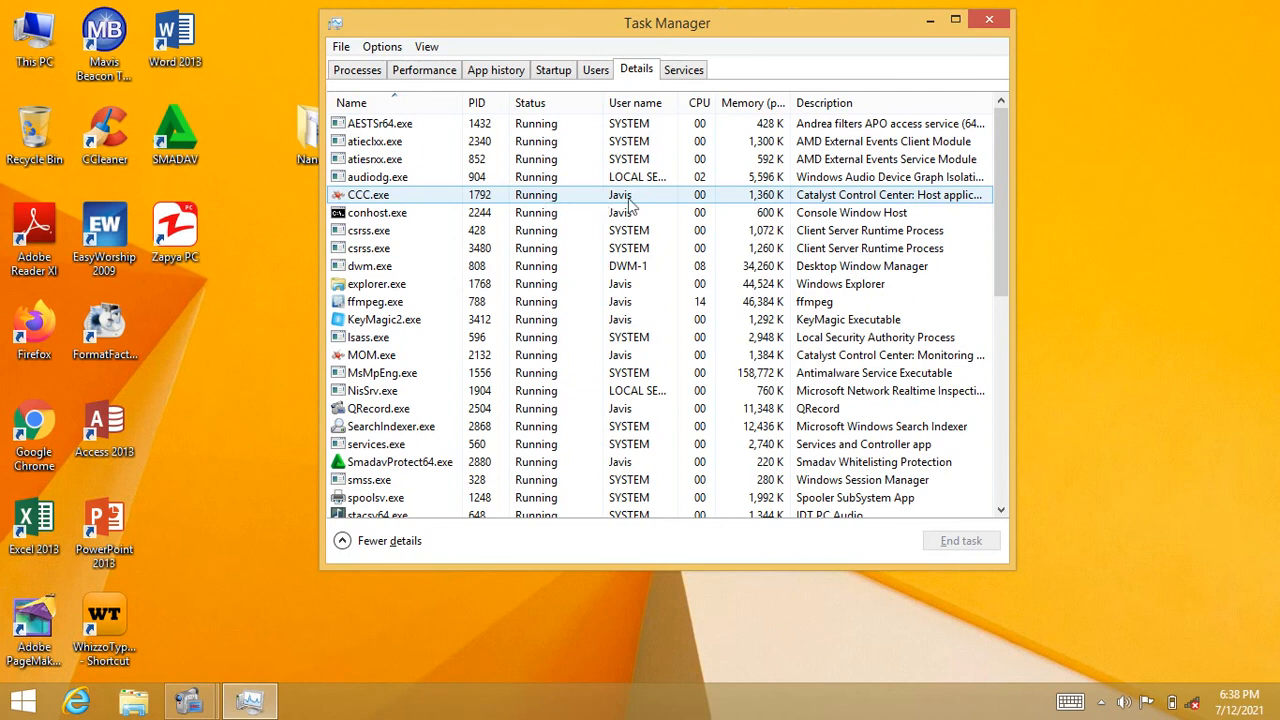
Step: Scroll through the Windows services list, then return to the Processes list
left_click(684, 68)
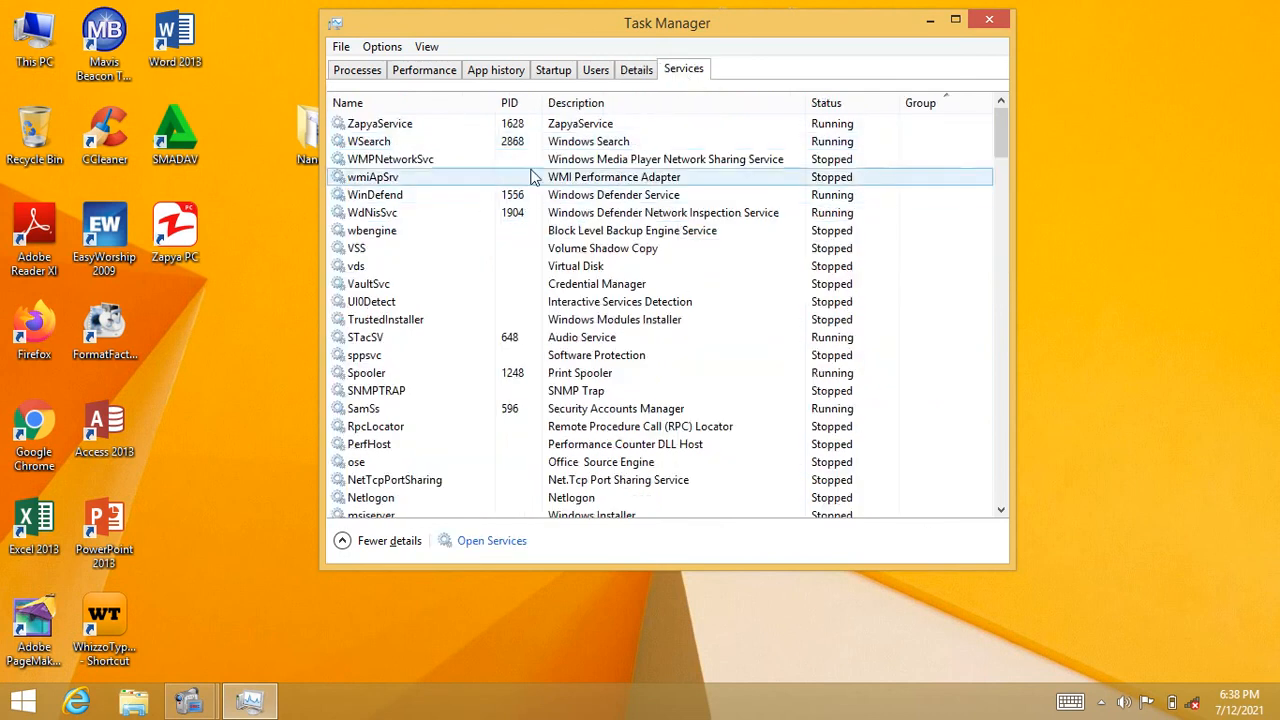
scroll("down", 3)
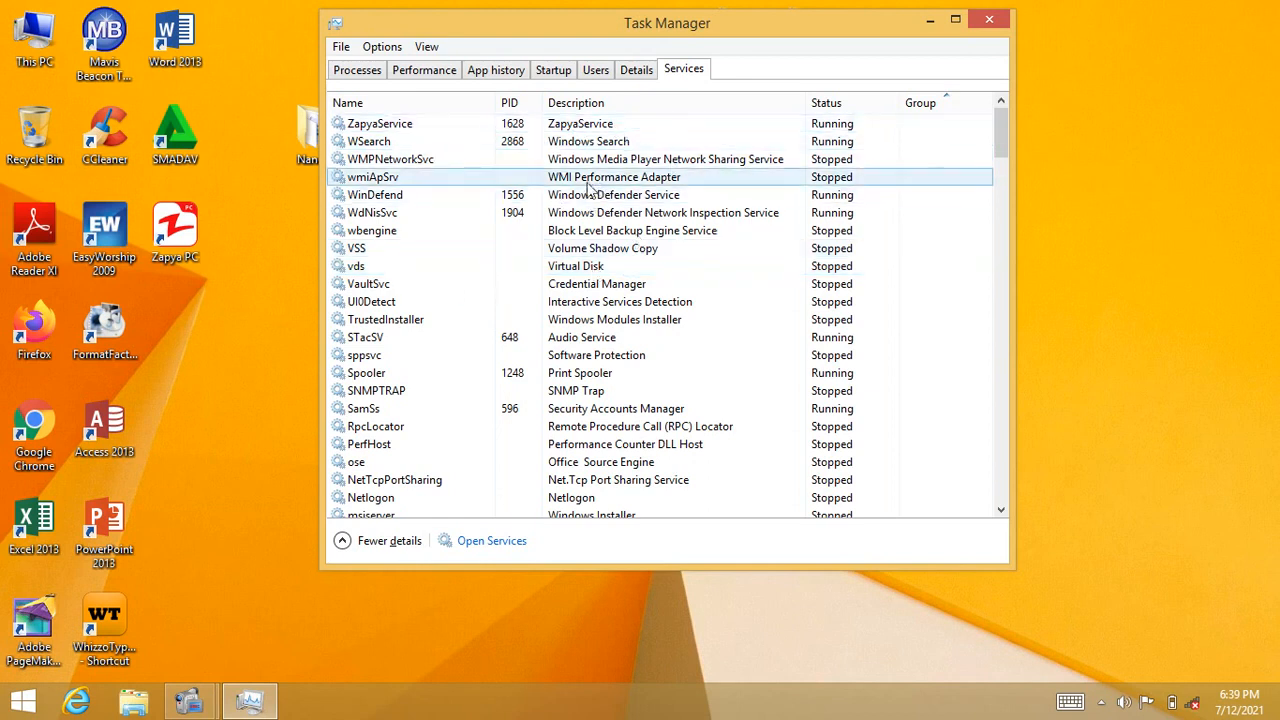
left_click(356, 68)
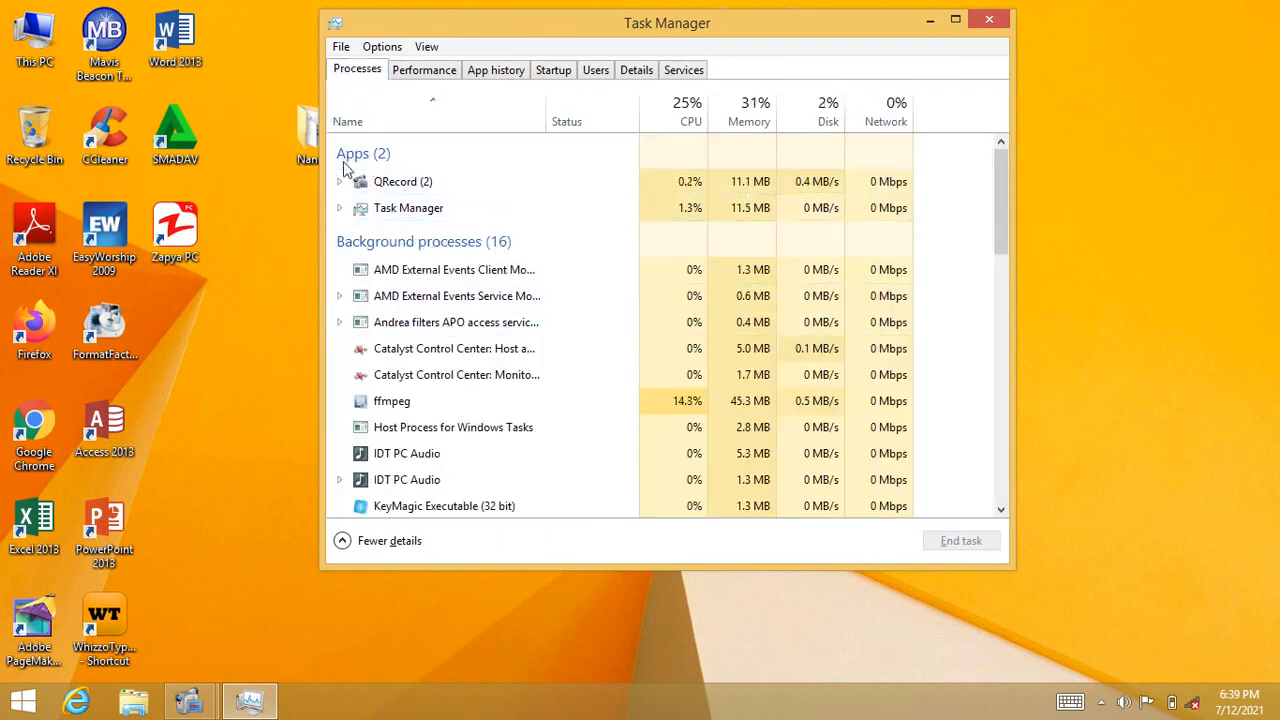
Step: Select the QRecord and Task Manager app rows, then check the performance graphs
left_click(404, 180)
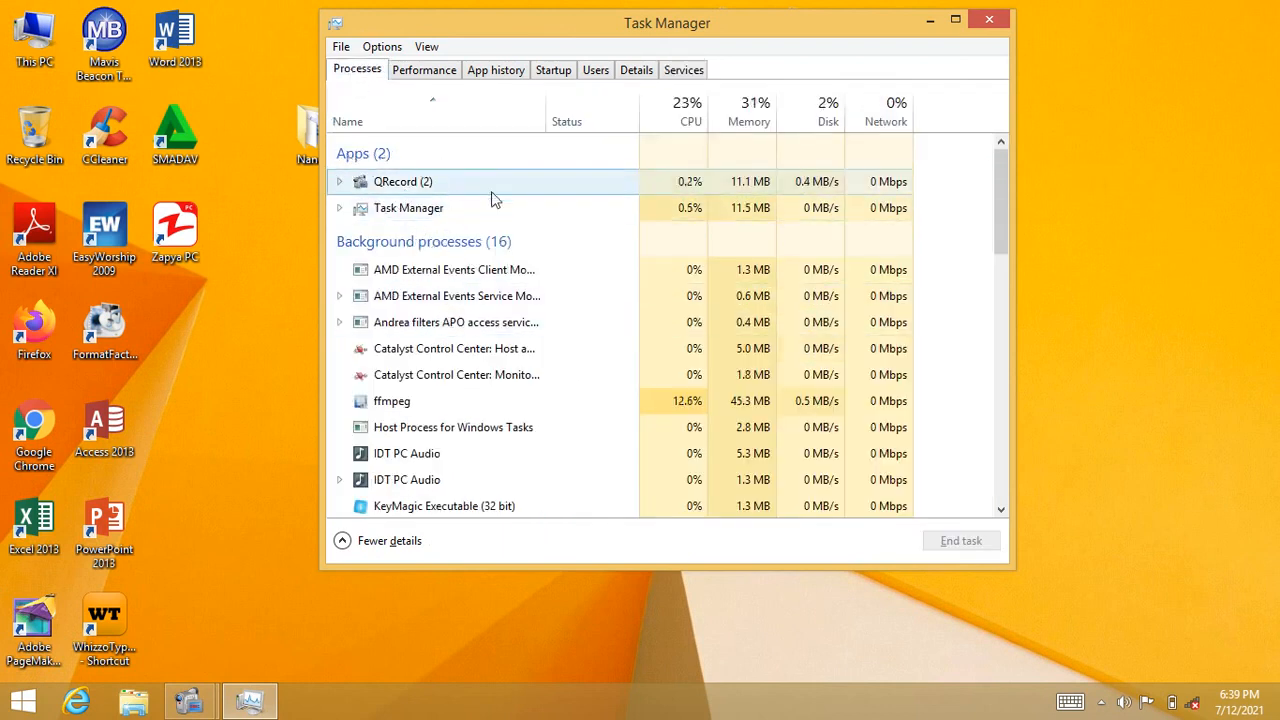
left_click(408, 206)
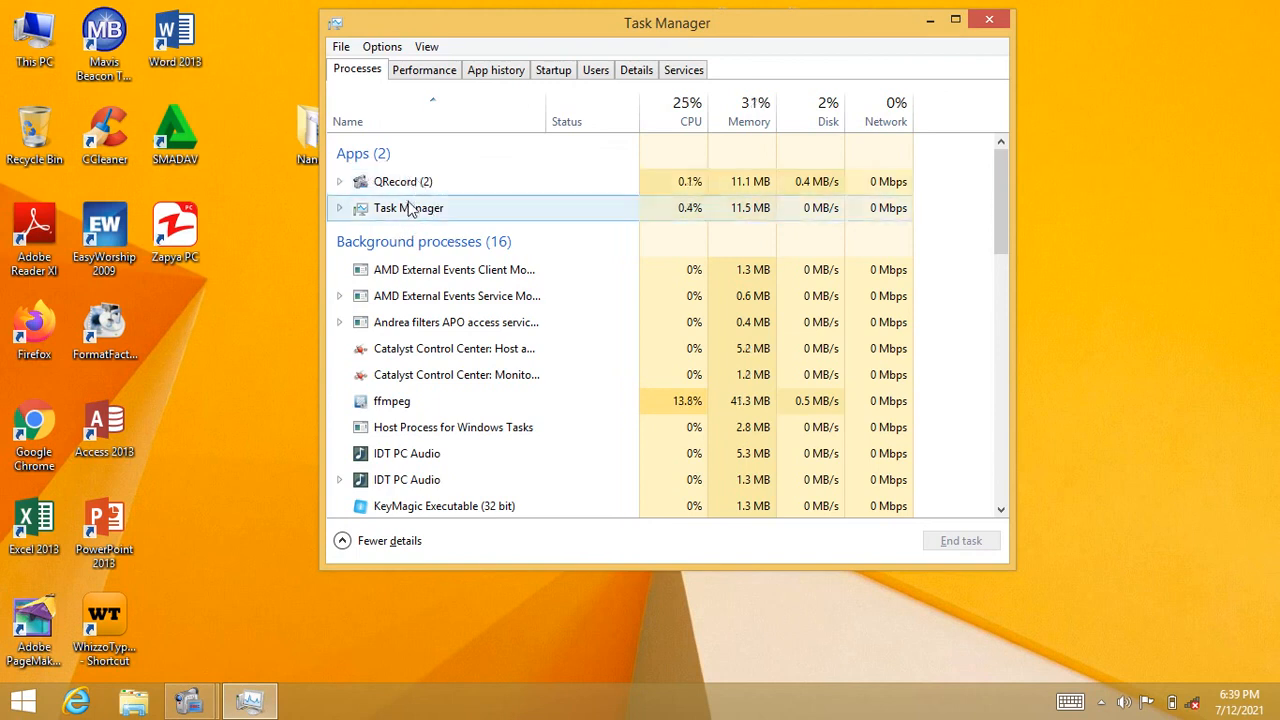
left_click(424, 68)
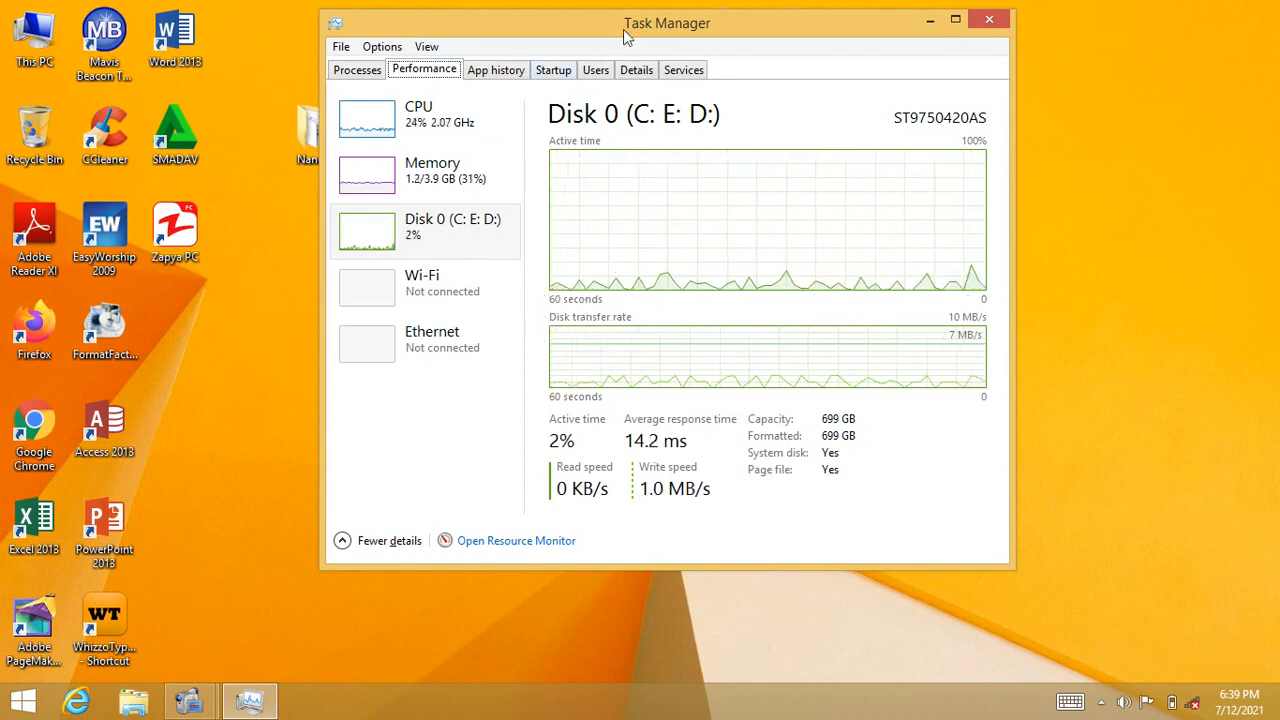
Step: Drag the window right and return to Processes with QRecord selected
left_click_drag(668, 22, 746, 14)
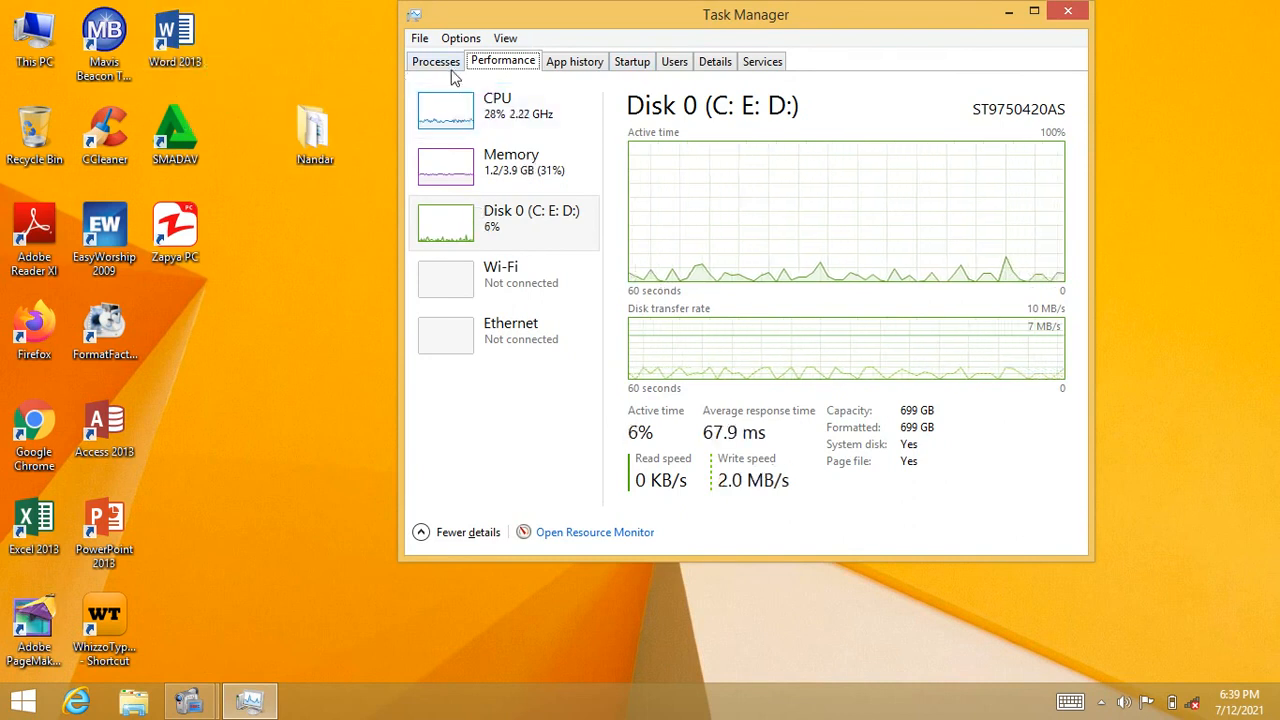
left_click(436, 60)
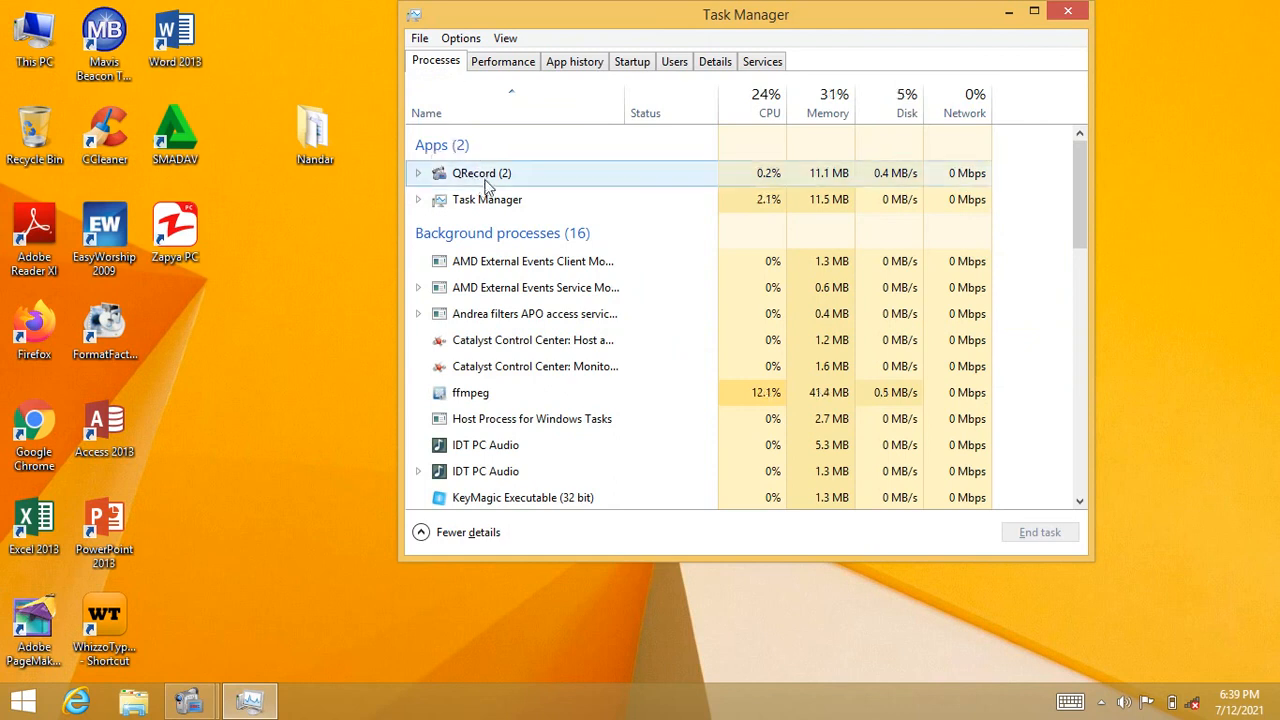
left_click(488, 200)
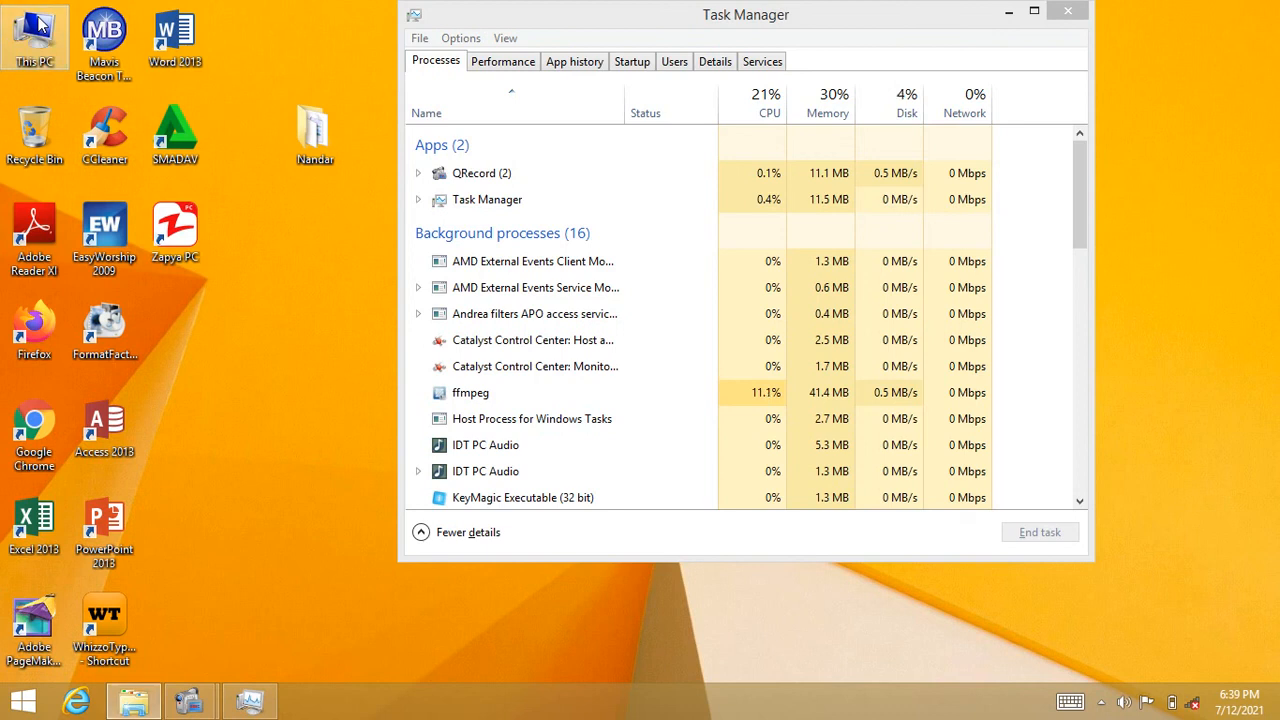
Step: Open This PC from the desktop and select Windows Explorer among the running apps
left_click(132, 700)
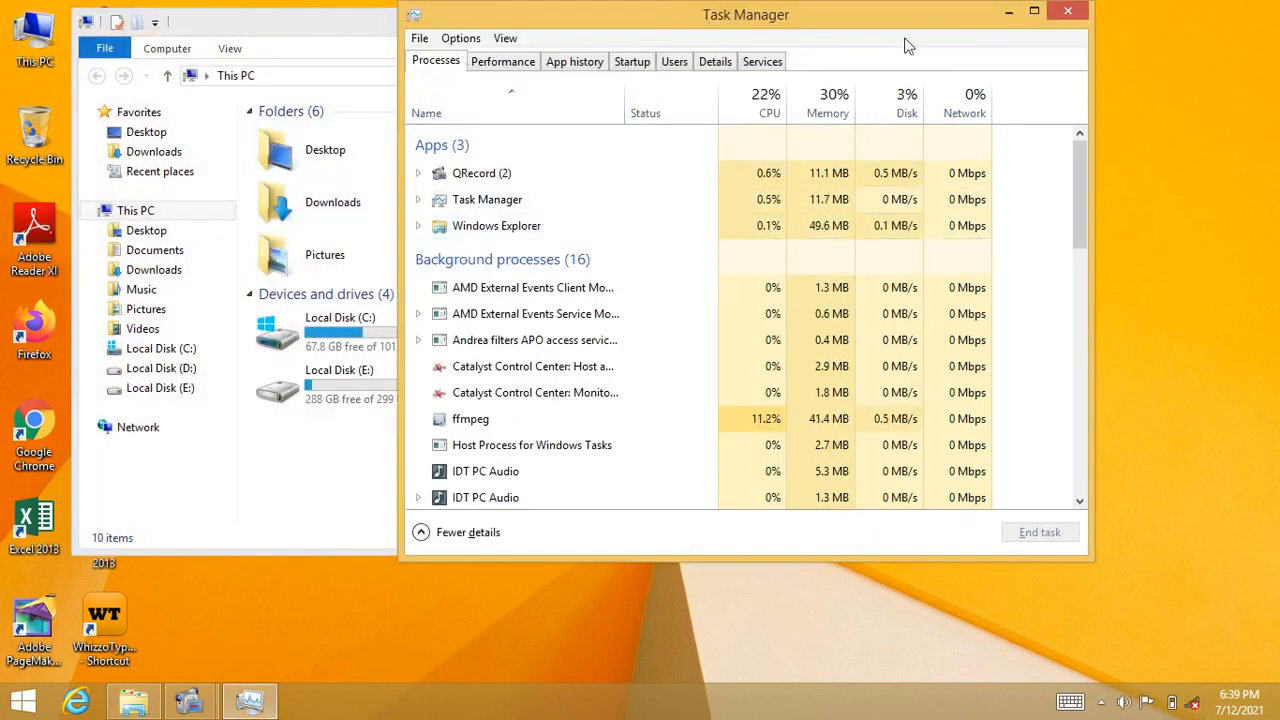
left_click(496, 224)
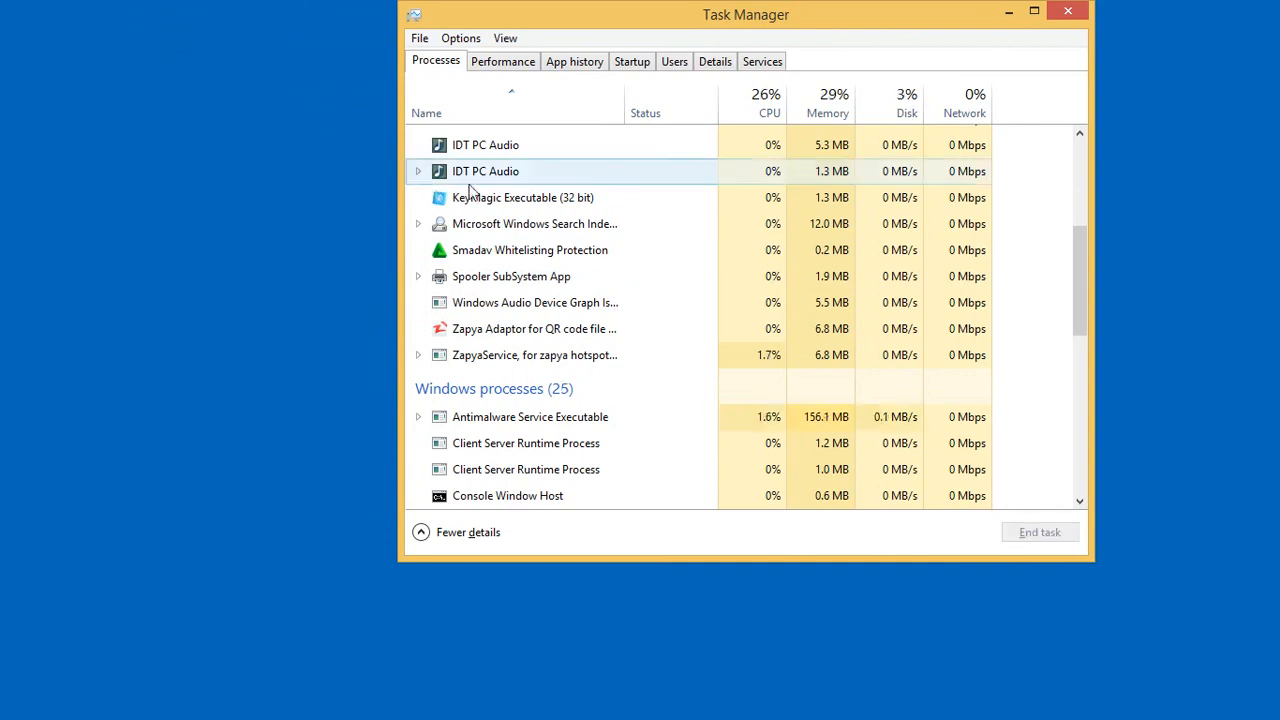
Step: Reposition the window, view the CPU graph under Performance, then return to the Processes list showing 43 processes
left_click_drag(746, 14, 704, 28)
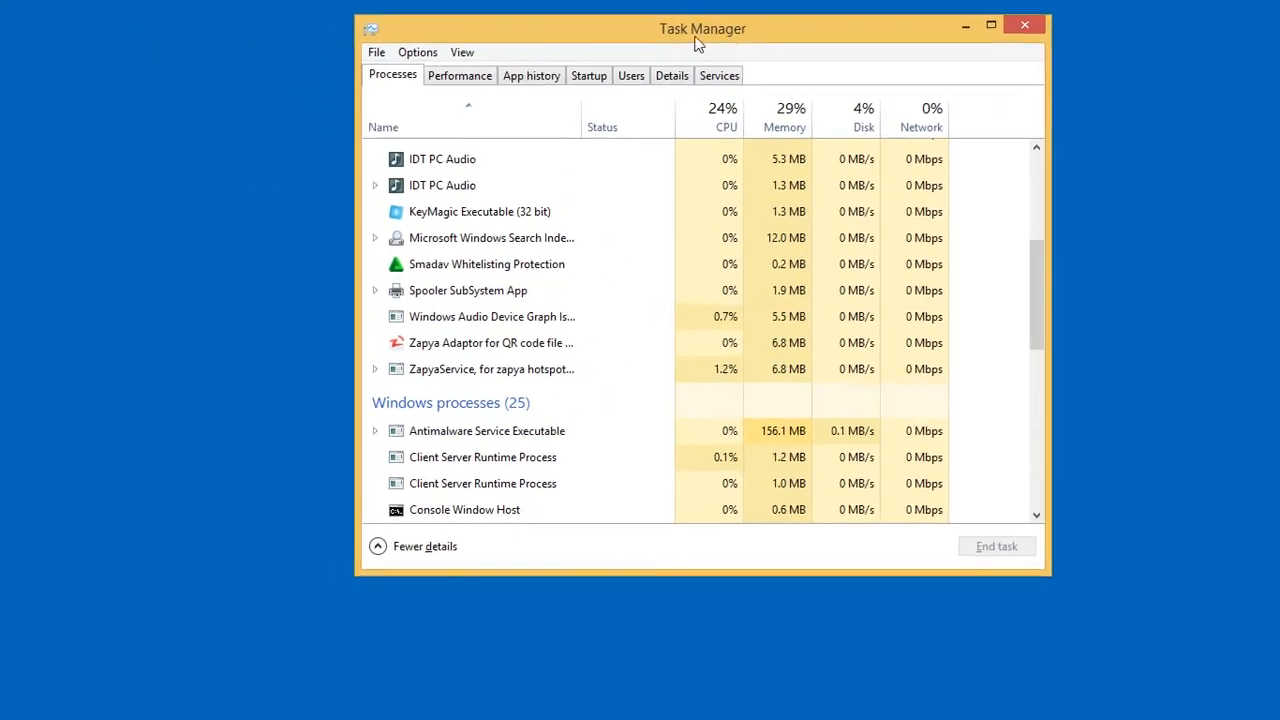
left_click(492, 368)
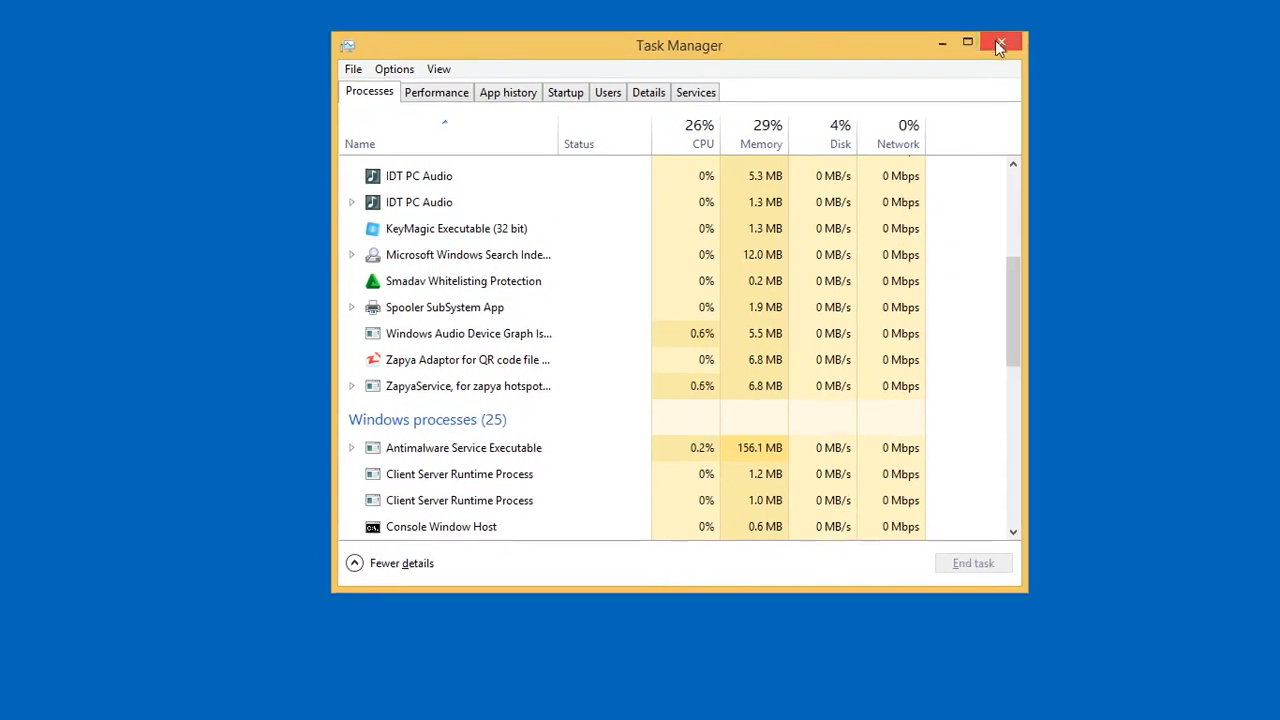
left_click(436, 92)
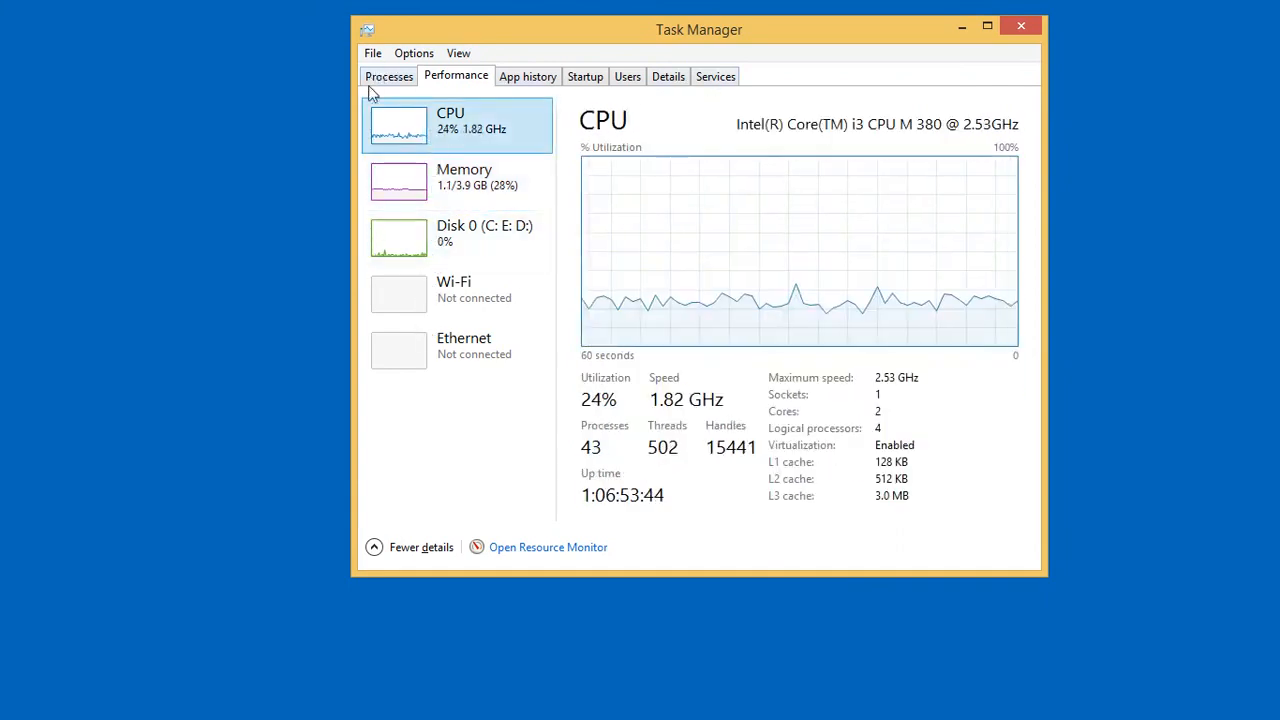
left_click(388, 76)
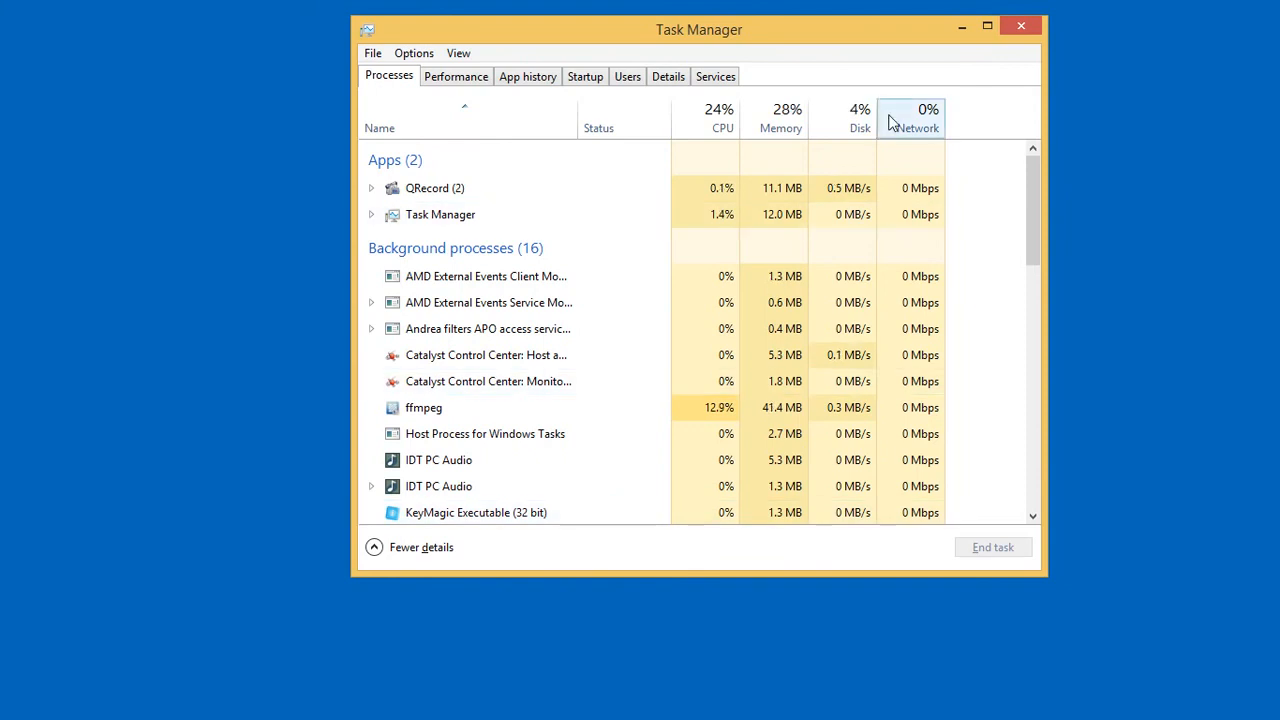